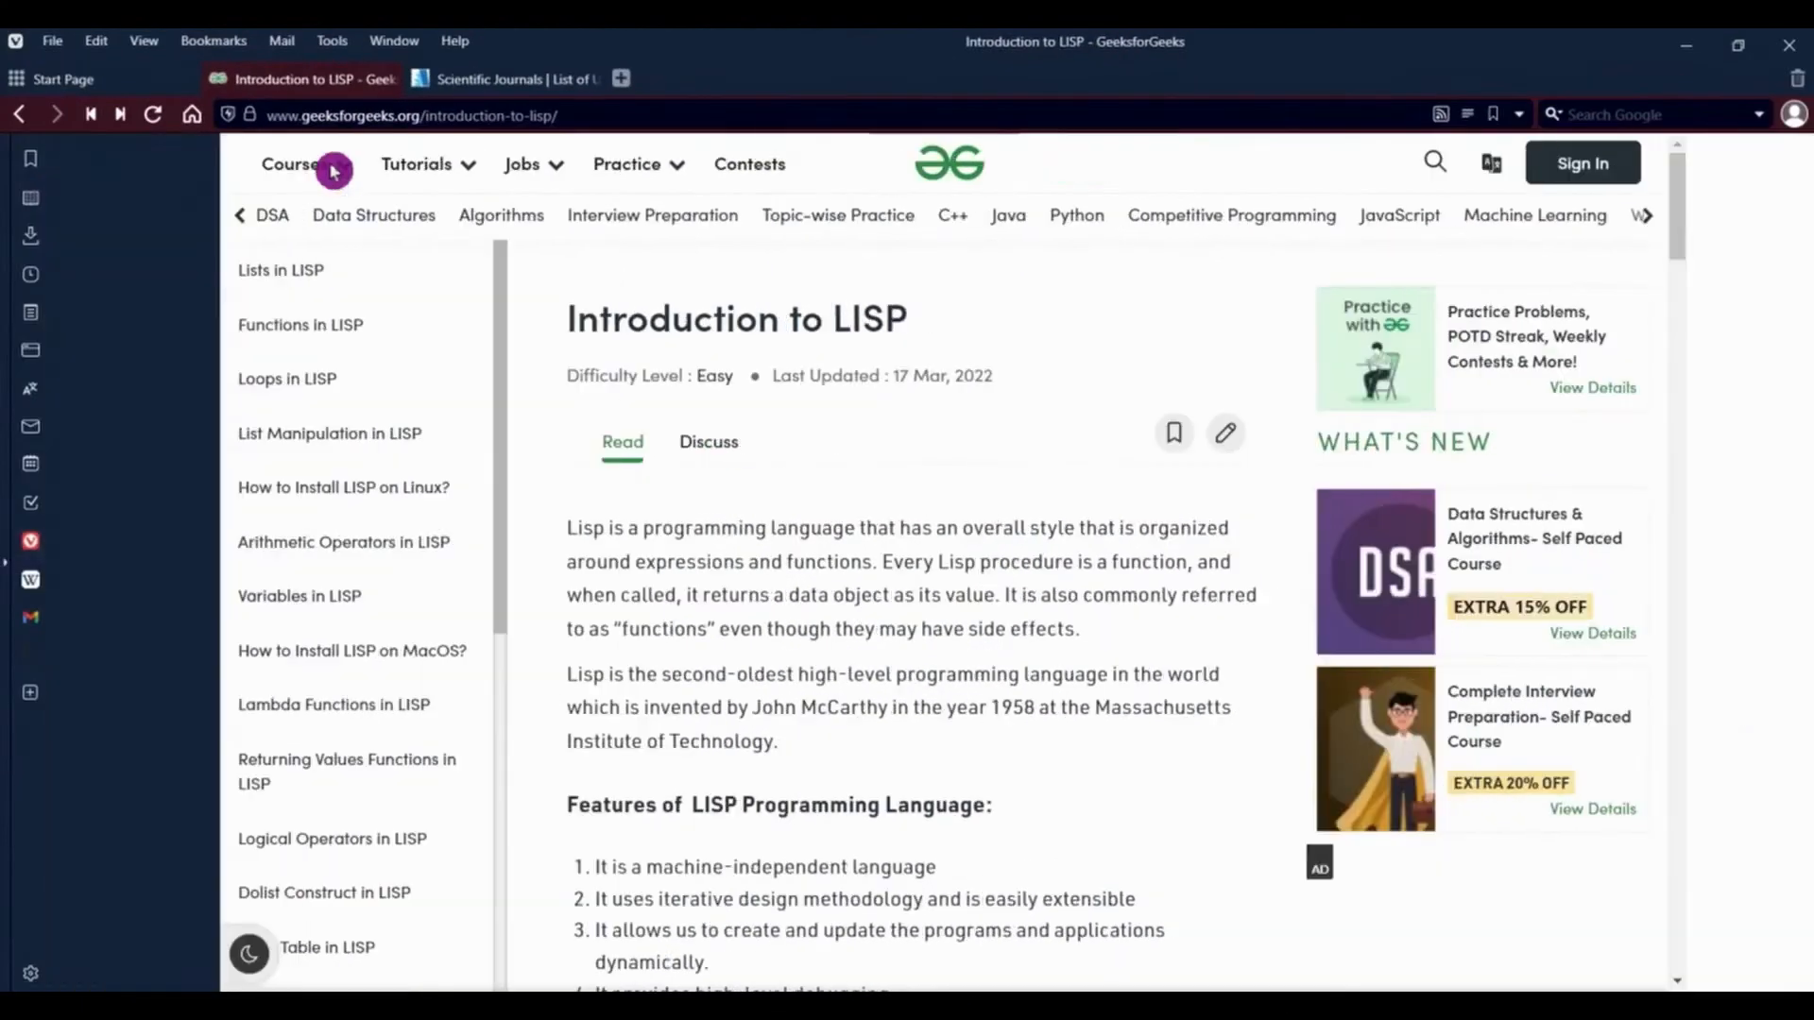
Show Vivaldi's side panel with the community web panel beside the LISP article
{"action": "left_click", "coordinate": [143, 40]}
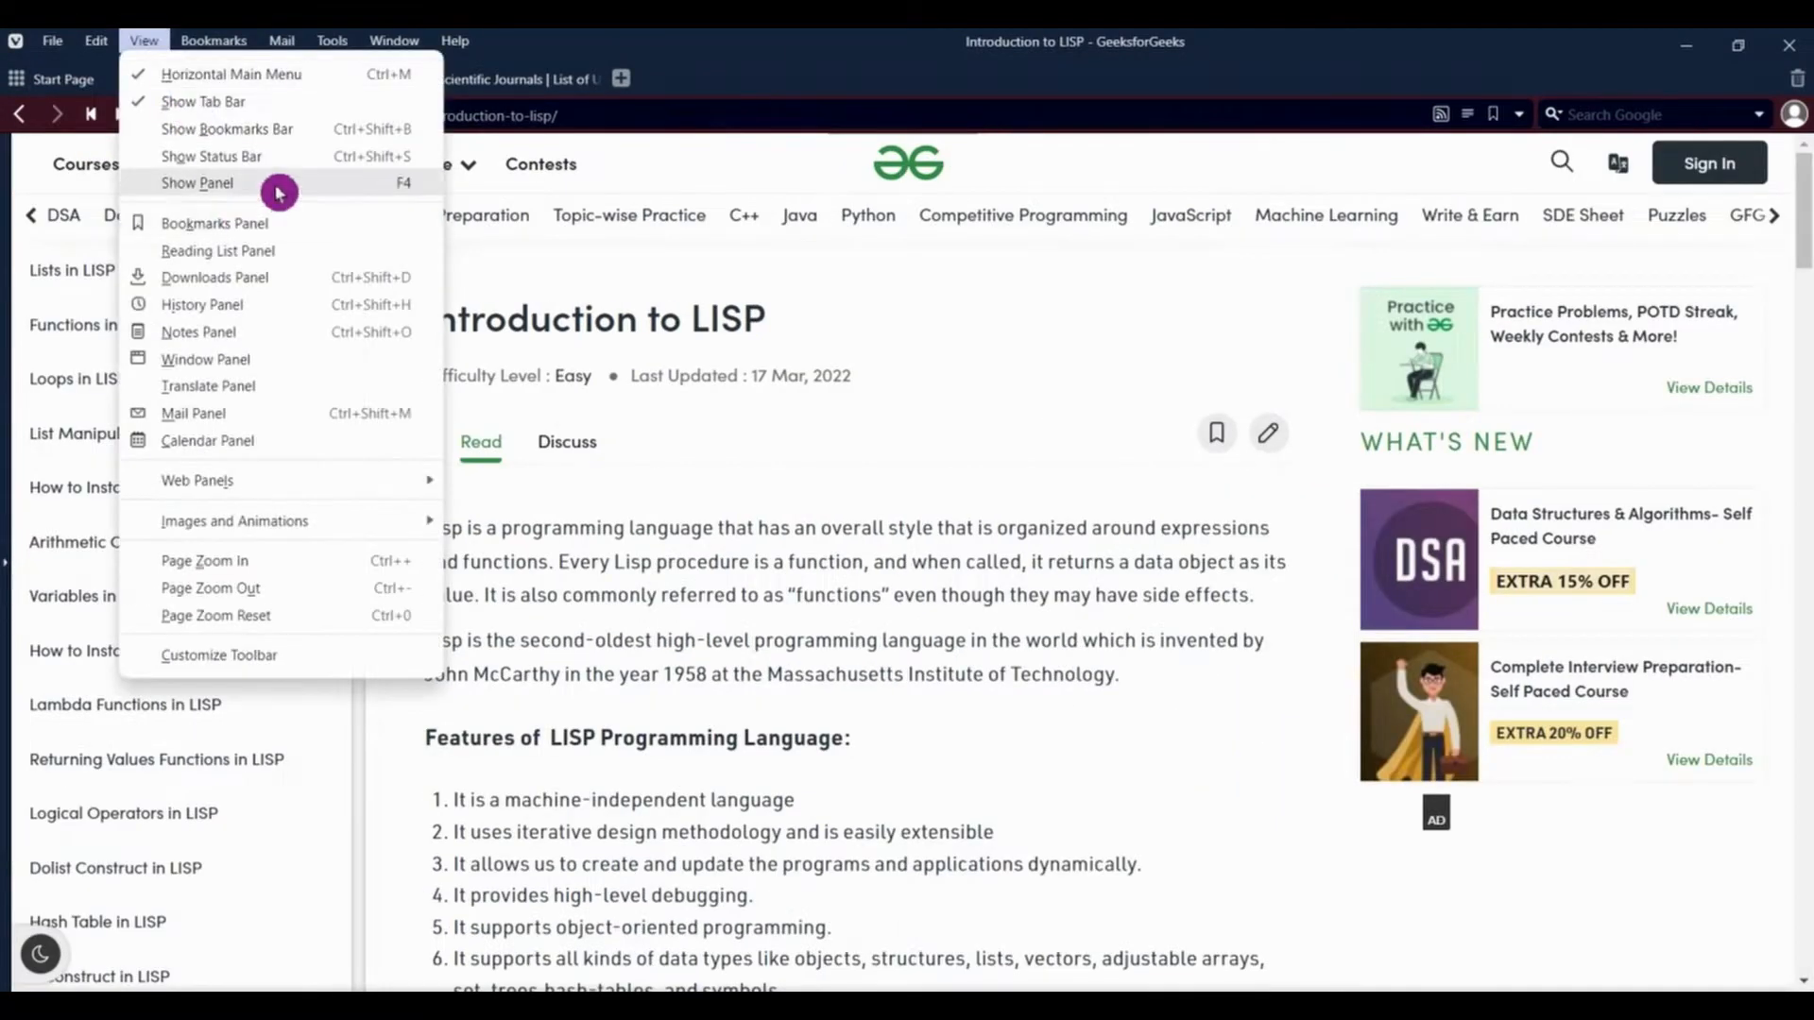
{"action": "left_click", "coordinate": [195, 183]}
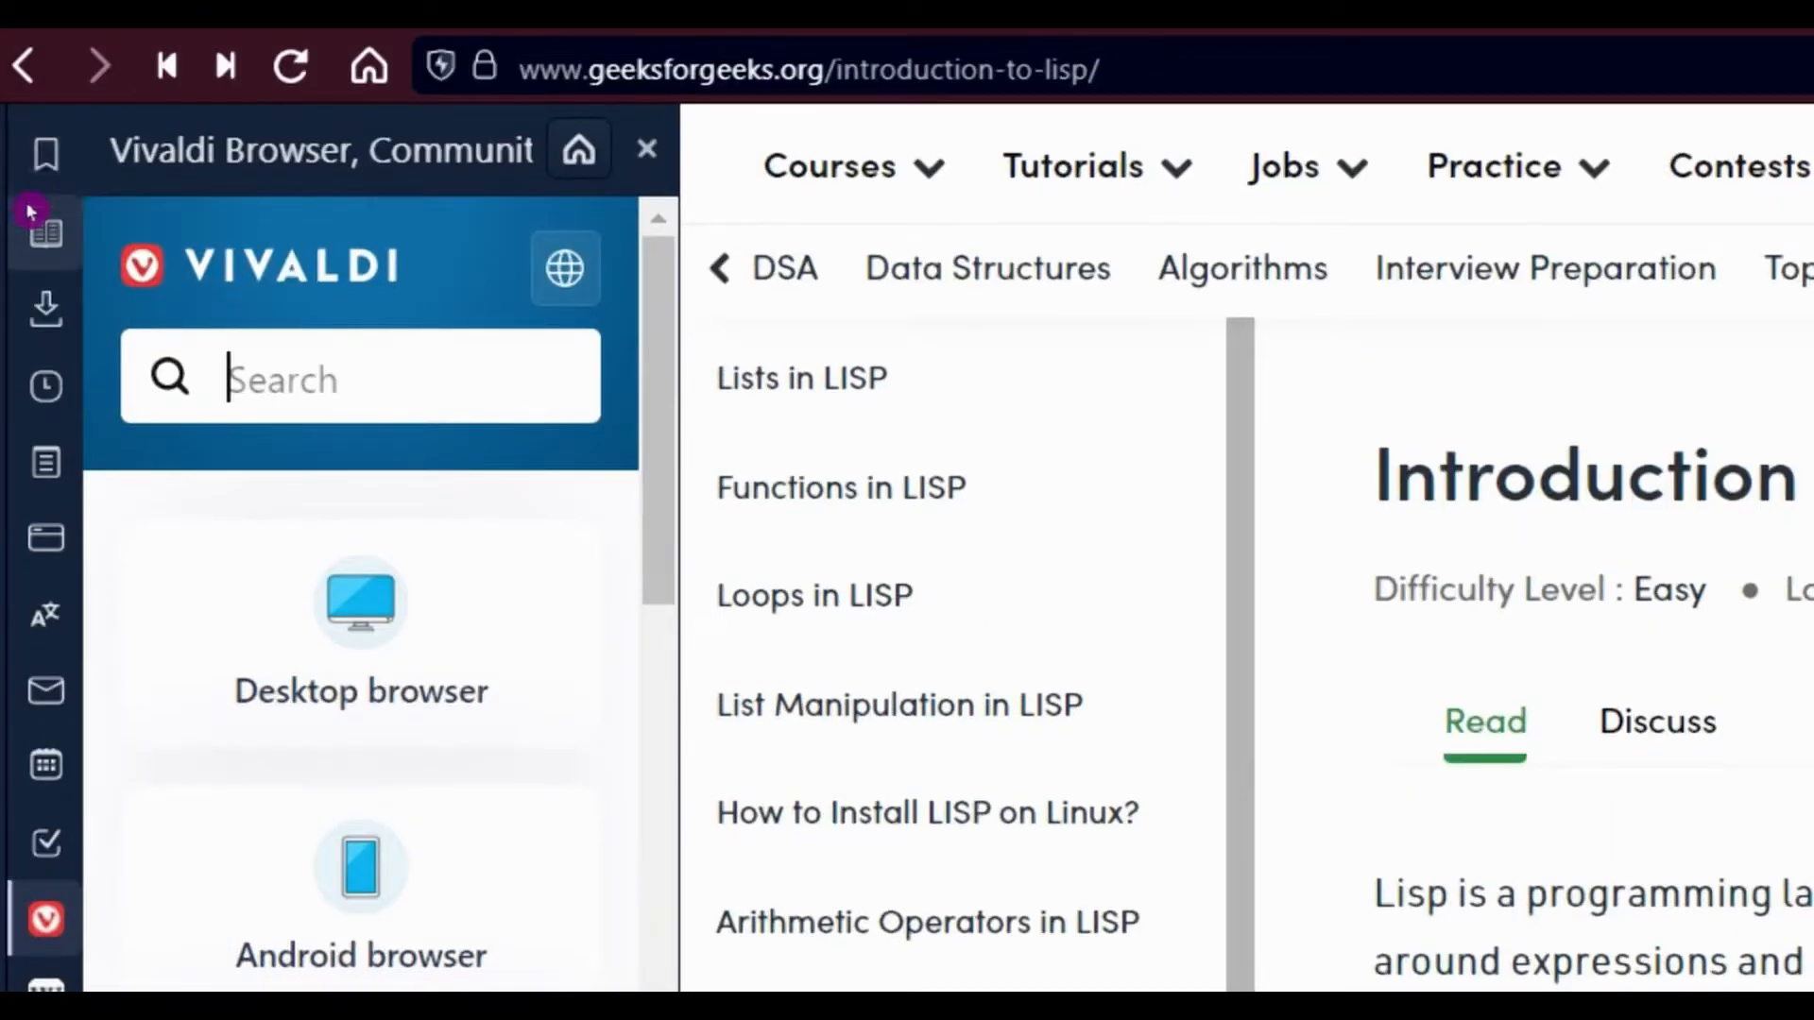
{"action": "mouse_move", "coordinate": [44, 308]}
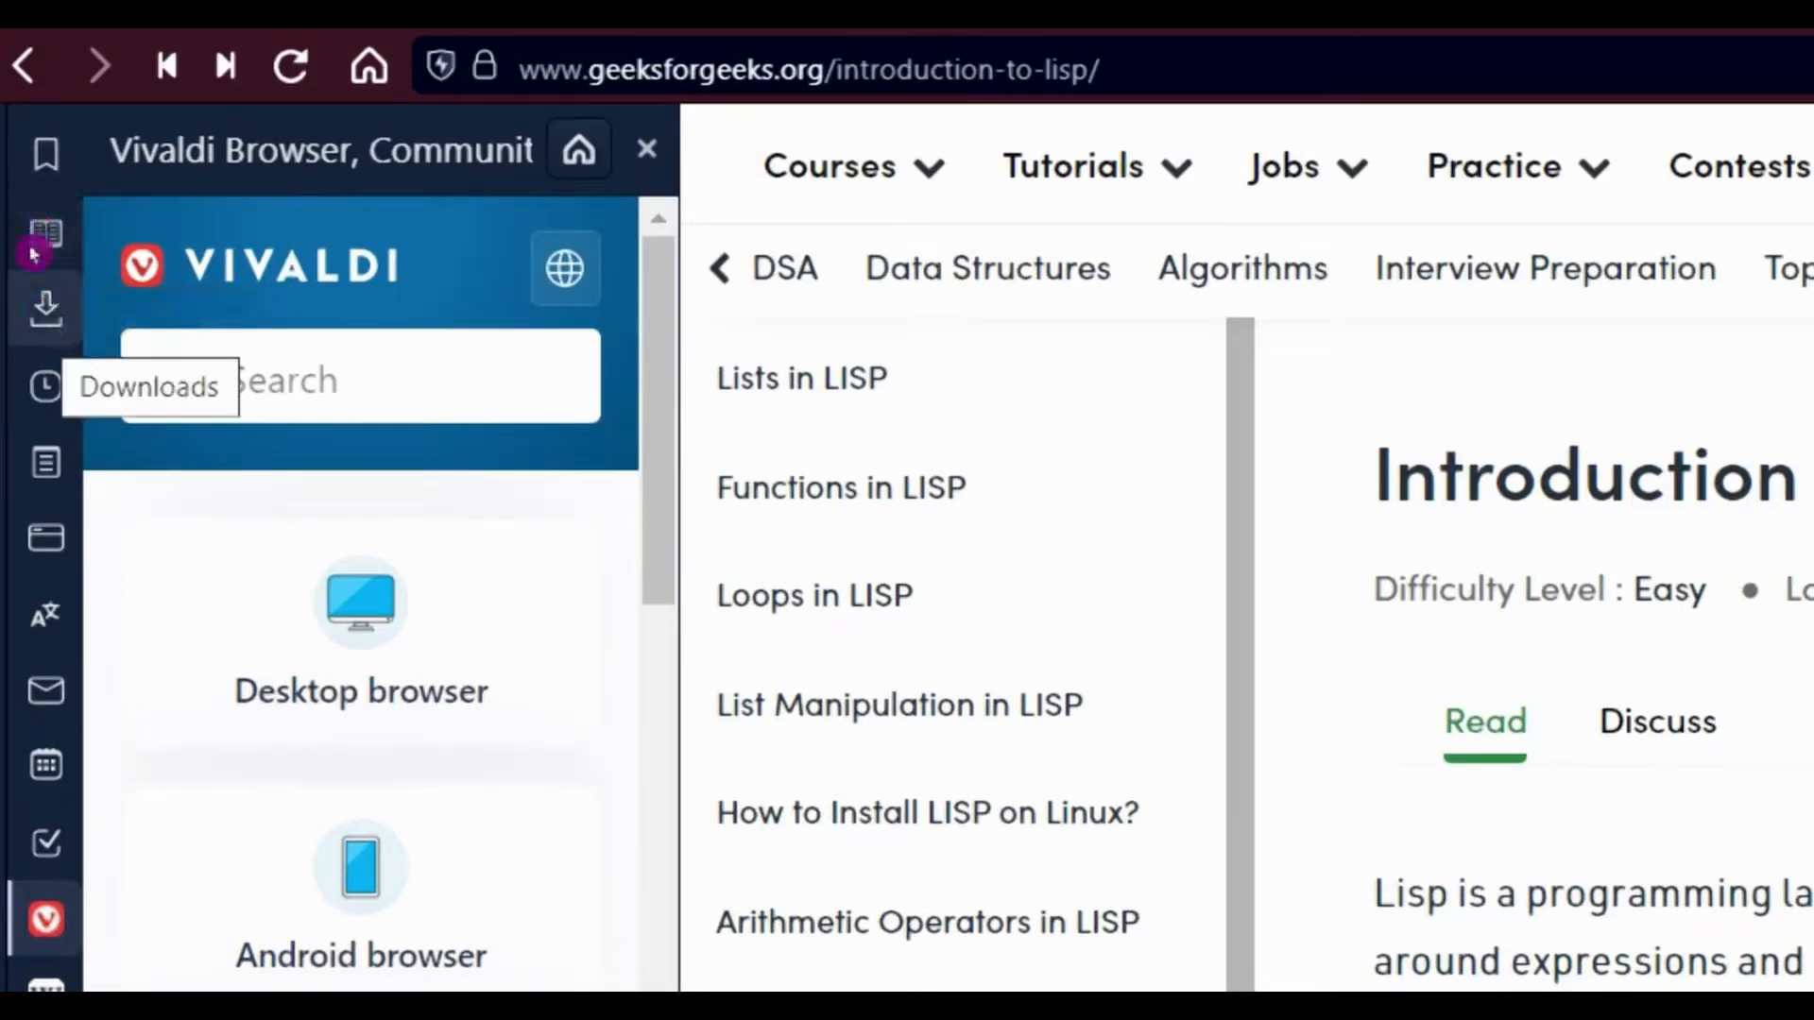
{"action": "mouse_move", "coordinate": [37, 333]}
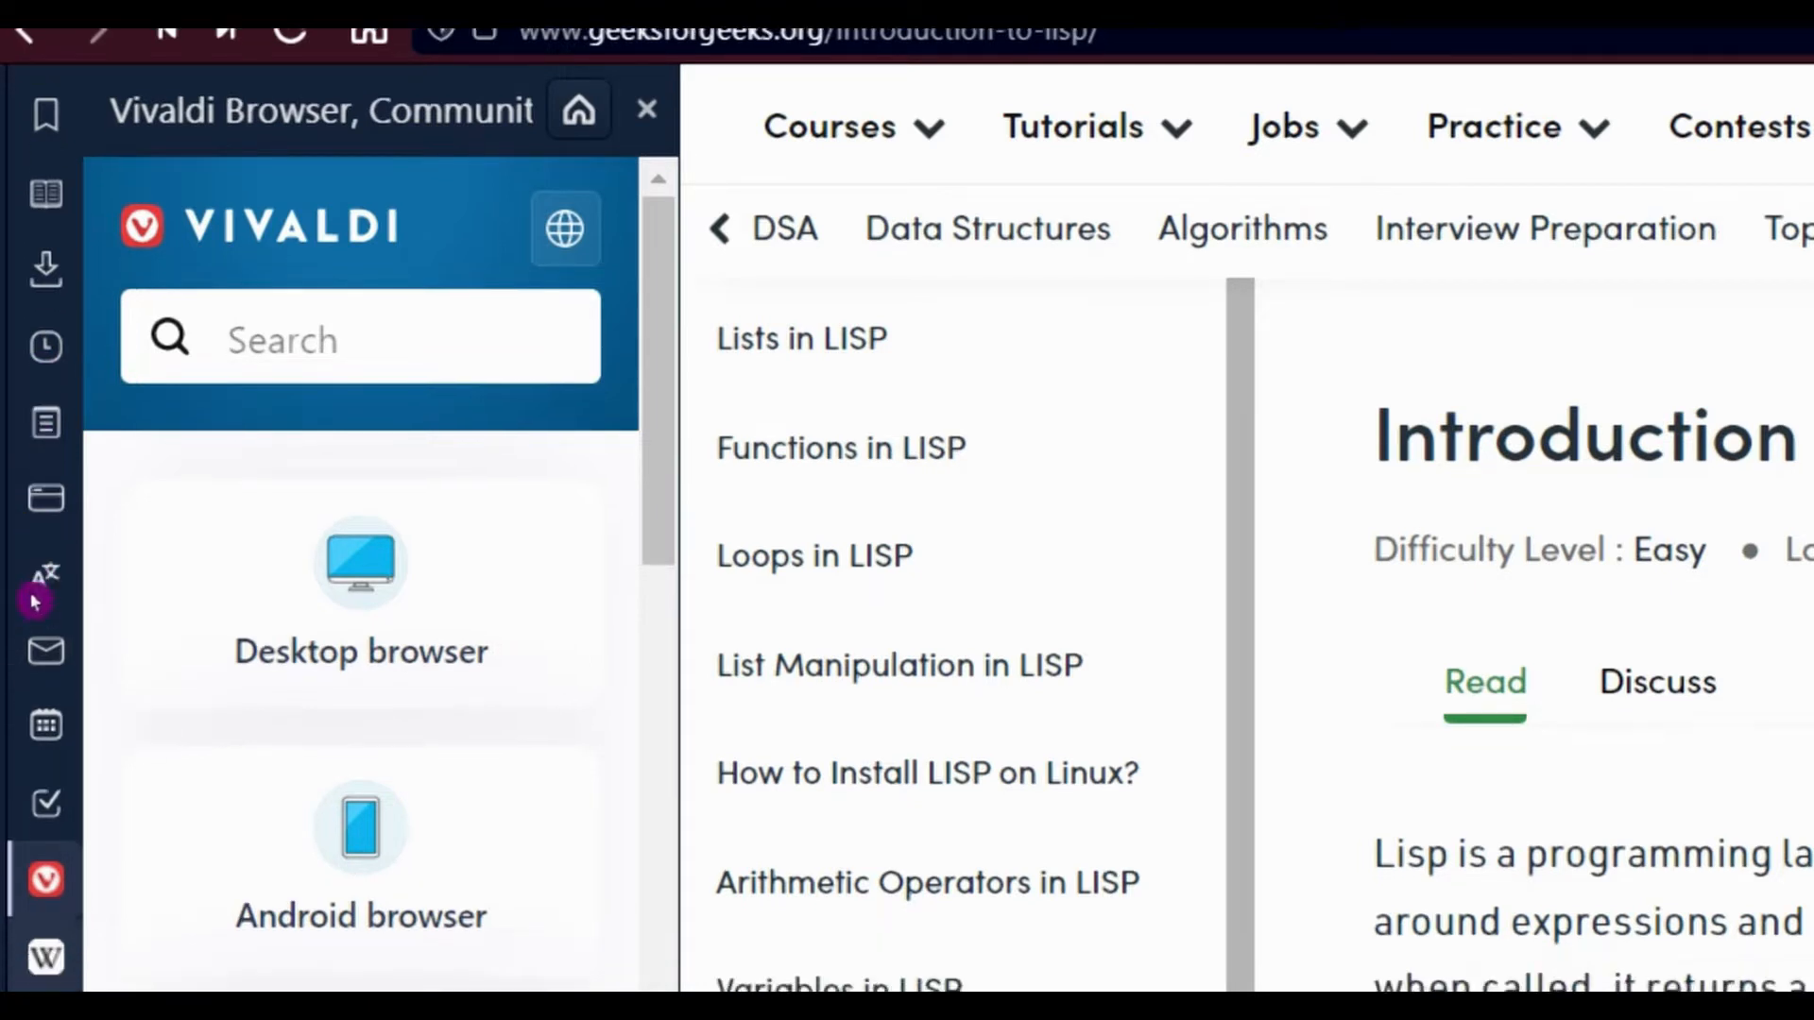
{"action": "scroll", "scroll_direction": "down", "scroll_amount": 3}
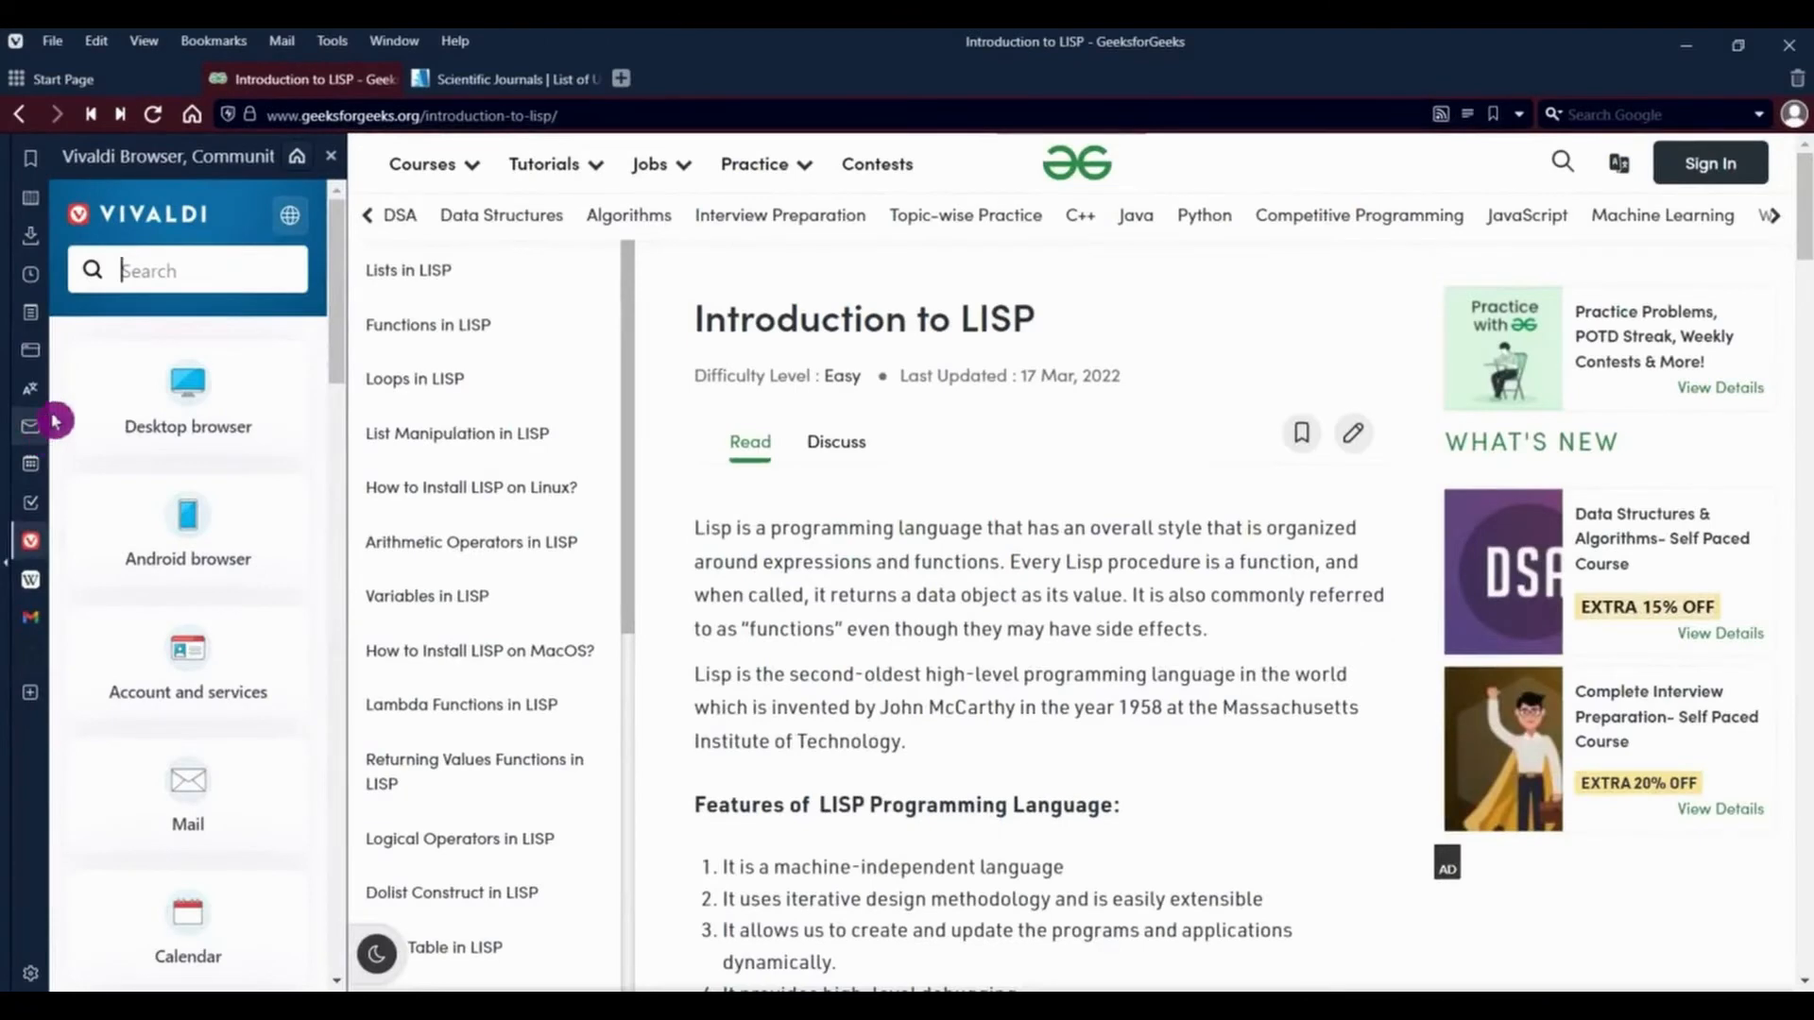
{"action": "left_click", "coordinate": [754, 164]}
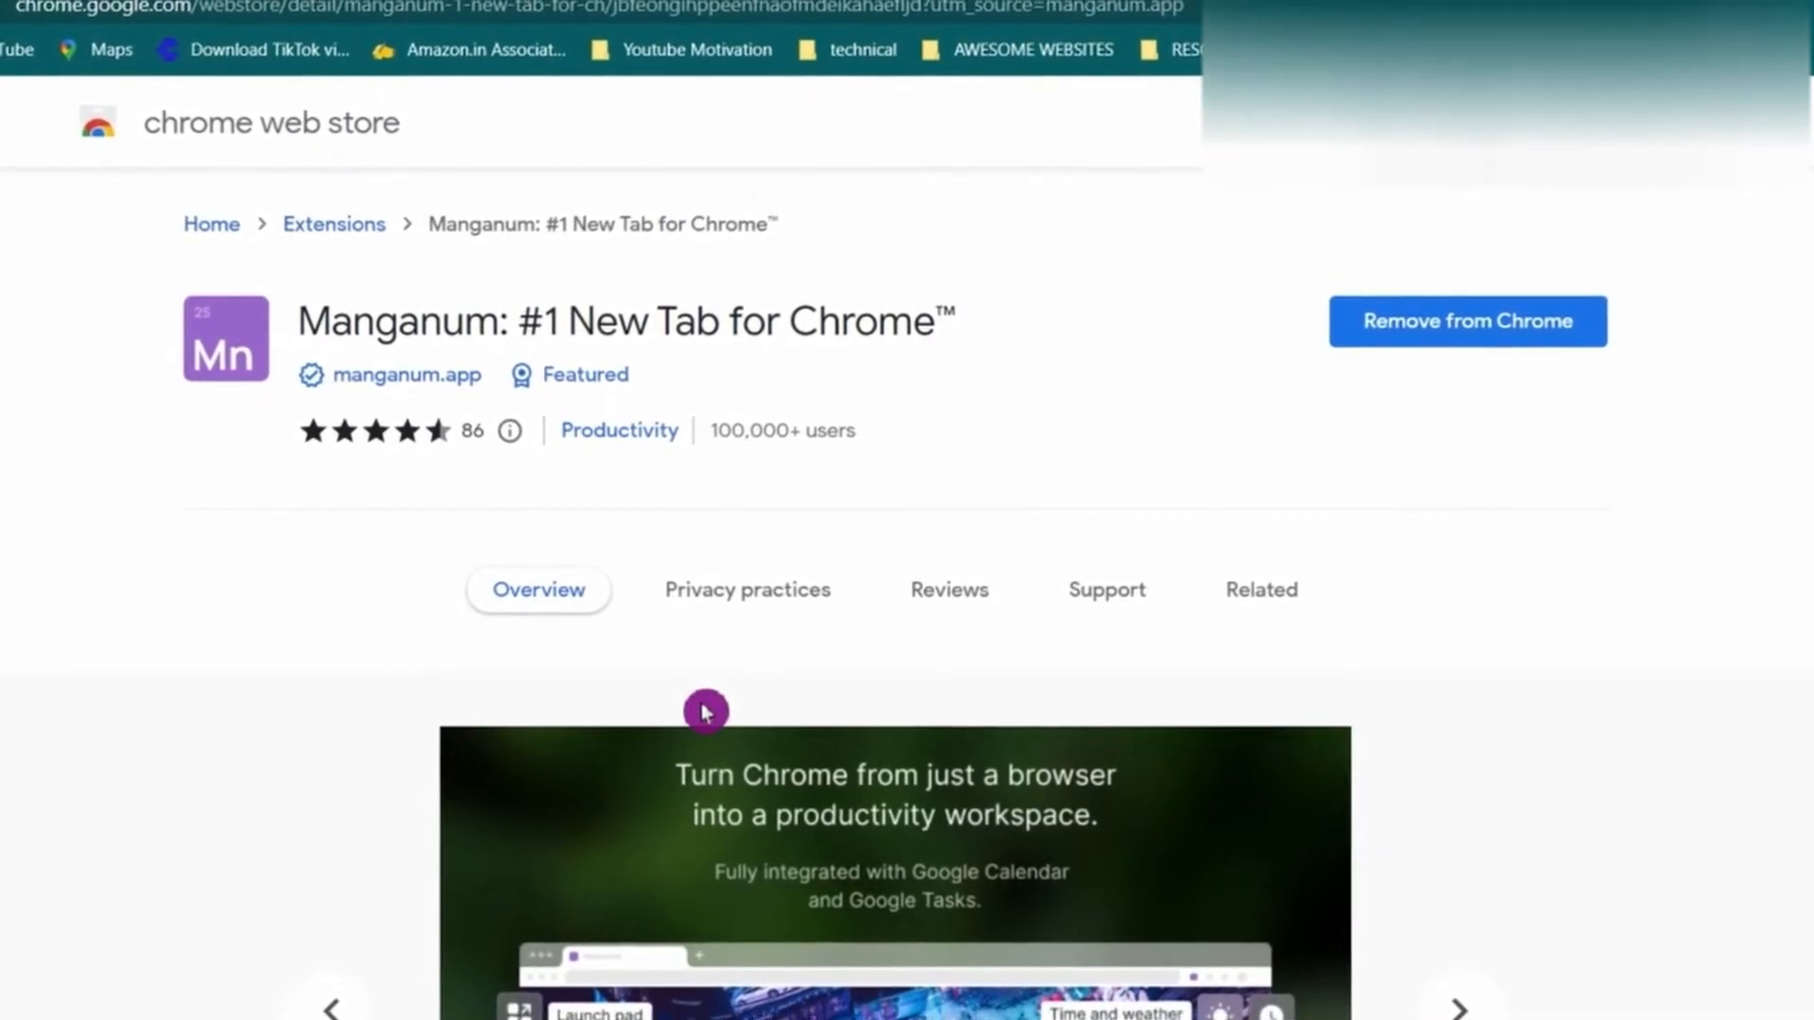
{"action": "scroll", "scroll_direction": "down", "scroll_amount": 3}
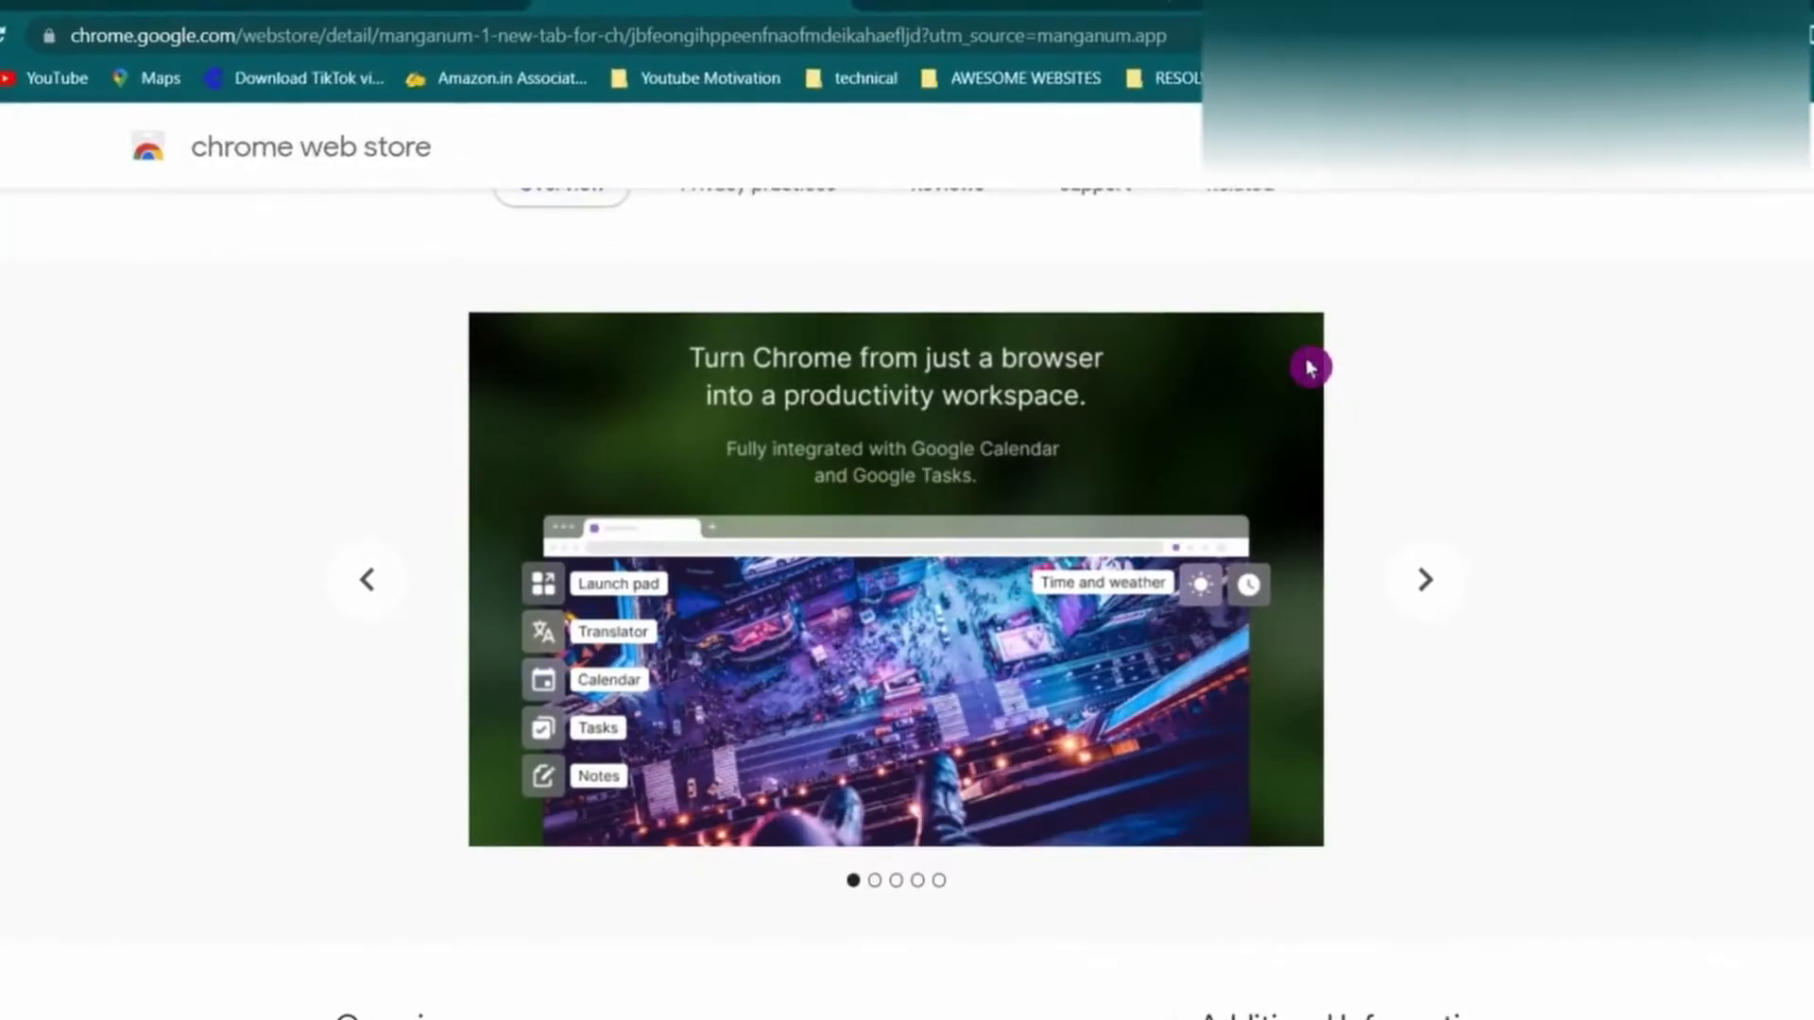
{"action": "left_click", "coordinate": [1426, 578]}
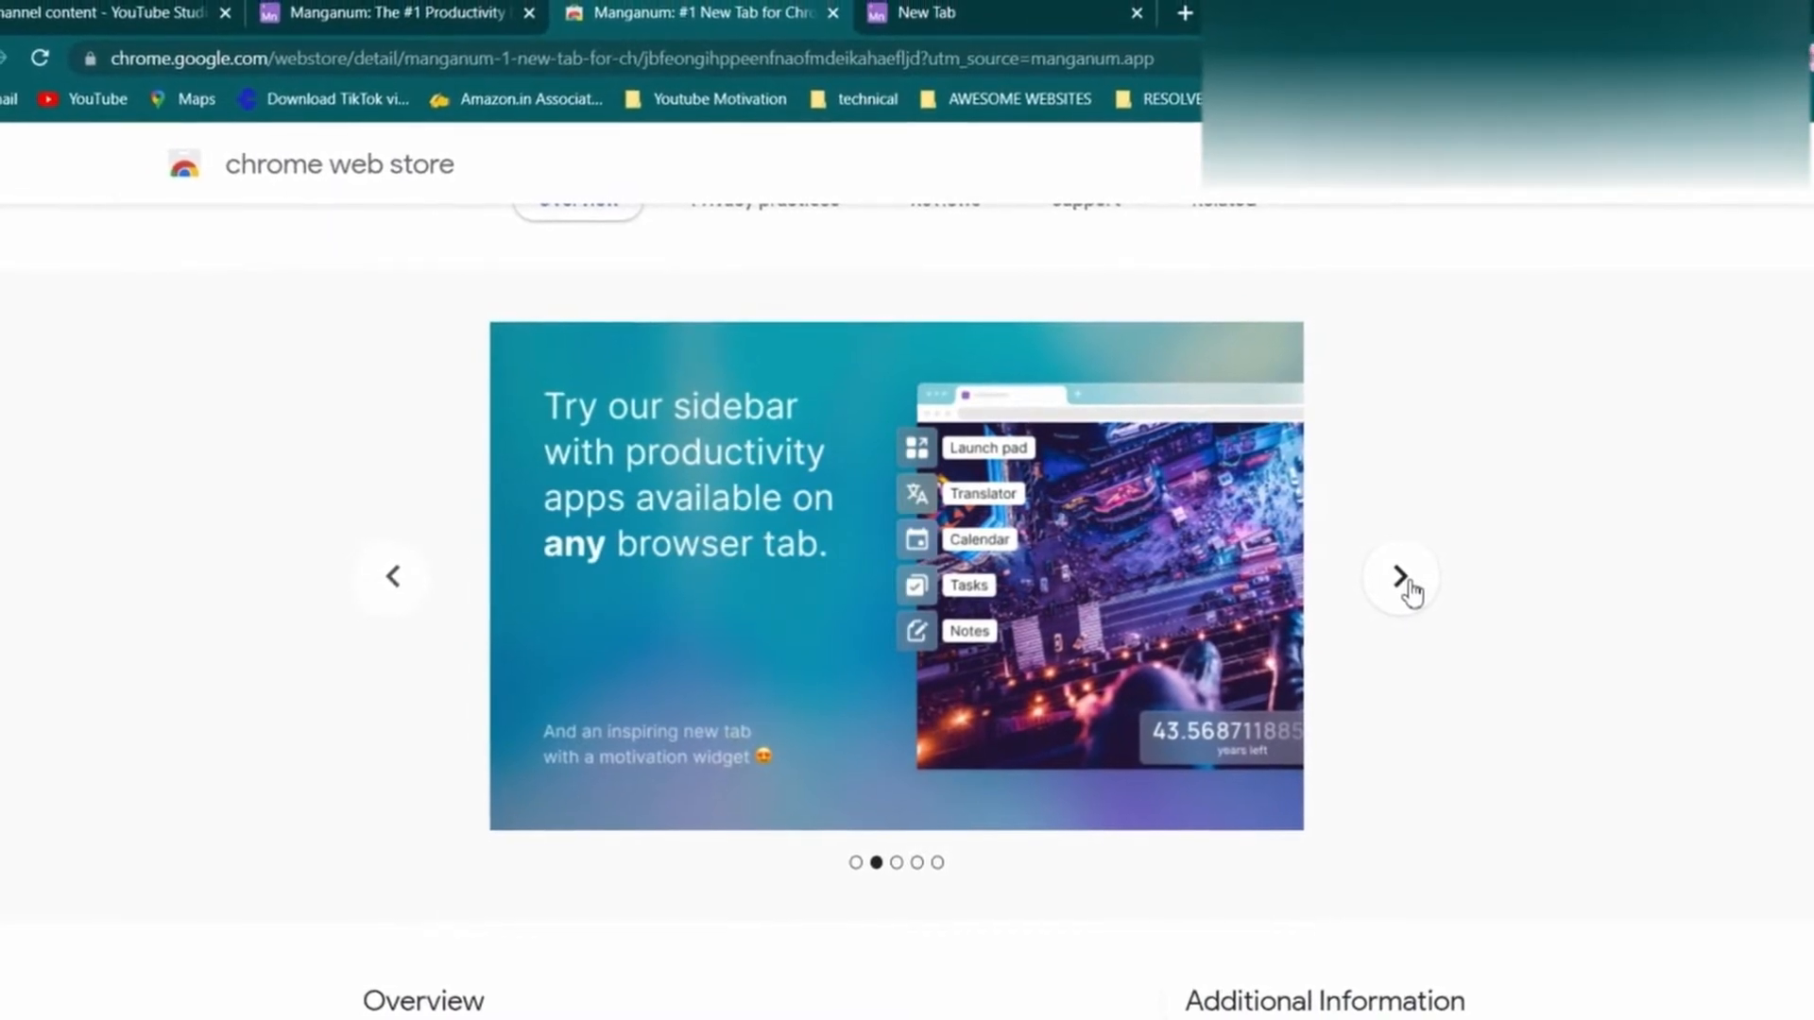
{"action": "left_click", "coordinate": [1398, 576]}
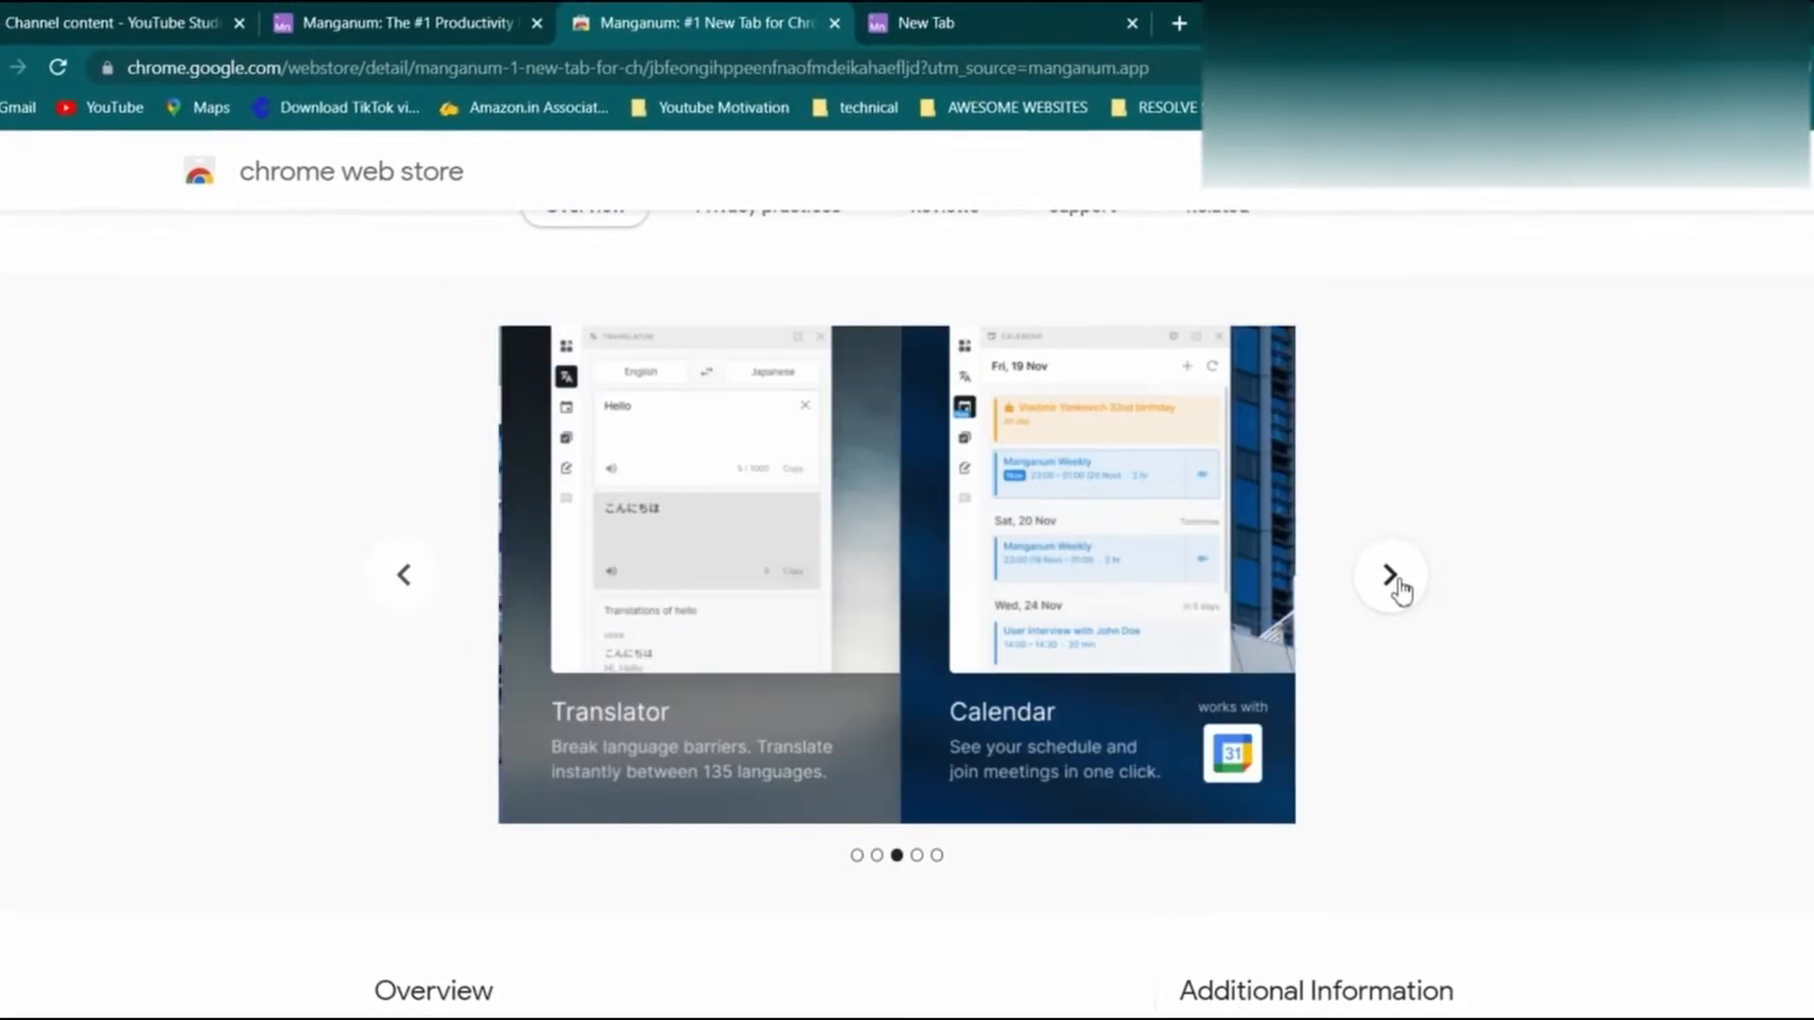
{"action": "left_click", "coordinate": [1390, 575]}
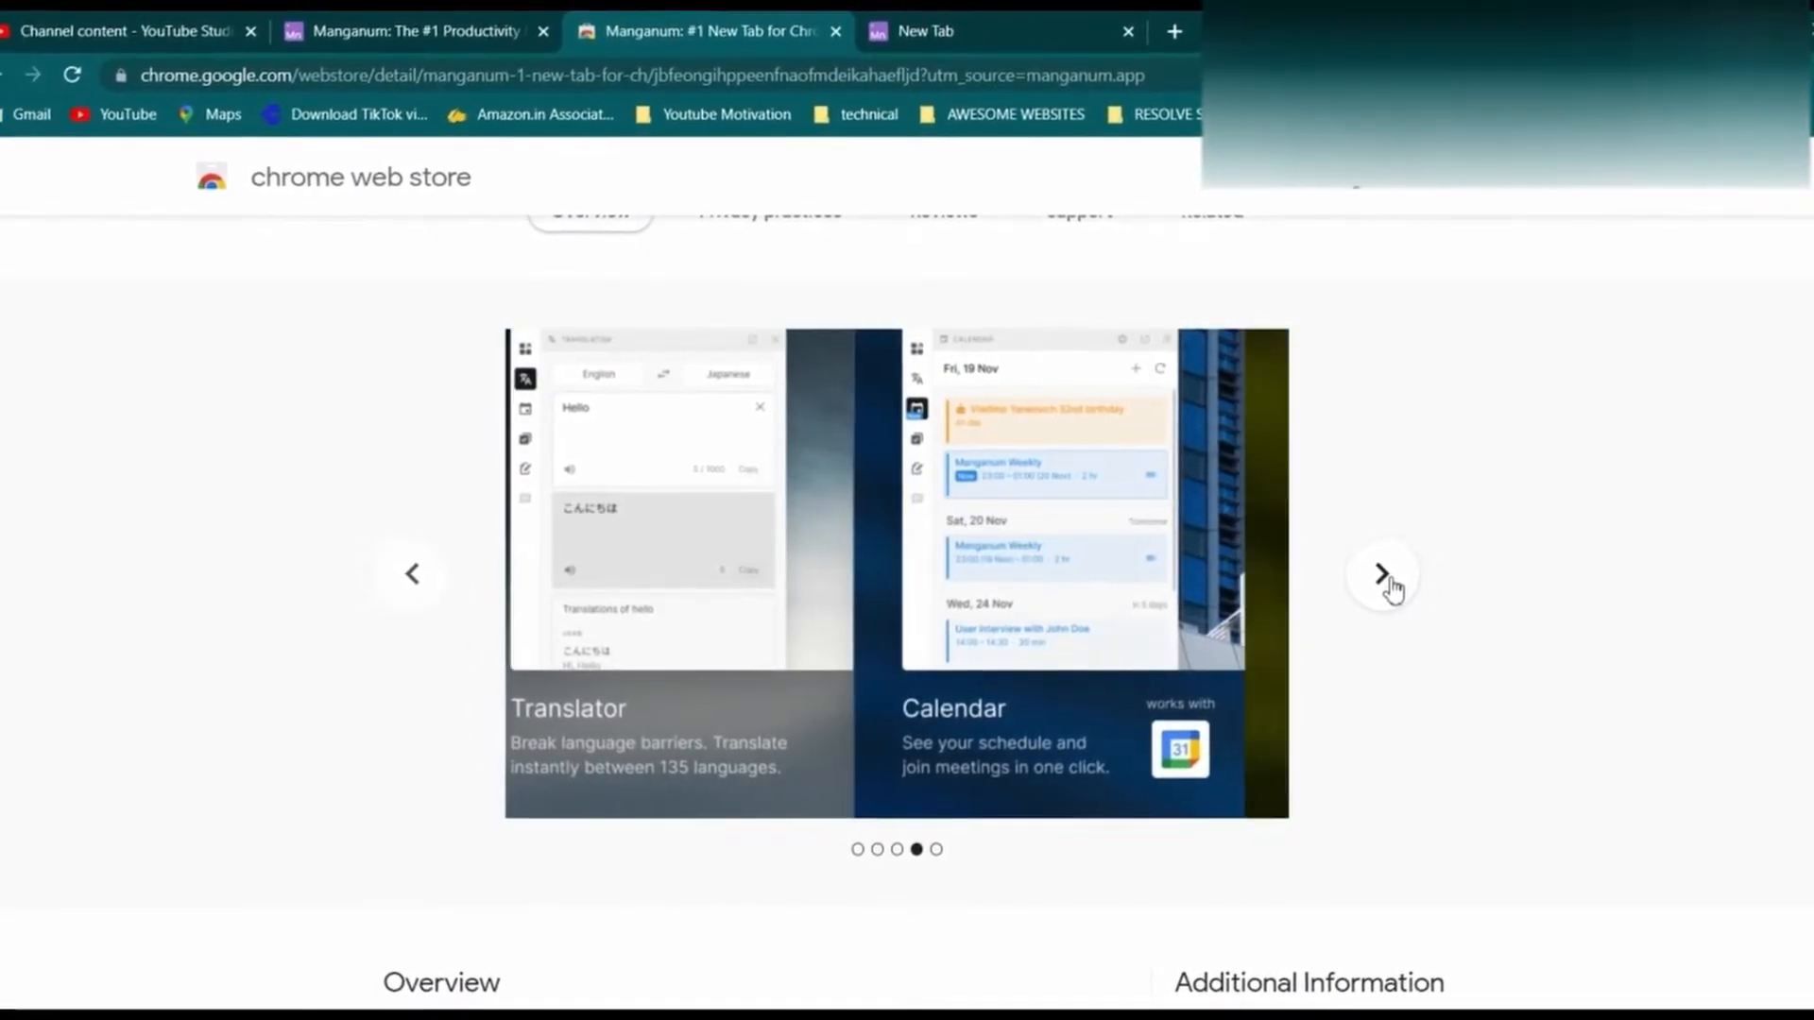
{"action": "left_click", "coordinate": [1380, 573]}
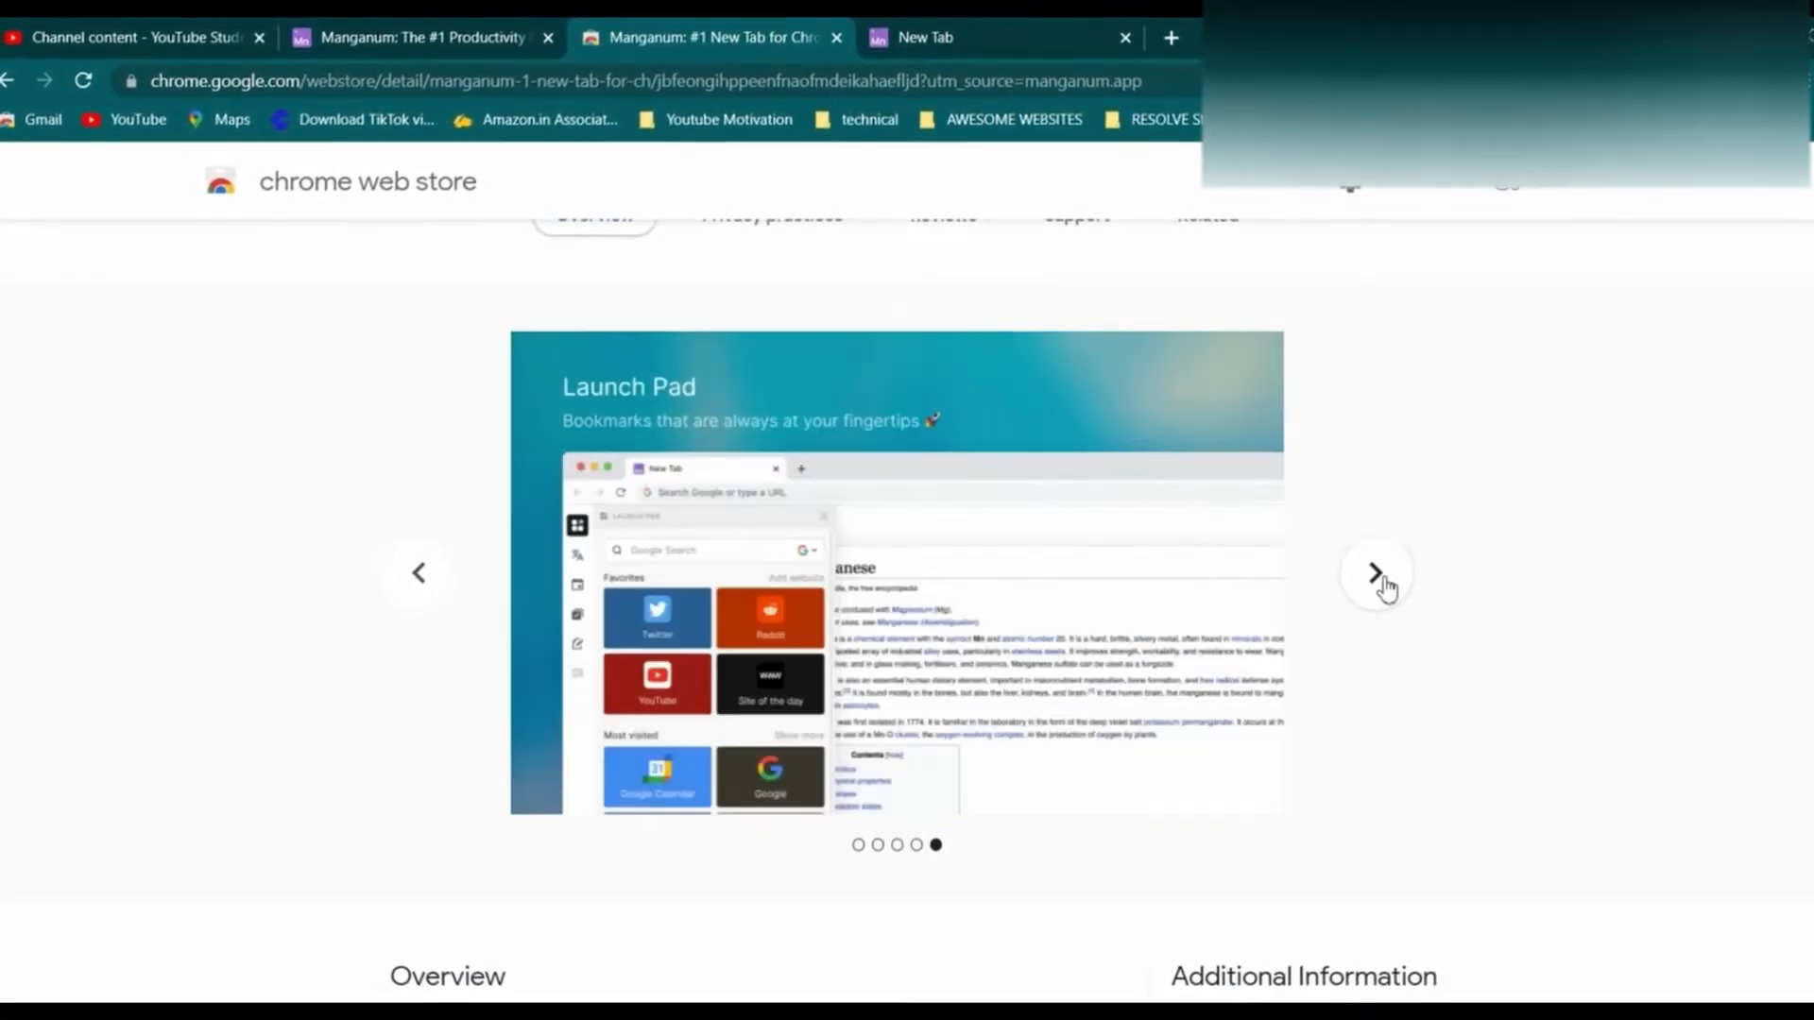
{"action": "left_click", "coordinate": [1375, 573]}
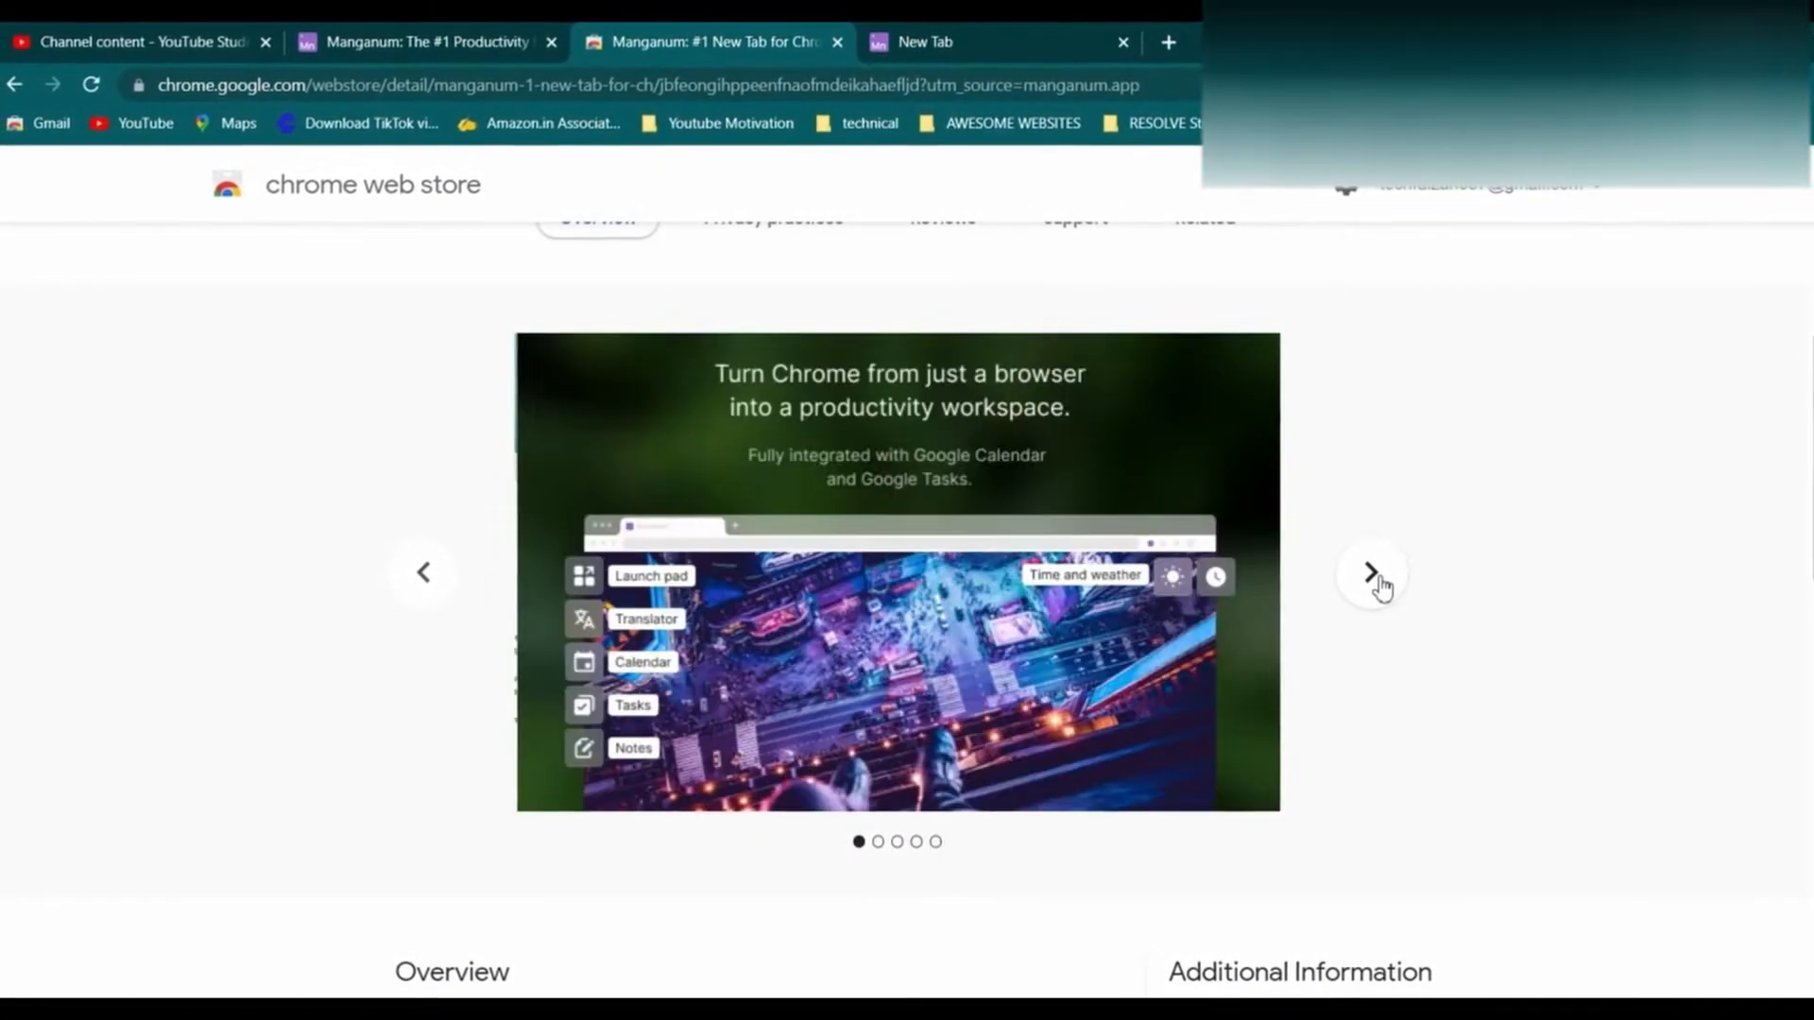
{"action": "scroll", "scroll_direction": "up", "scroll_amount": 3}
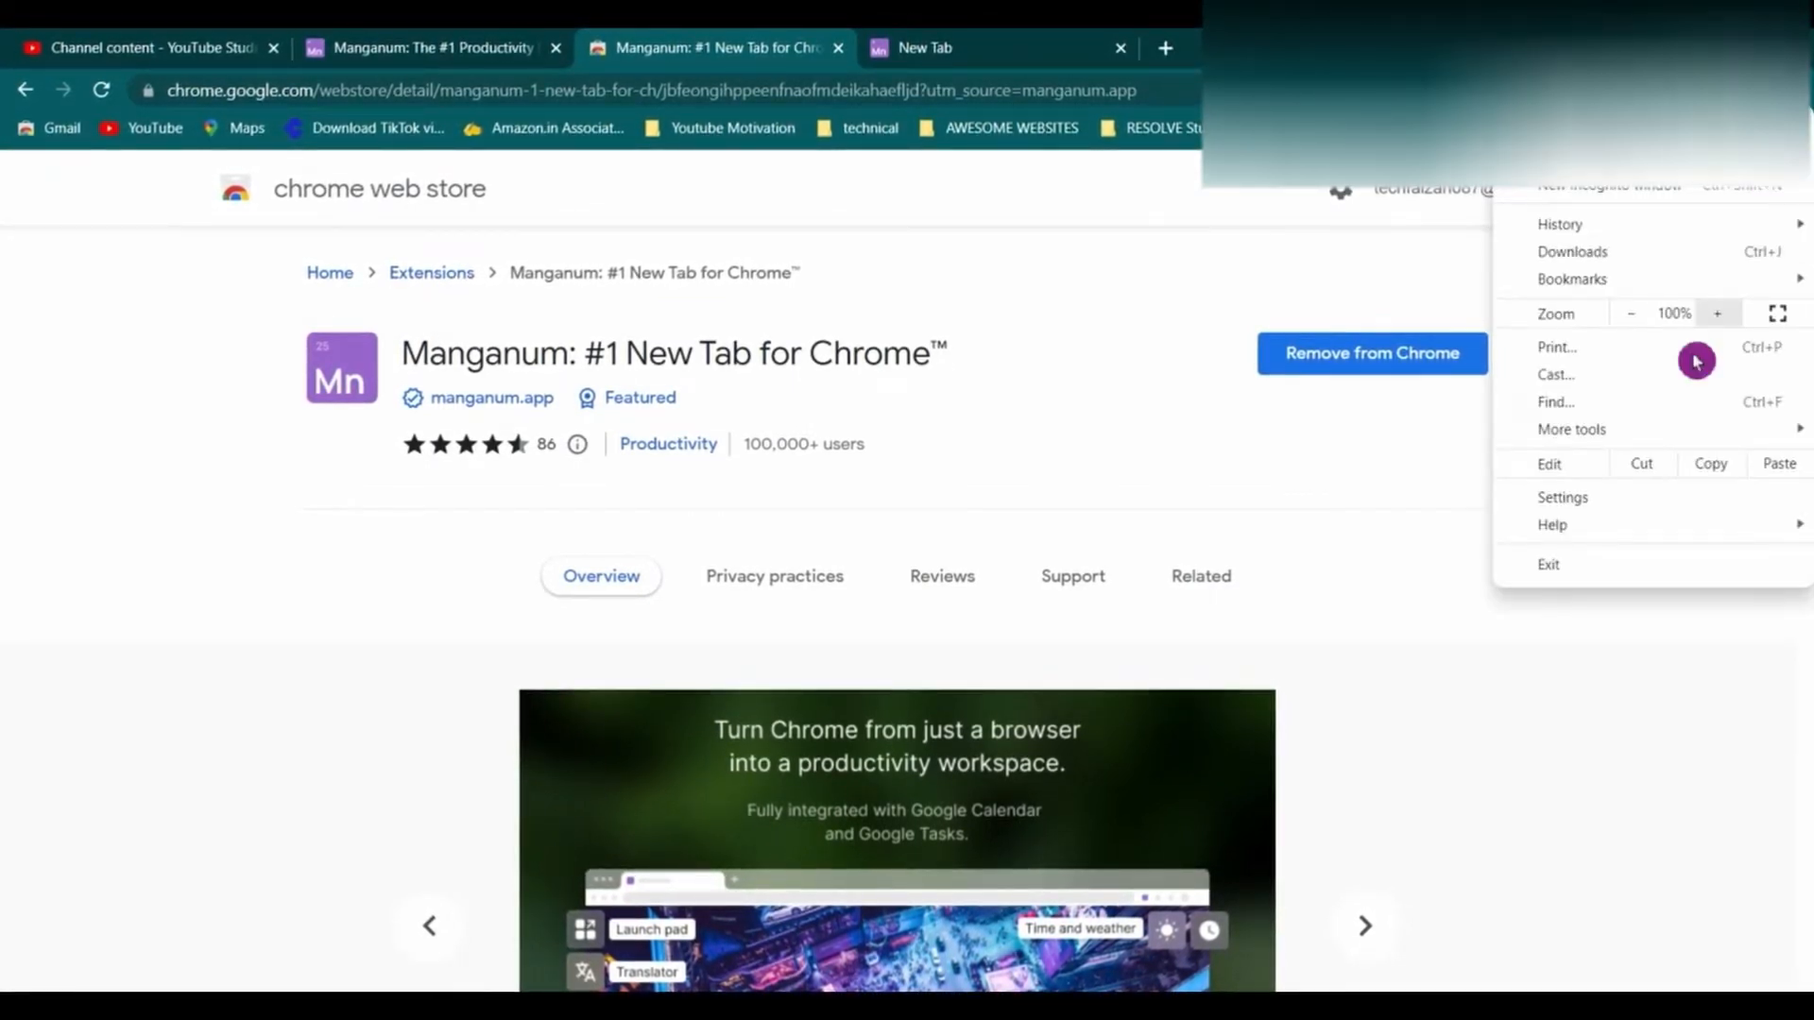
Open Chrome's settings and extensions page to confirm Manganum is enabled
{"action": "left_click", "coordinate": [1571, 429]}
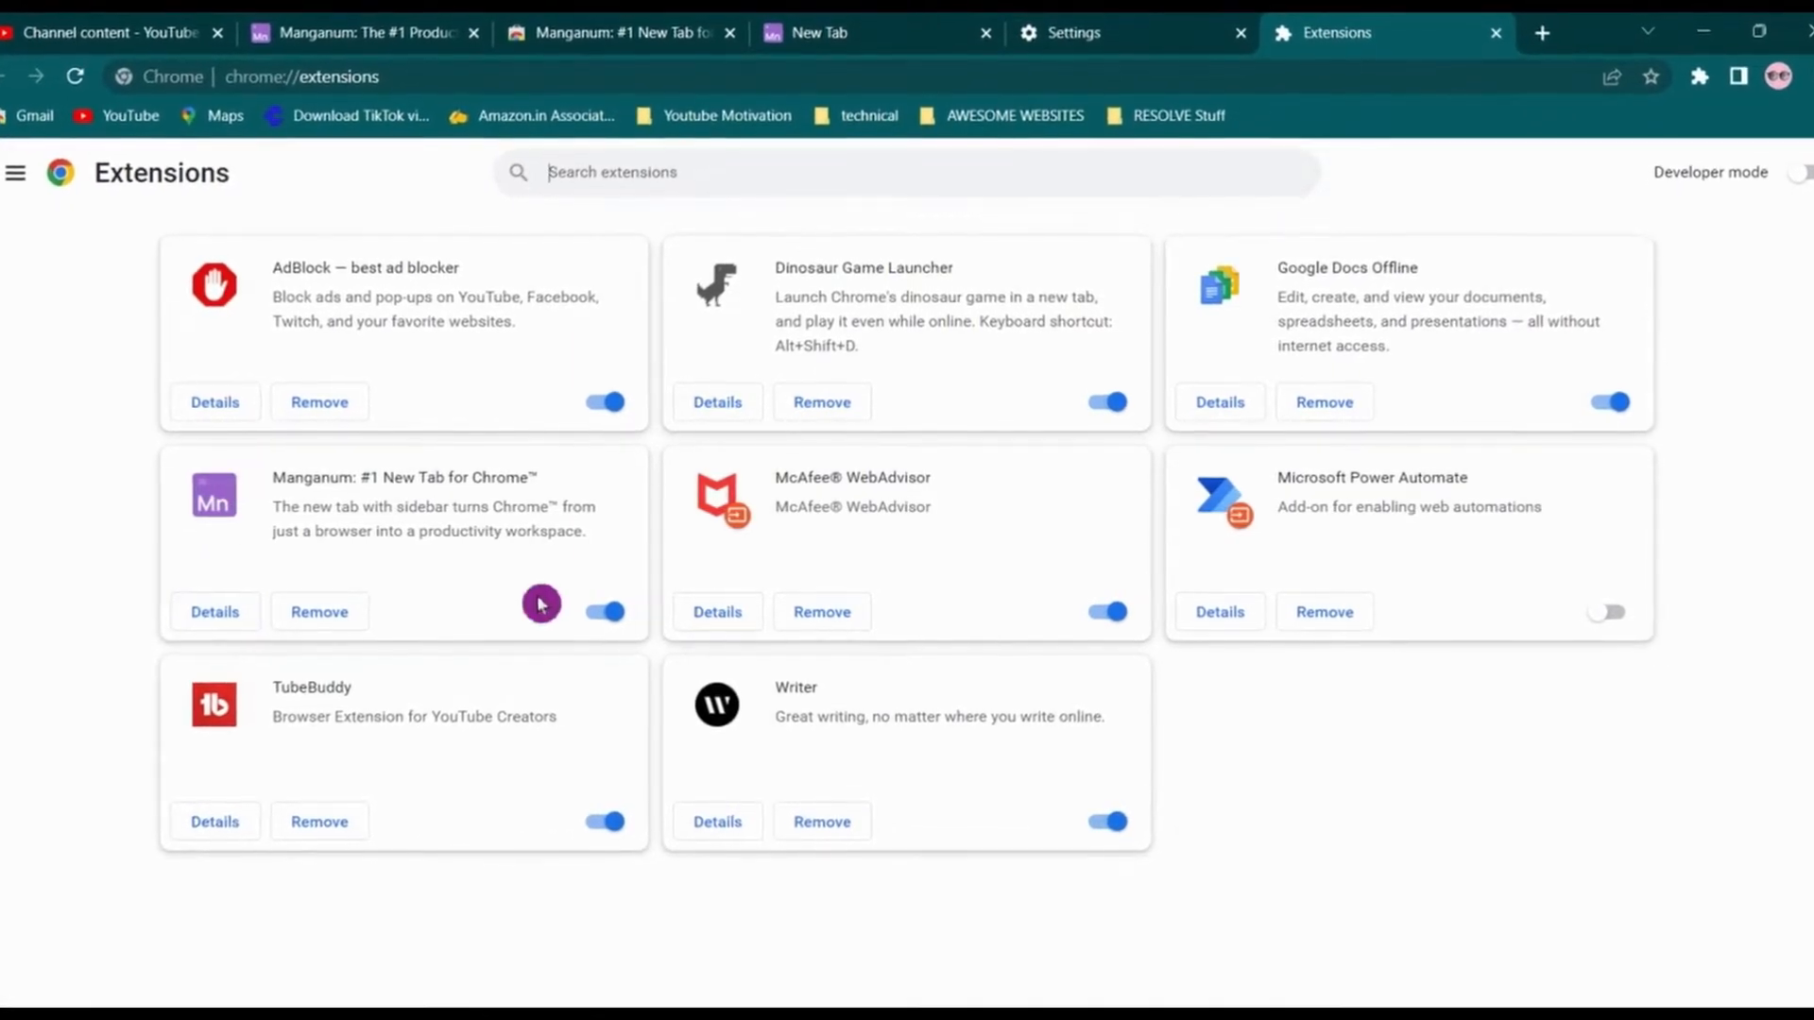
{"action": "left_click", "coordinate": [1720, 77]}
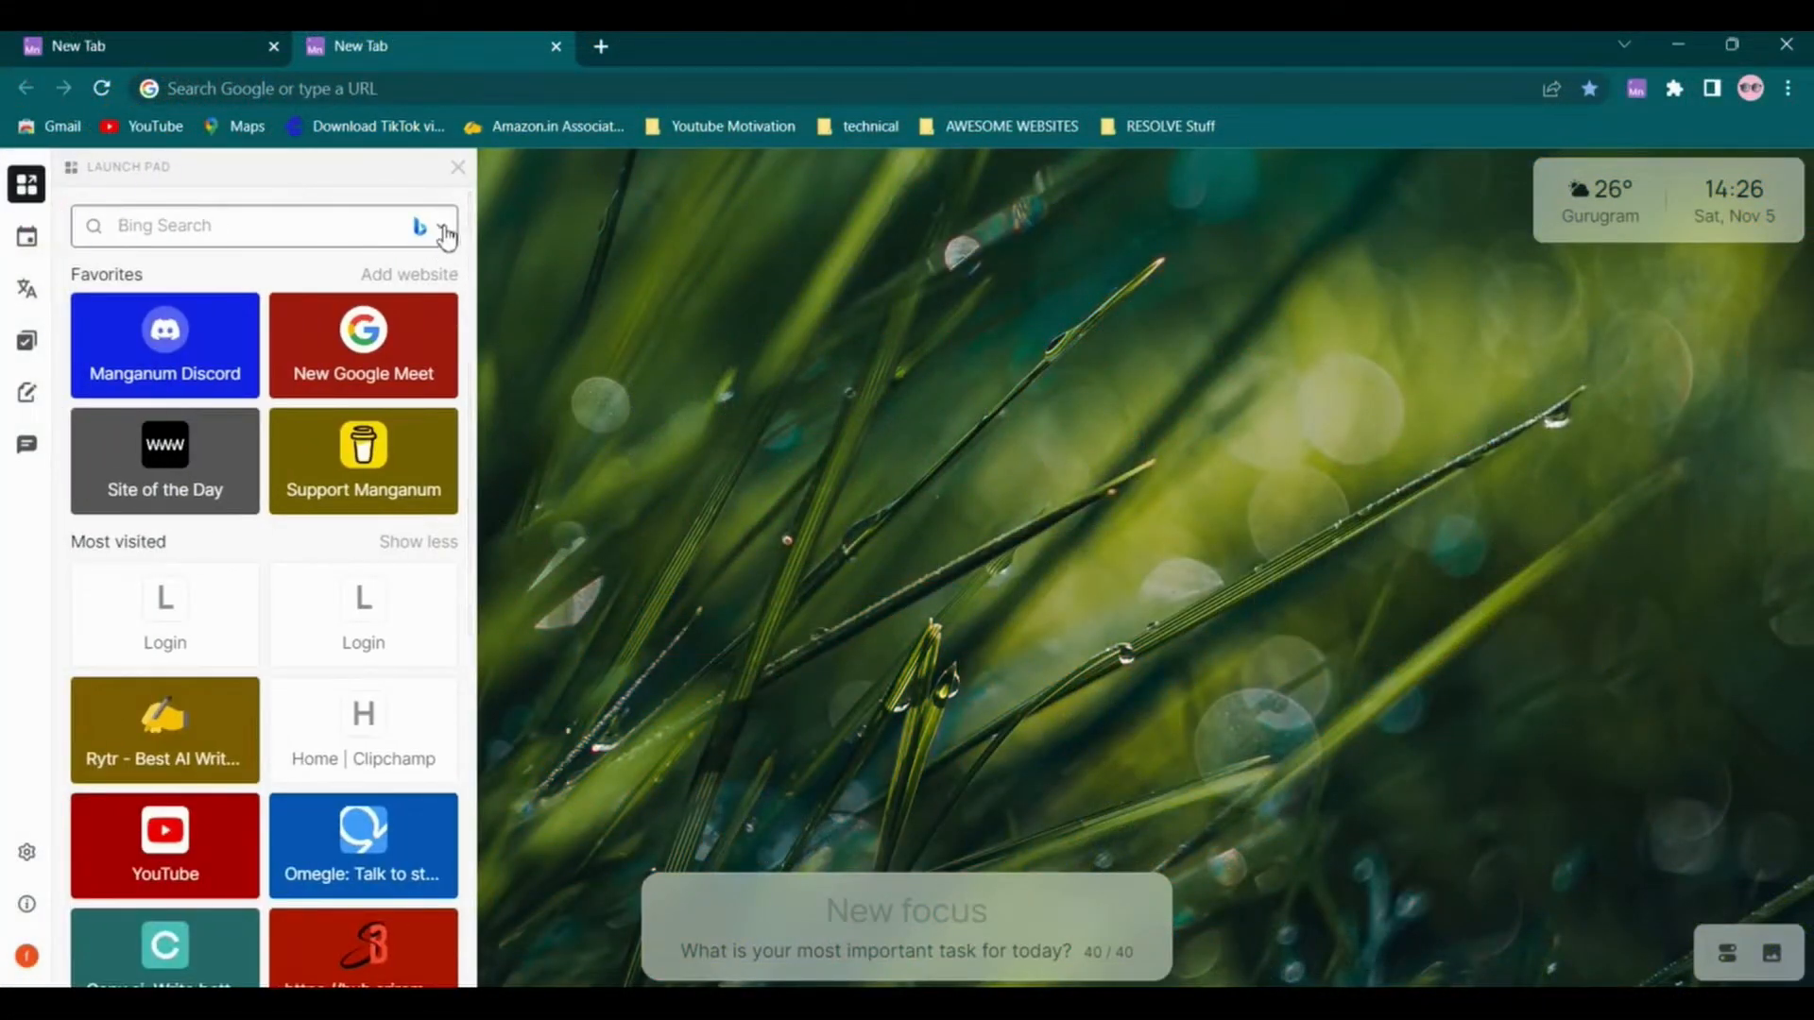
Open the 'Add website' form beside Favorites on Manganum's Launch Pad
{"action": "left_click", "coordinate": [442, 226]}
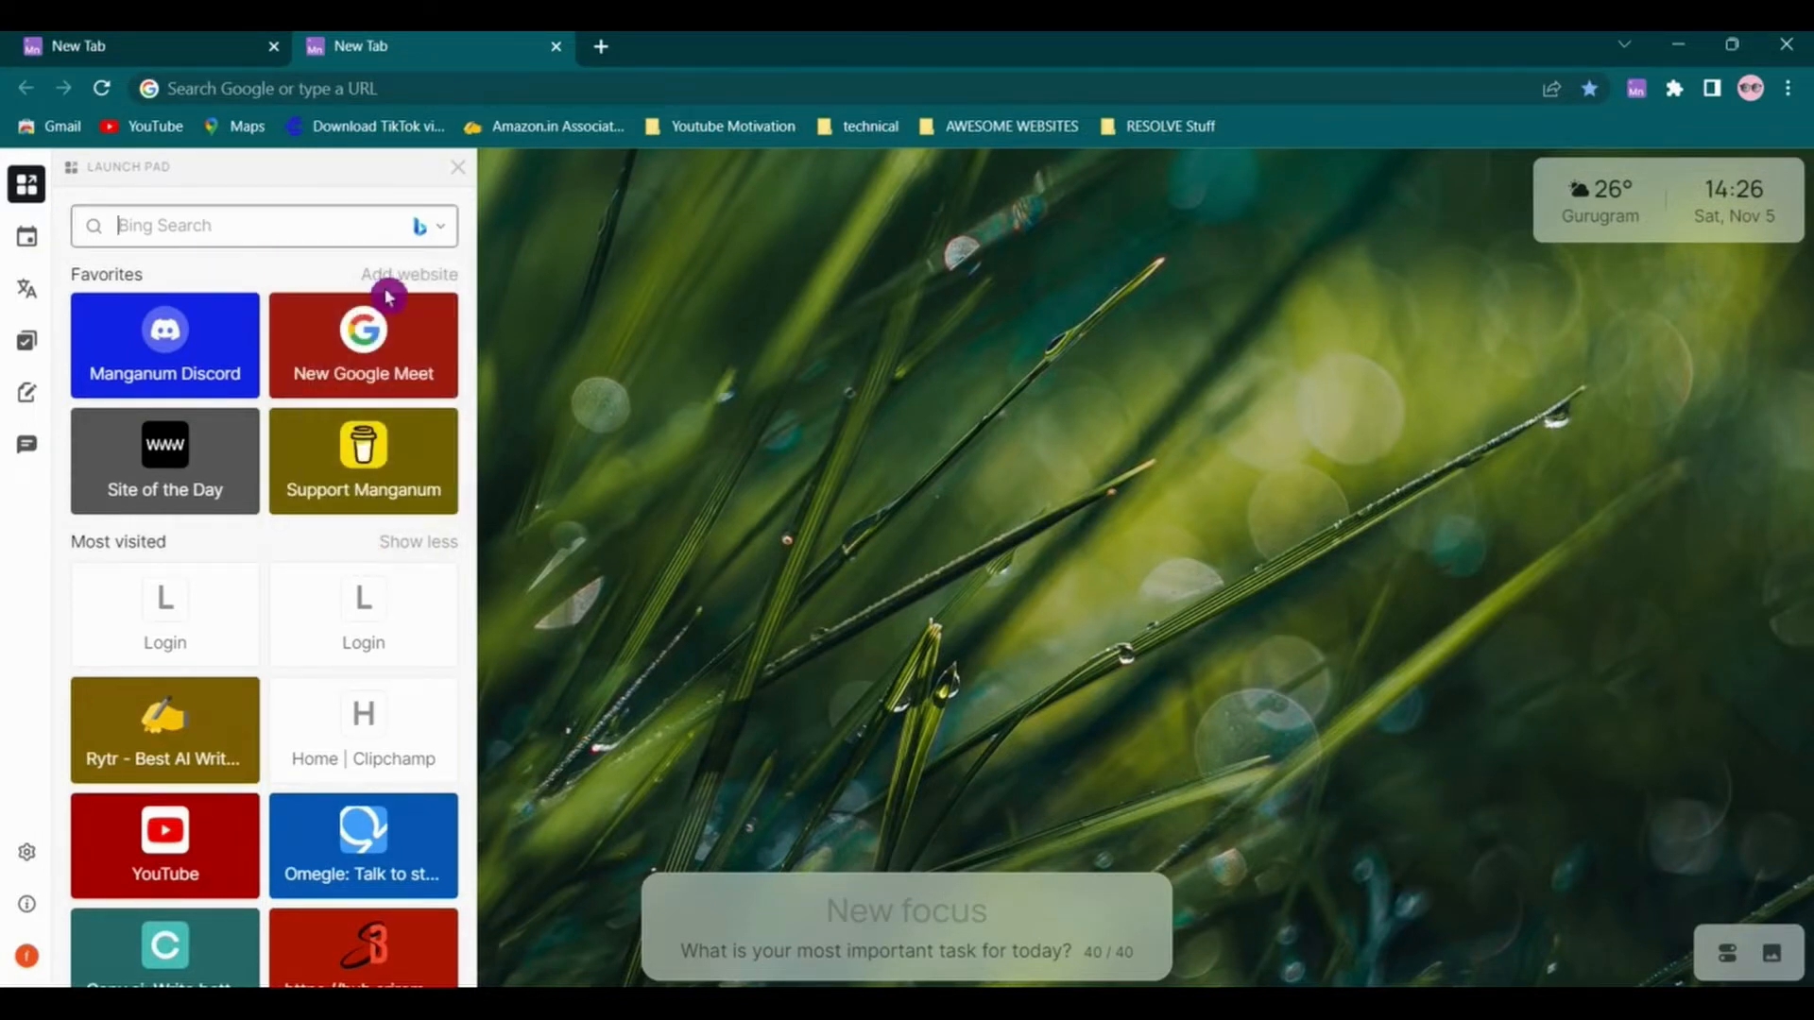
{"action": "mouse_move", "coordinate": [129, 268]}
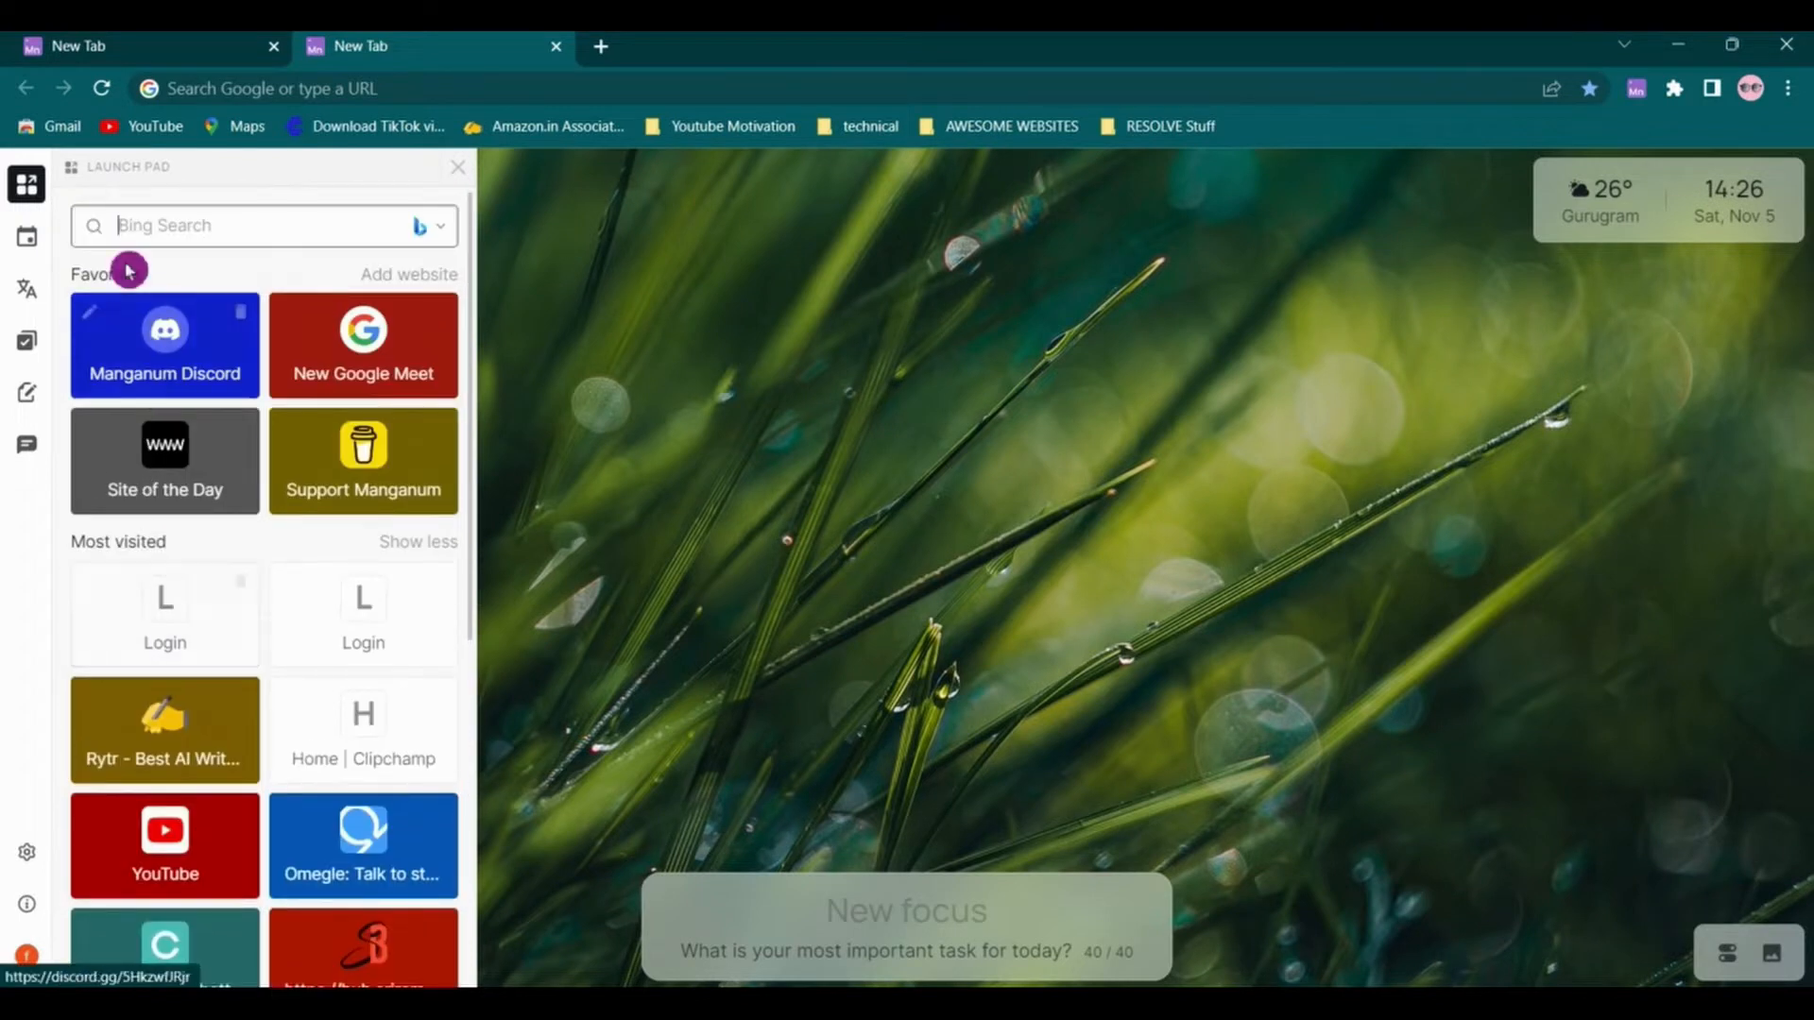
{"action": "left_click", "coordinate": [407, 274]}
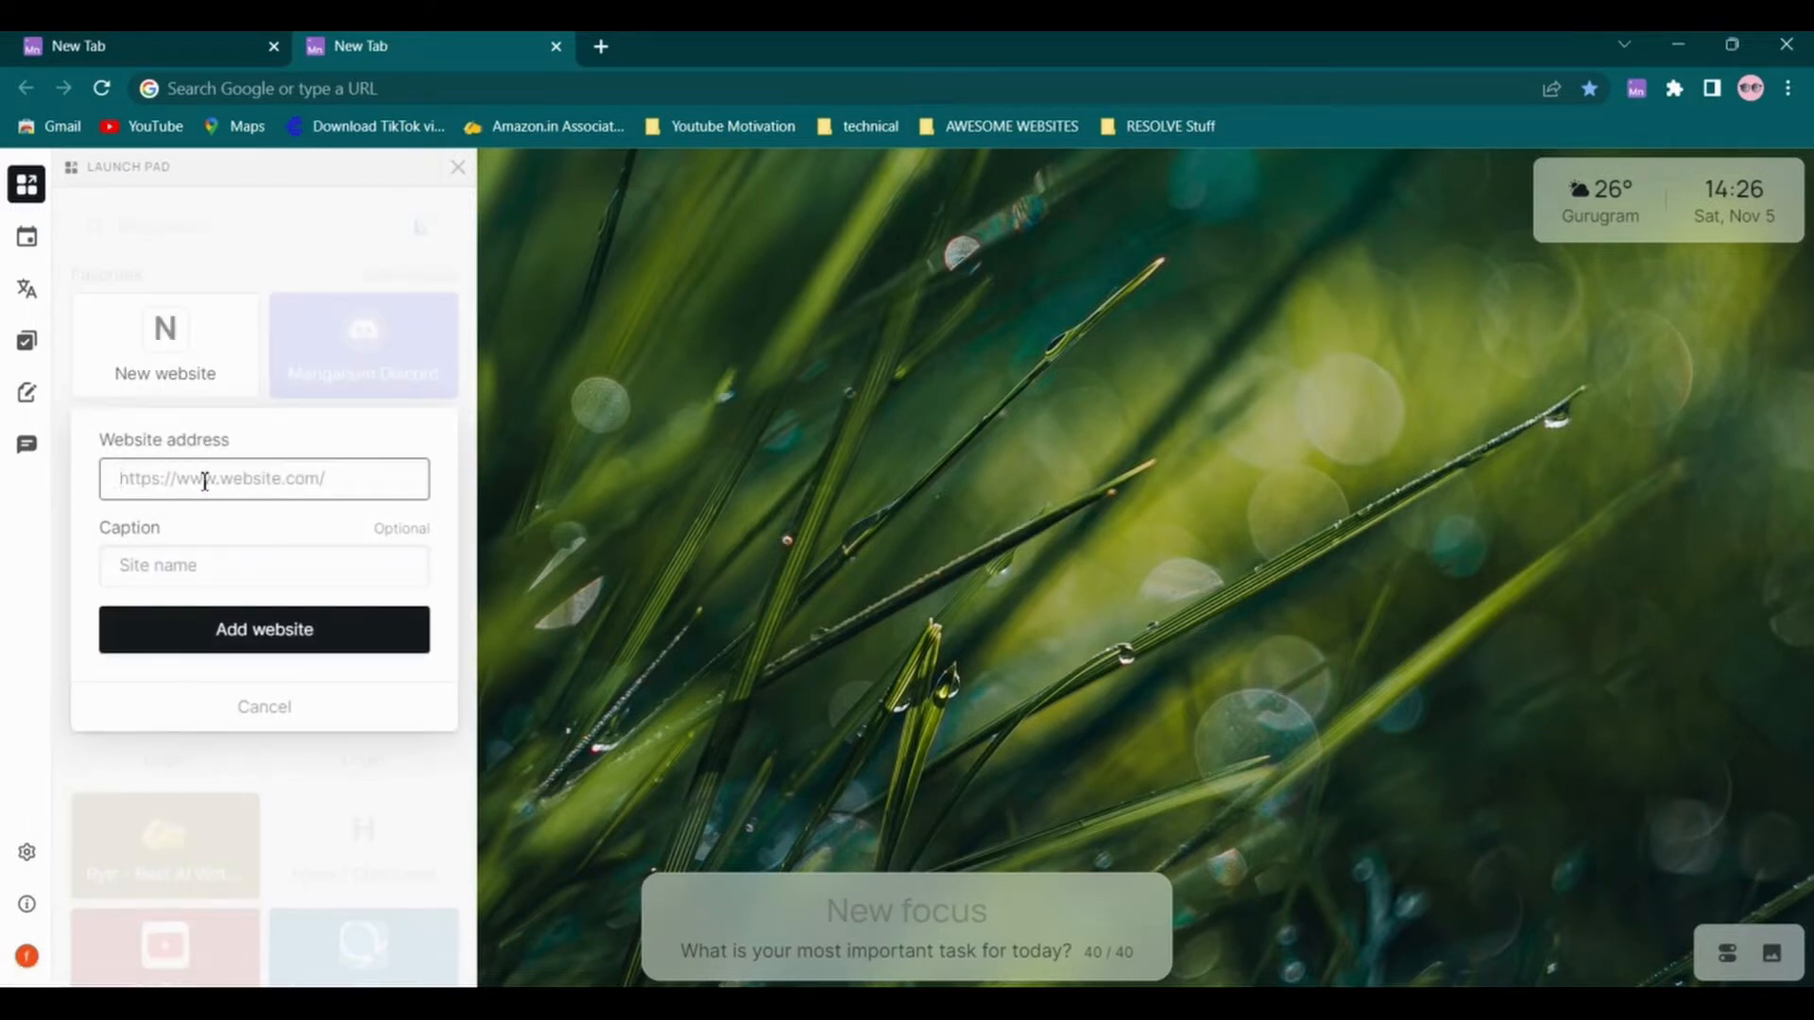
{"action": "type", "text": "www"}
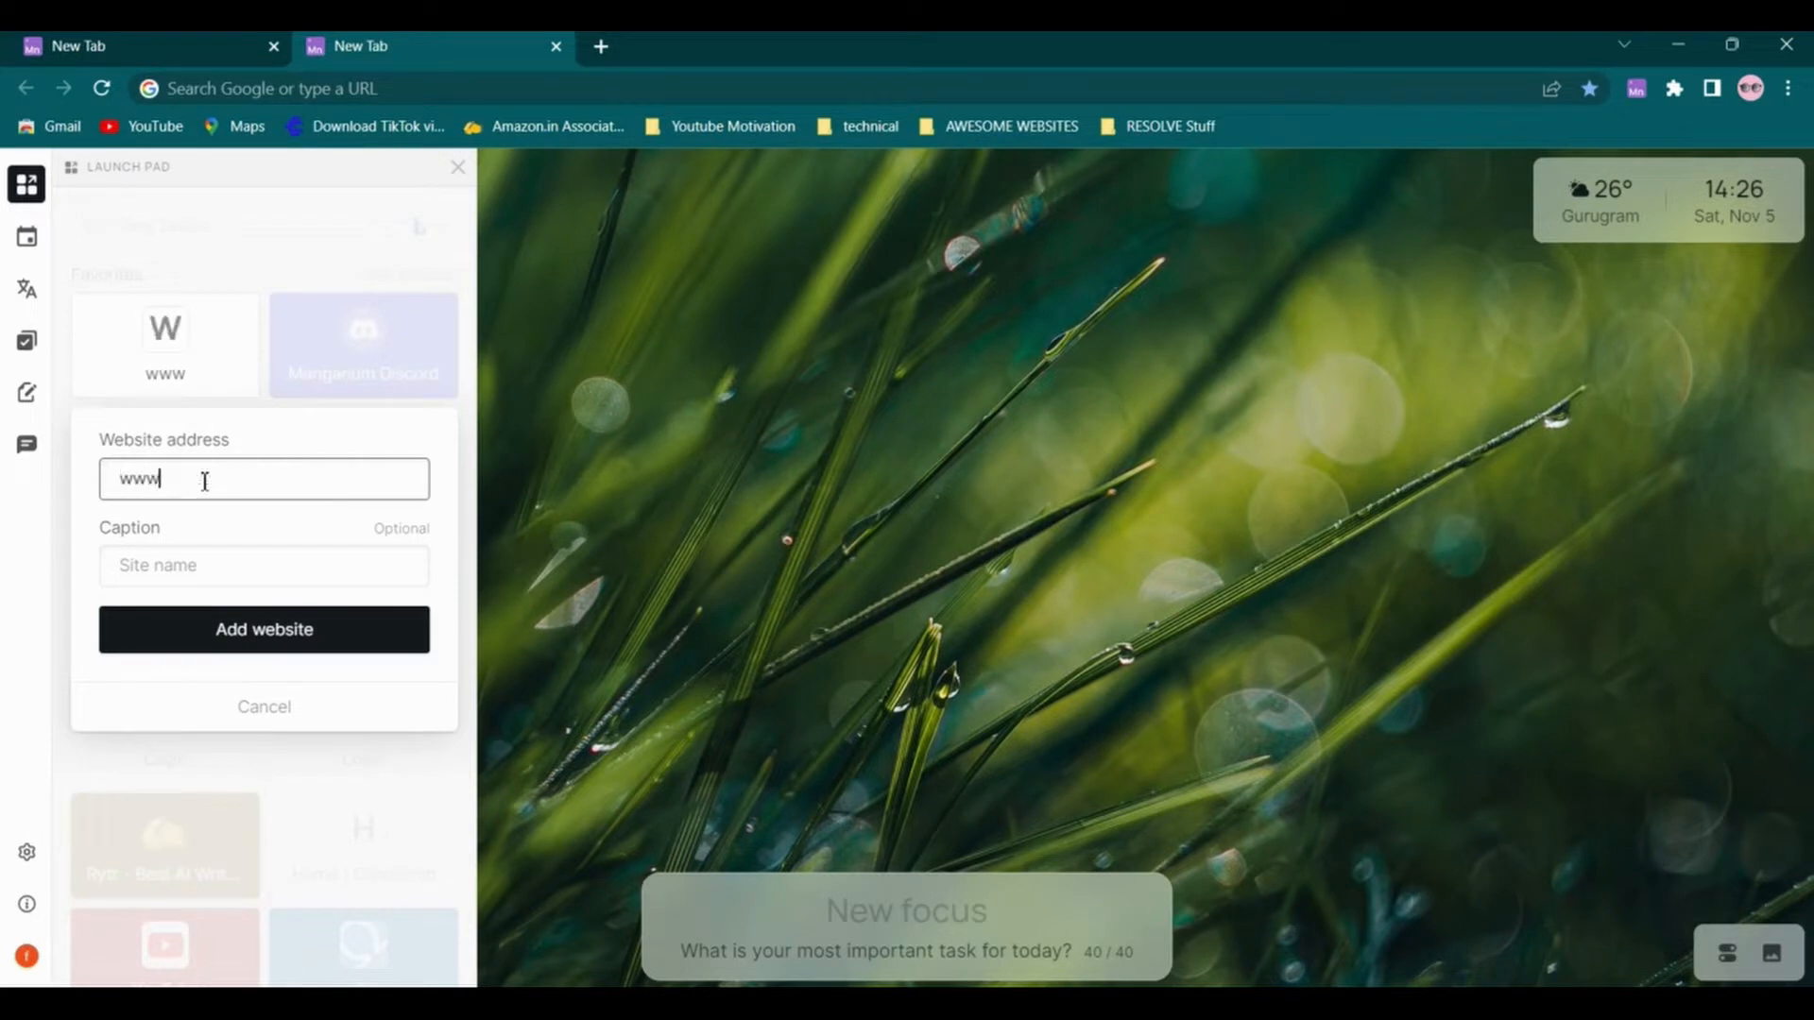
{"action": "type", "text": "g"}
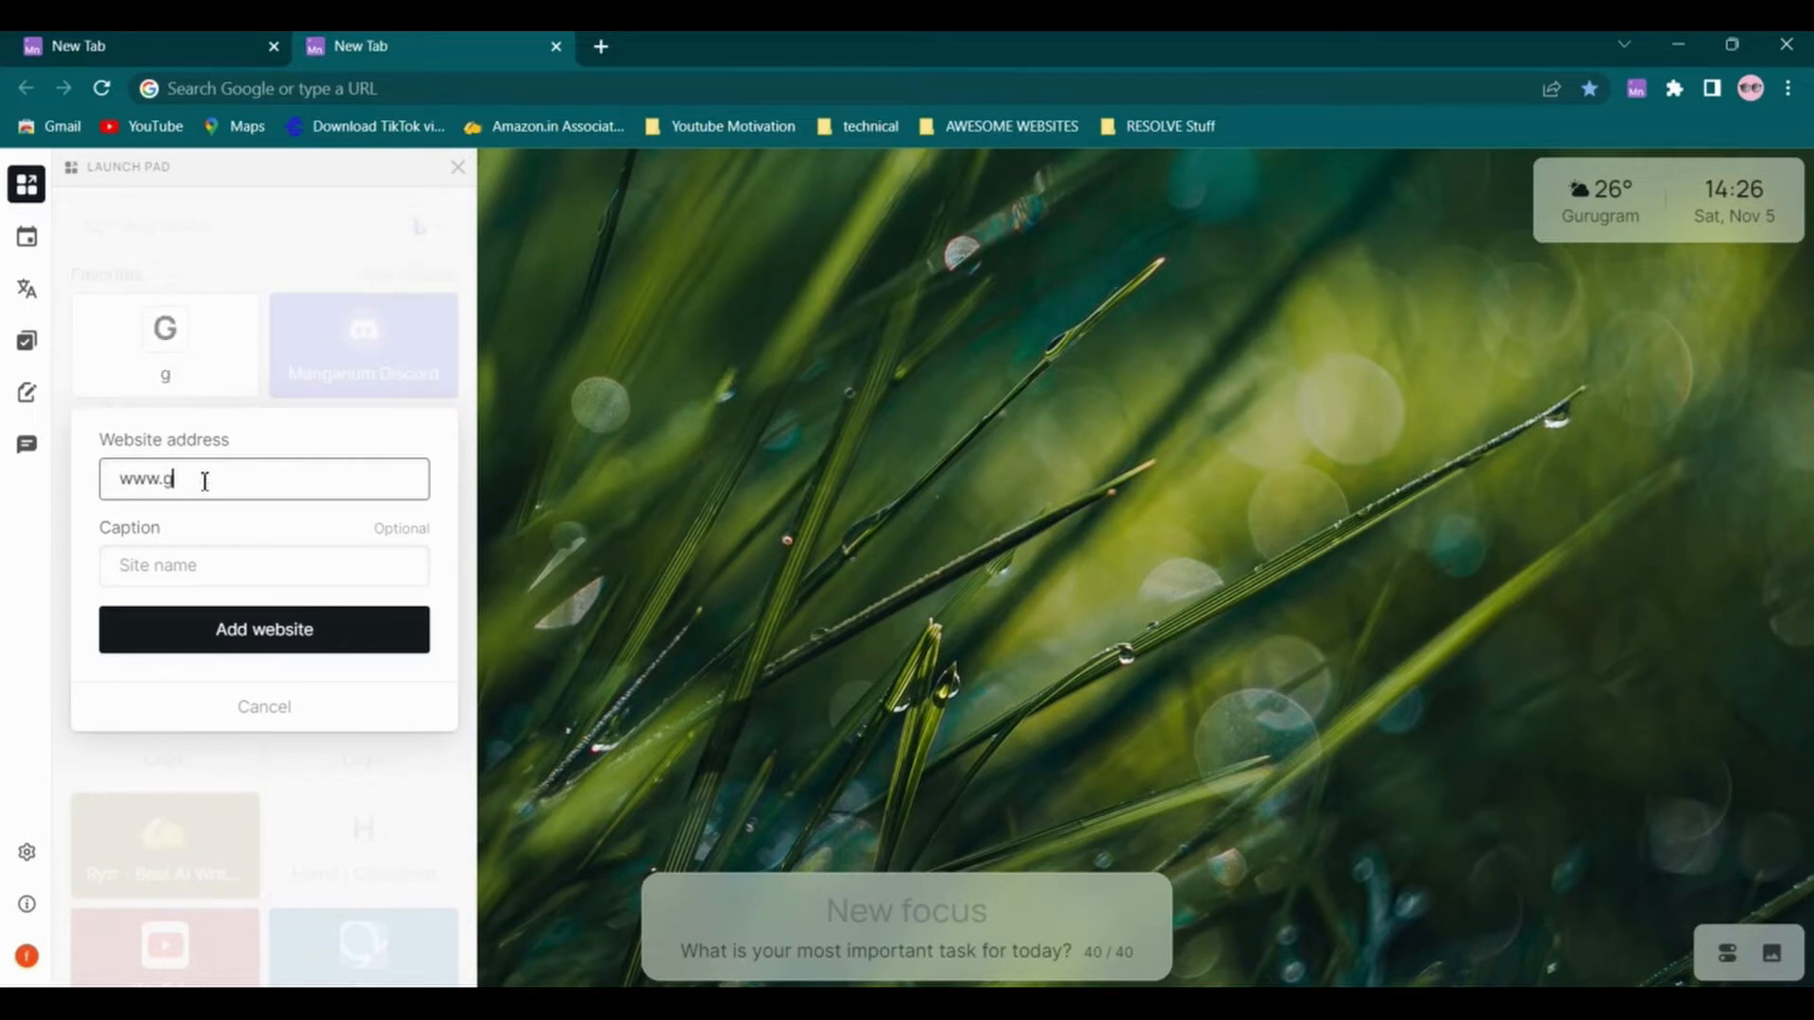
{"action": "type", "text": "ithub.com"}
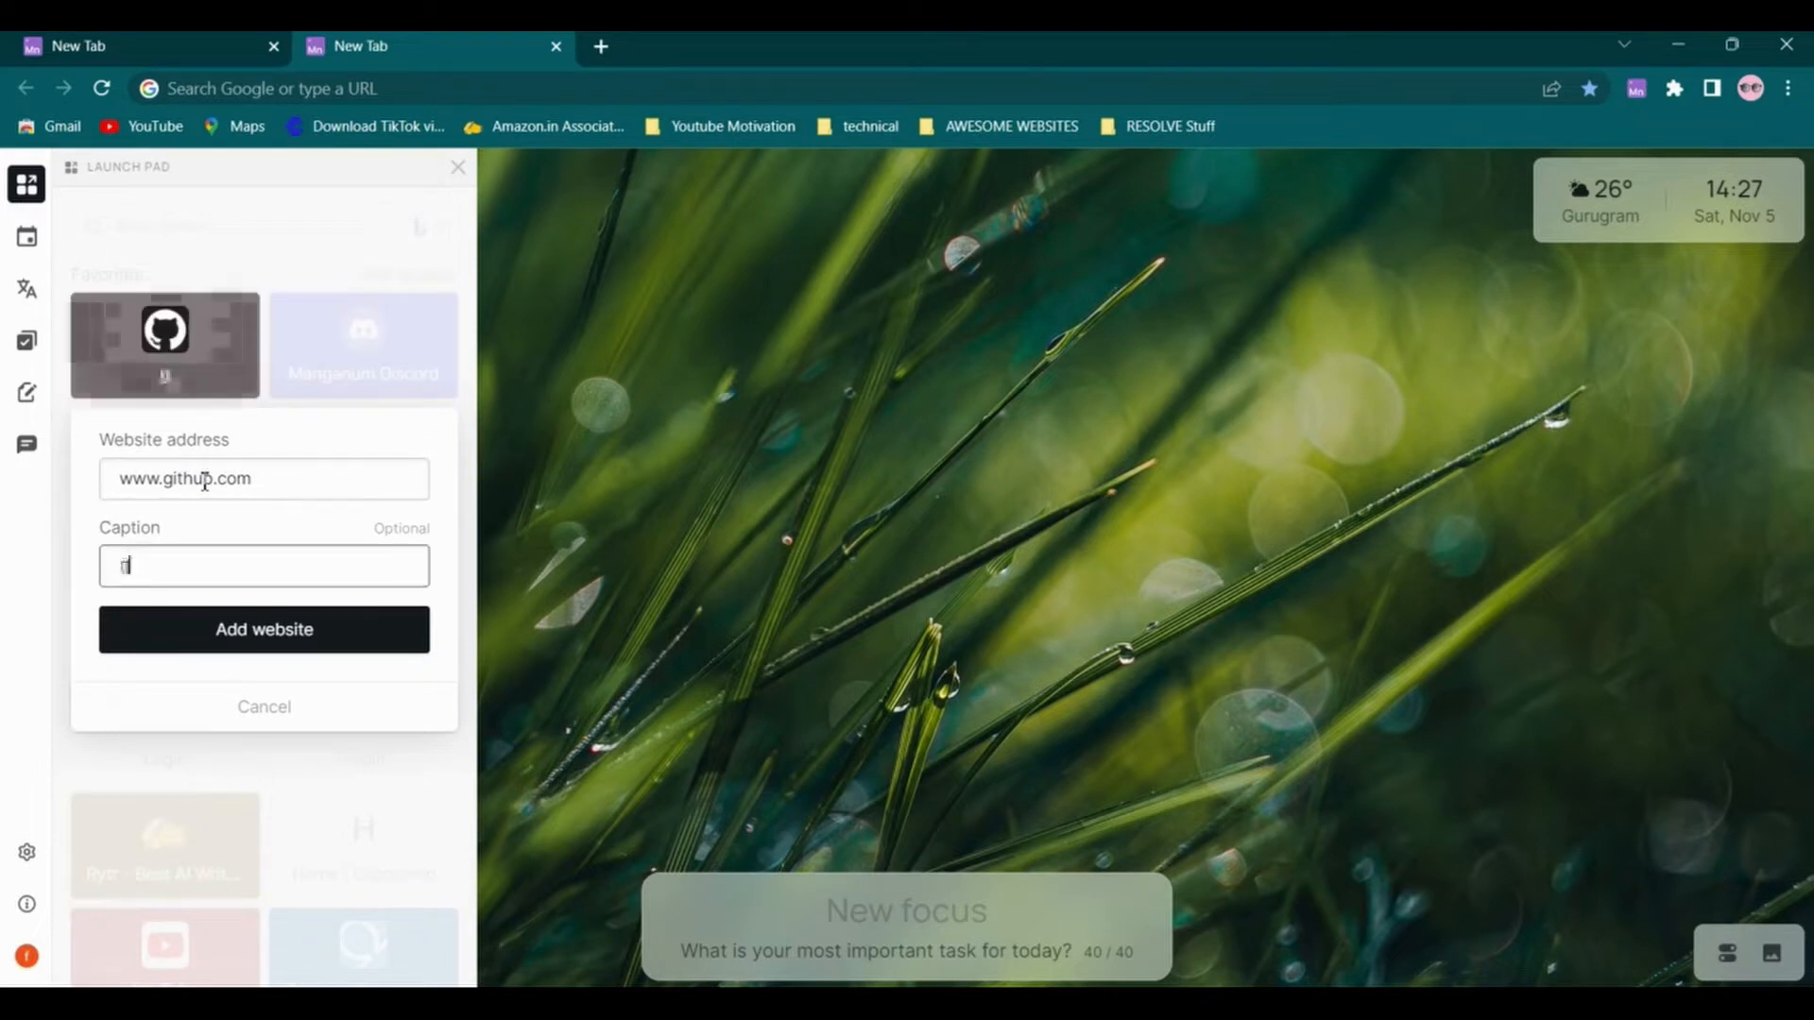
{"action": "type", "text": "github"}
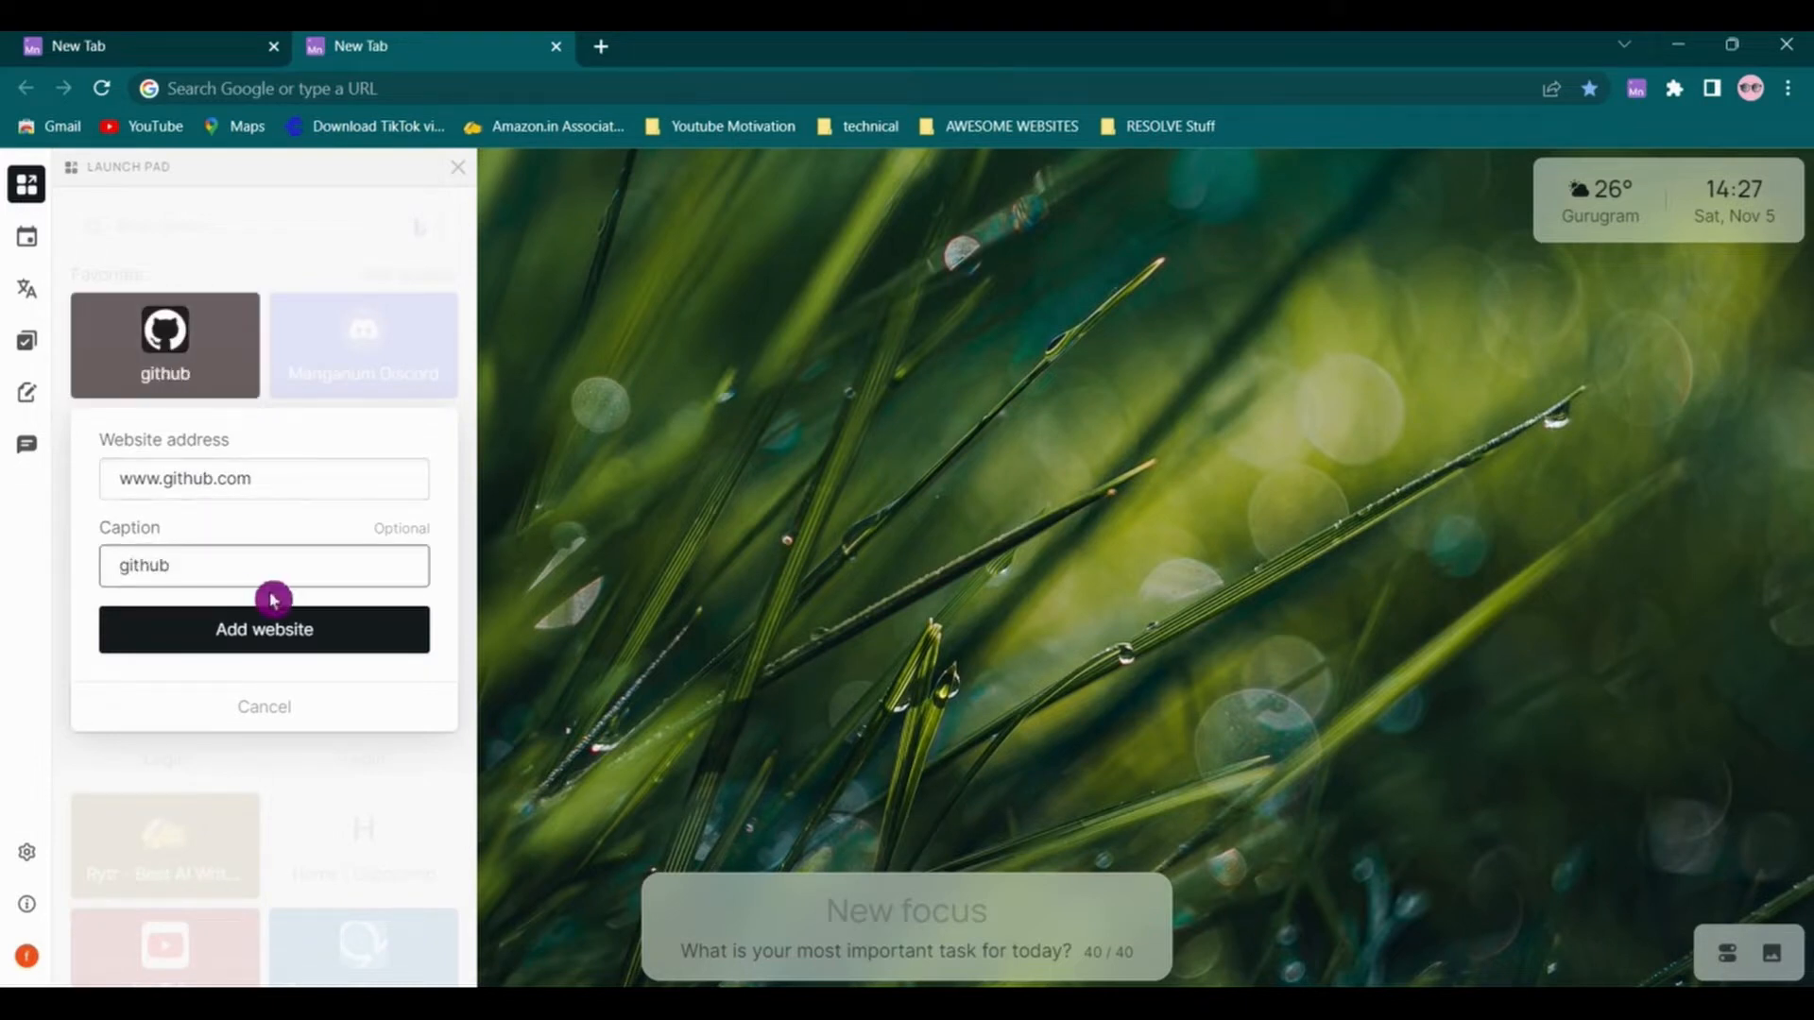
{"action": "left_click", "coordinate": [264, 629]}
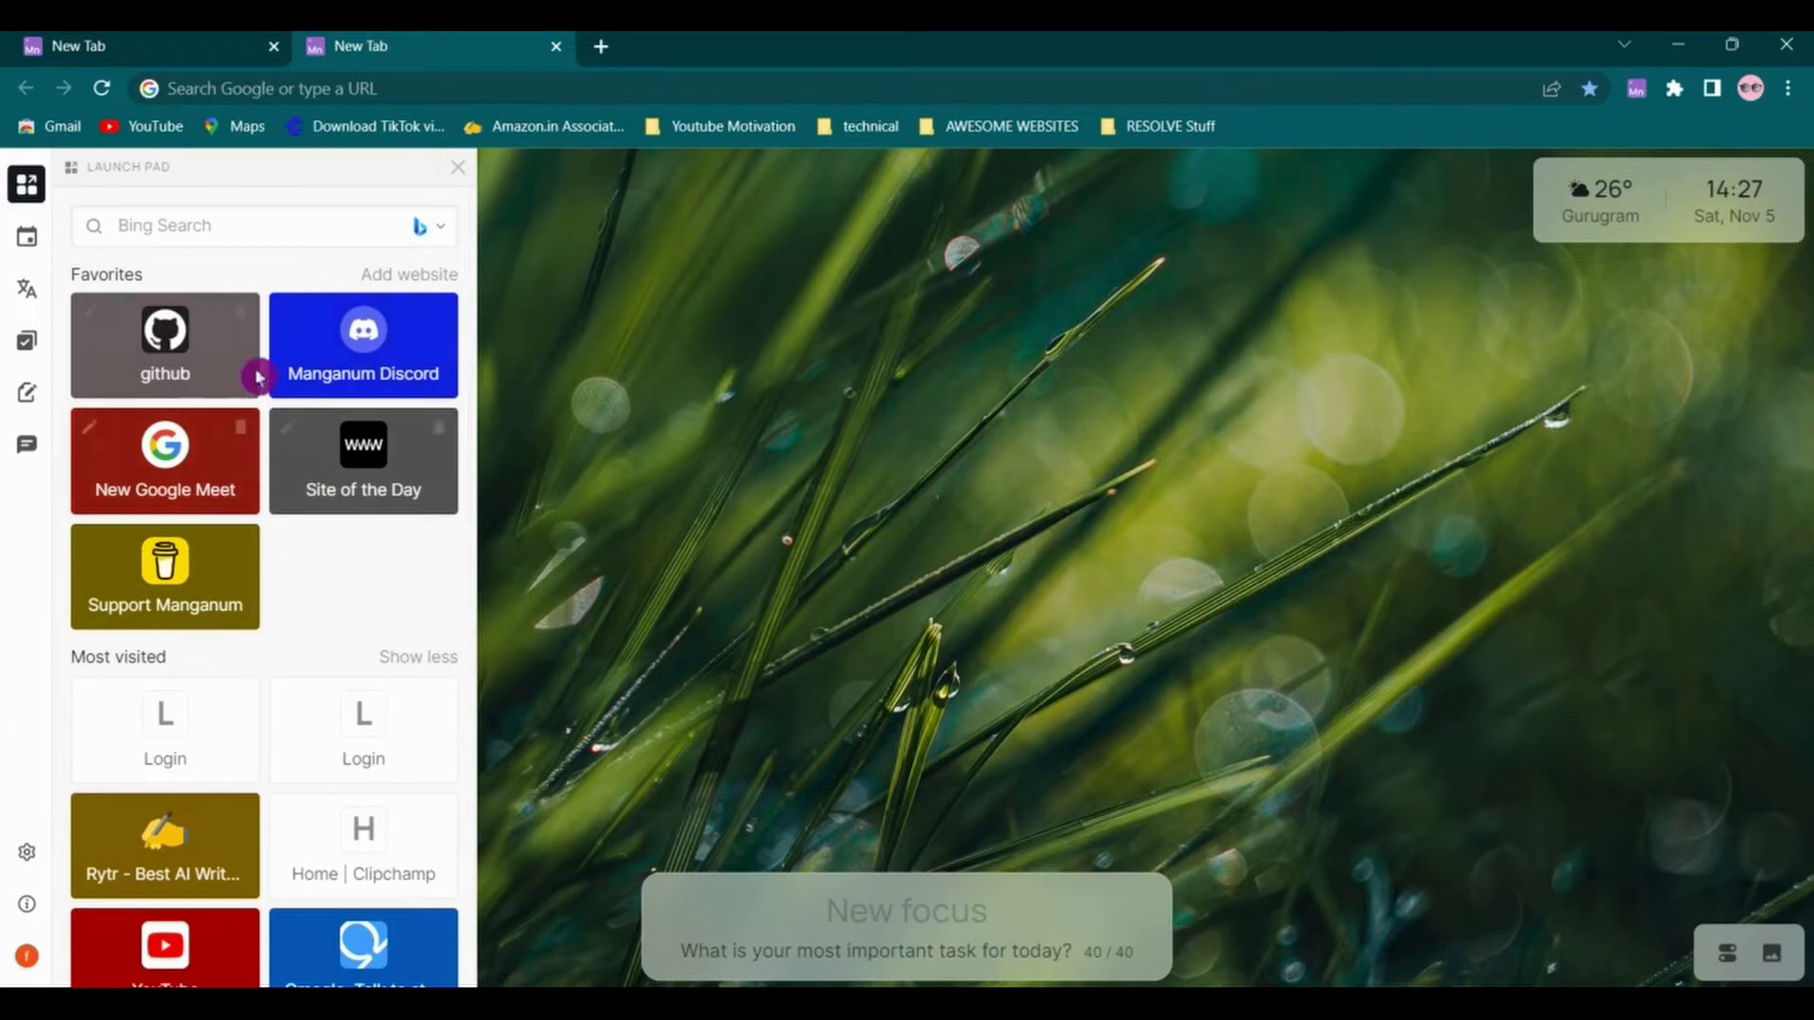
{"action": "mouse_move", "coordinate": [237, 399]}
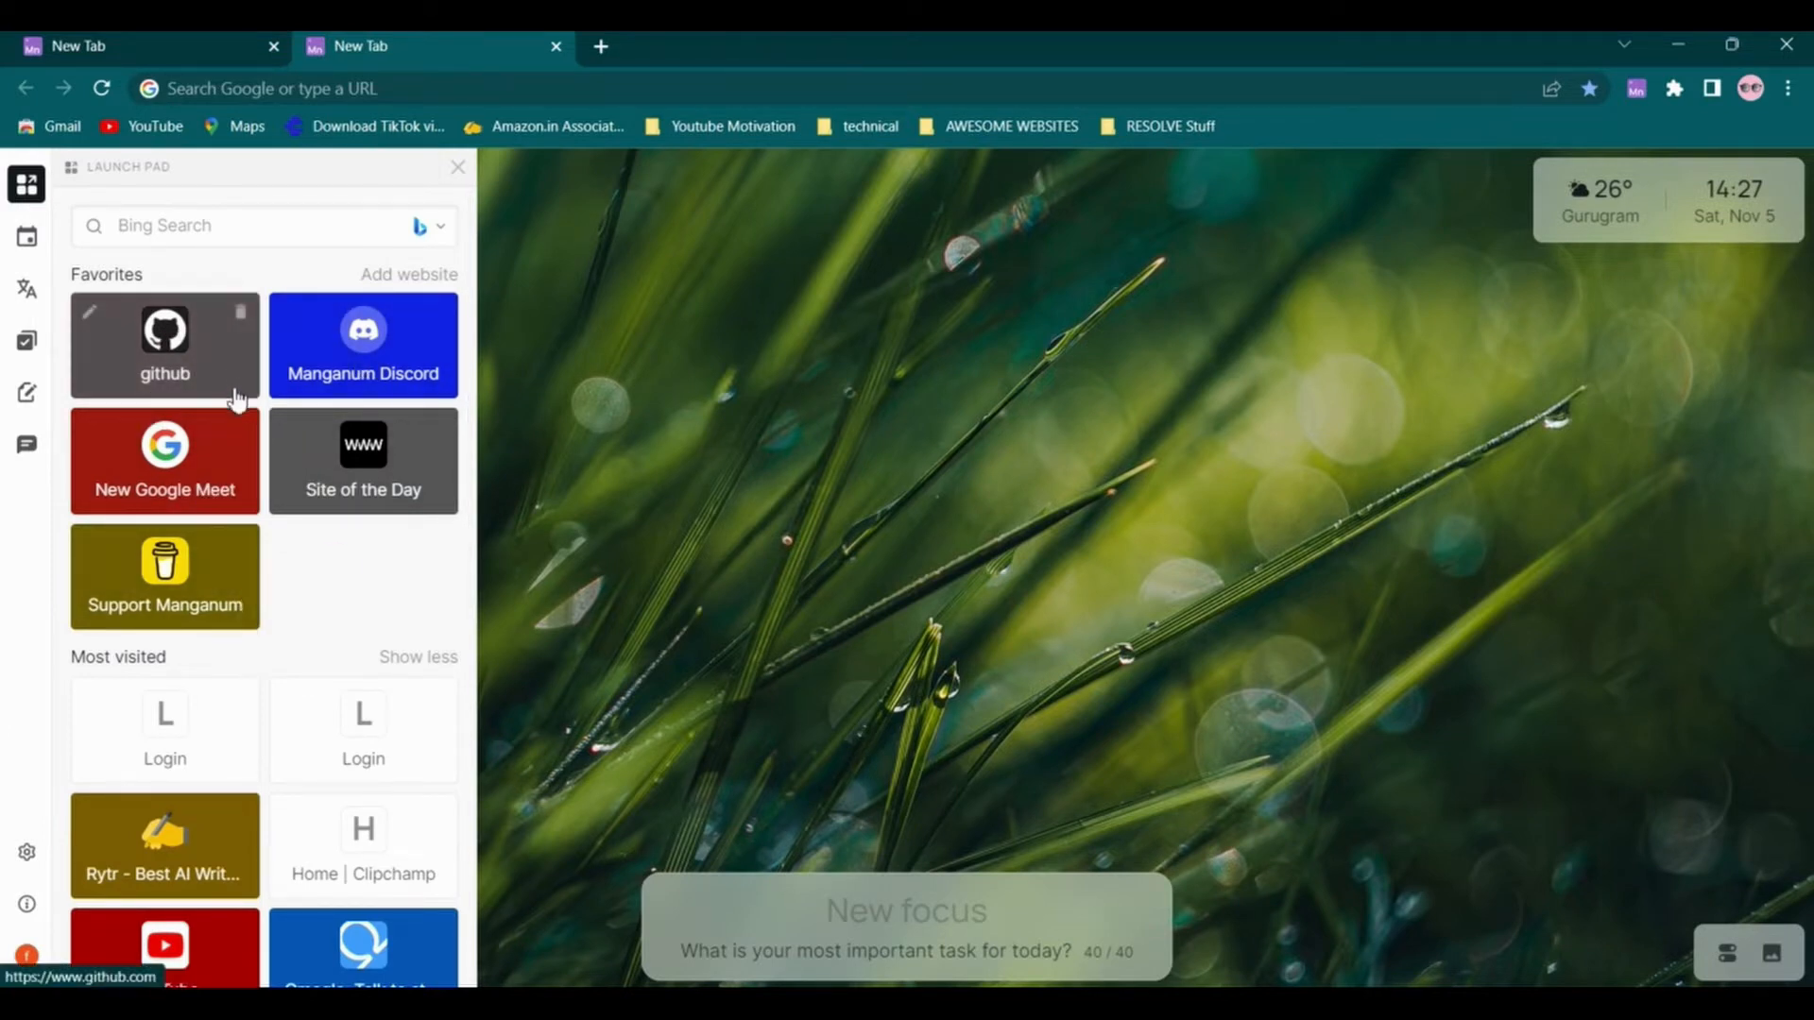
Expand Google services to list YouTube, Photos, News, Docs, Sheets and Slides
{"action": "scroll", "scroll_direction": "down", "scroll_amount": 3}
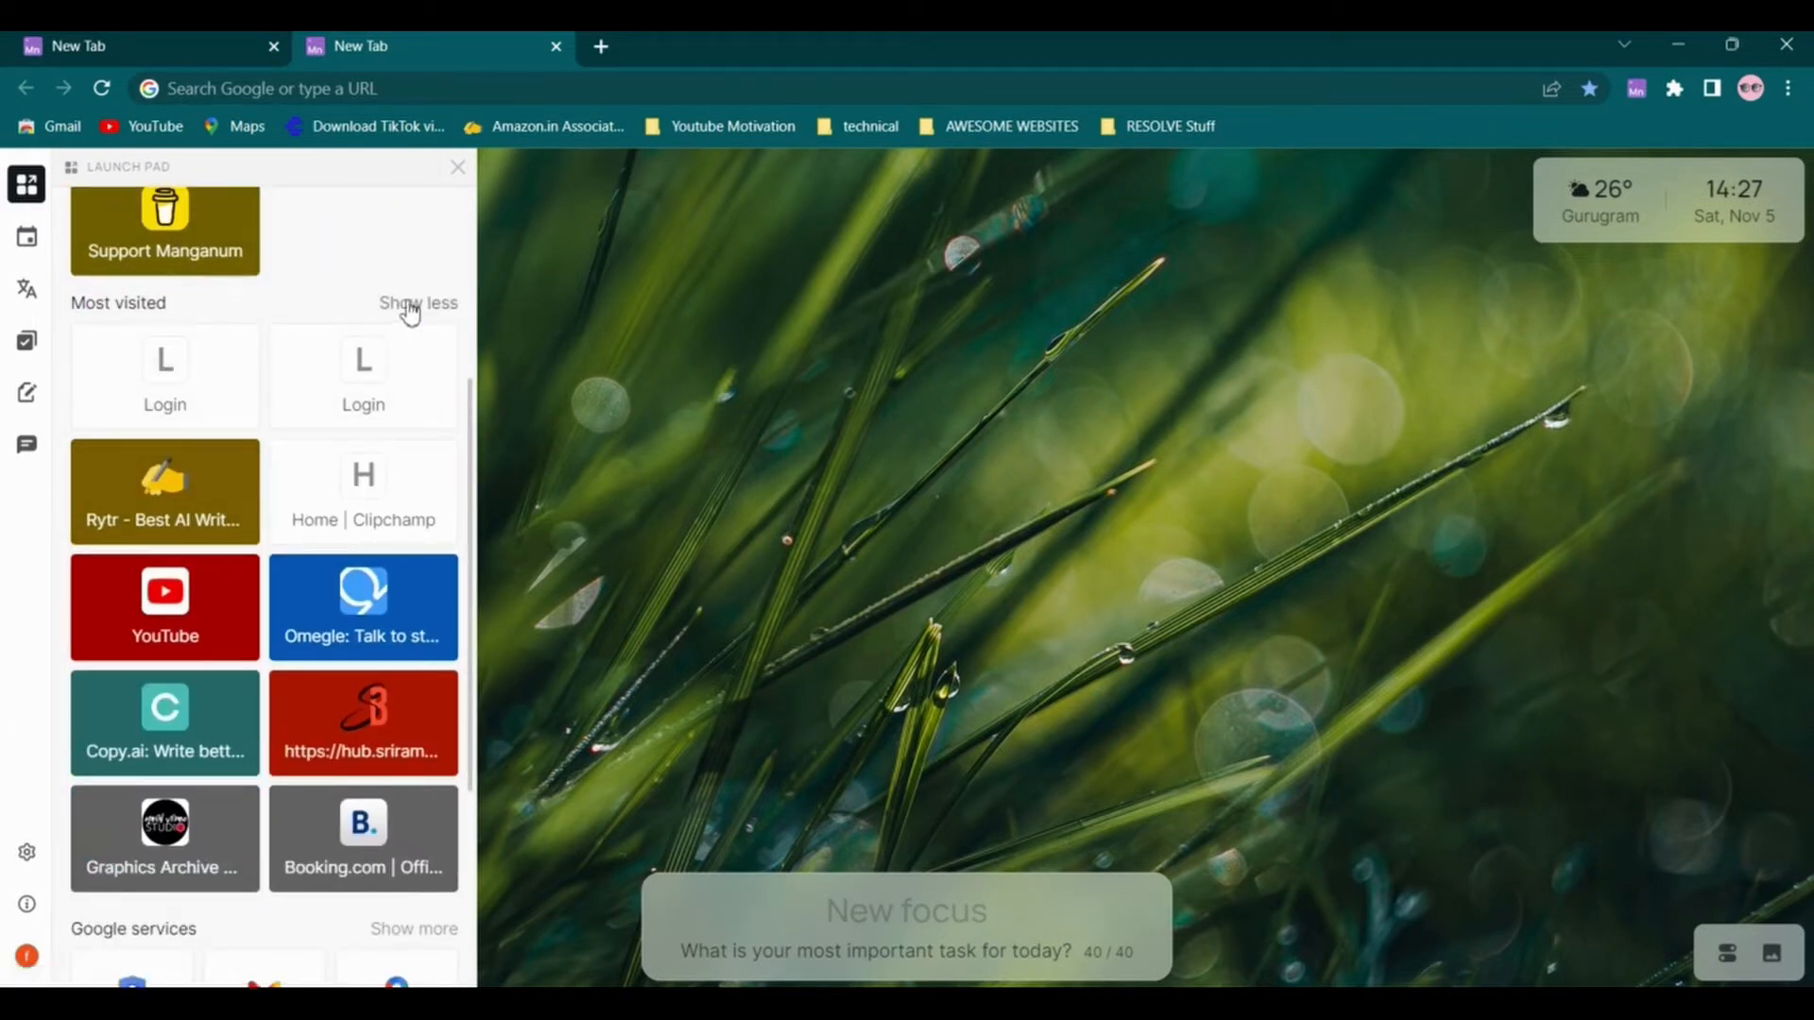
{"action": "mouse_move", "coordinate": [208, 405]}
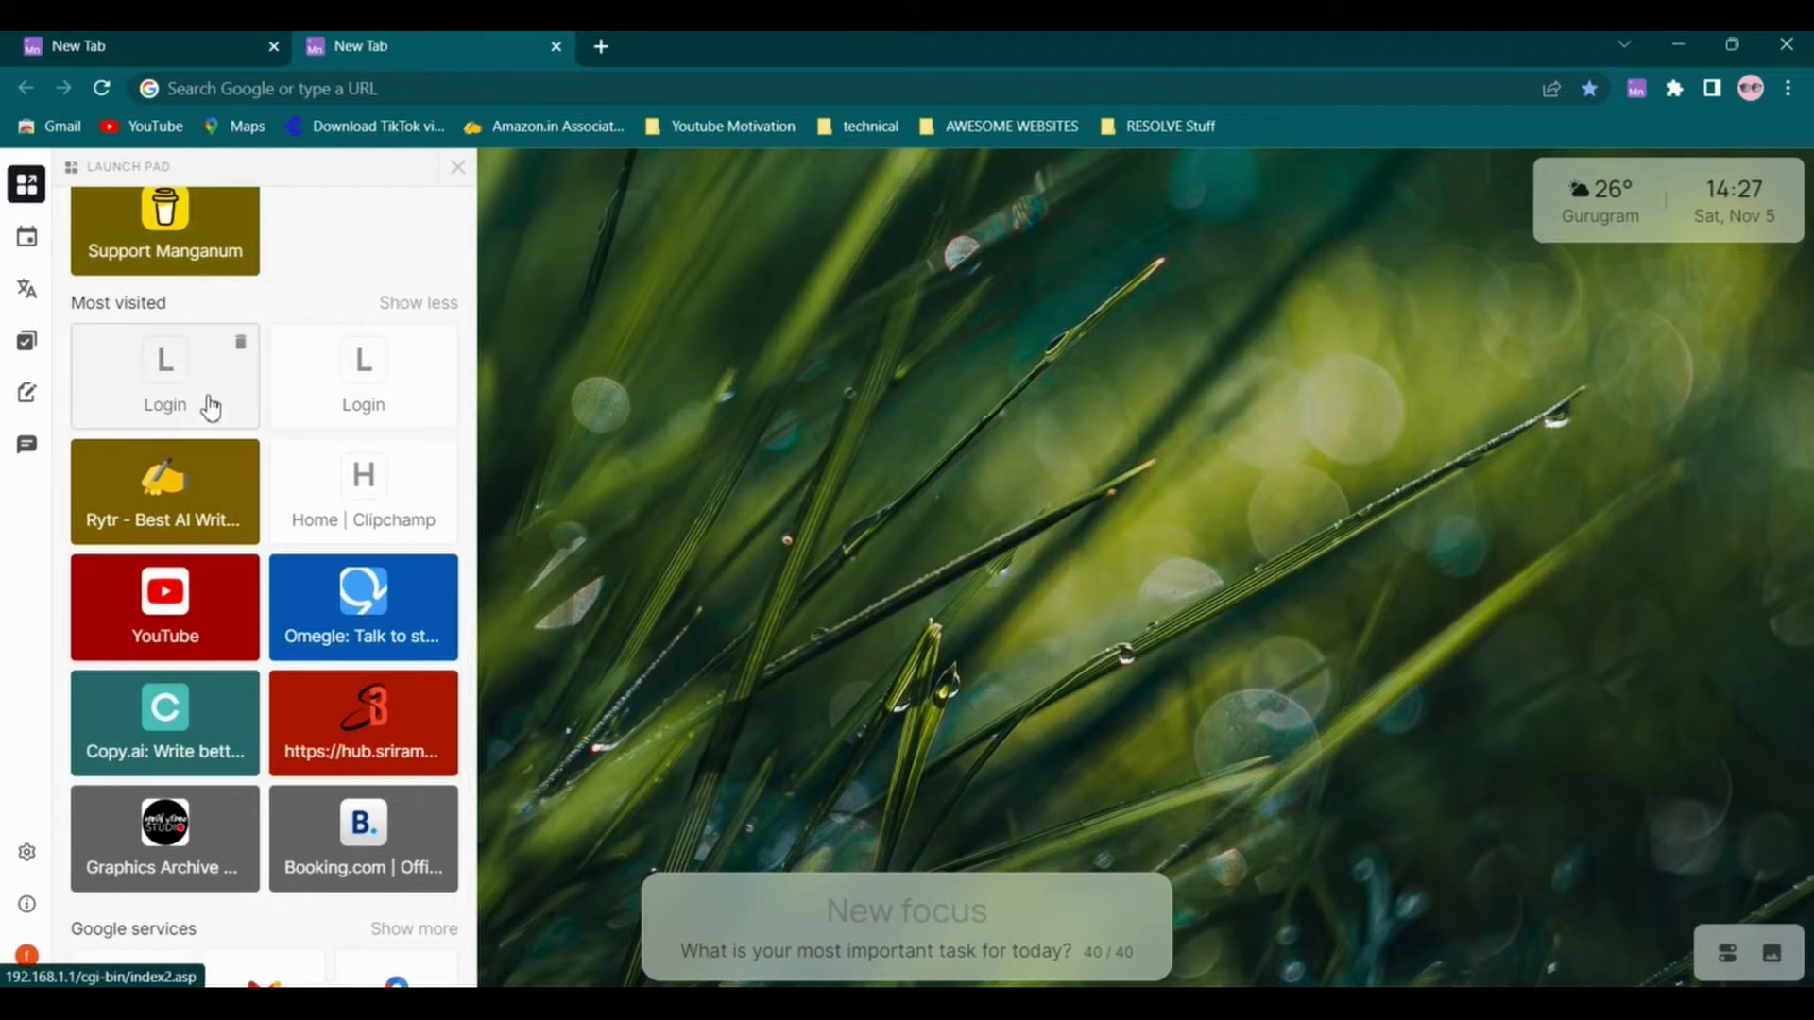
{"action": "scroll", "scroll_direction": "down", "scroll_amount": 3}
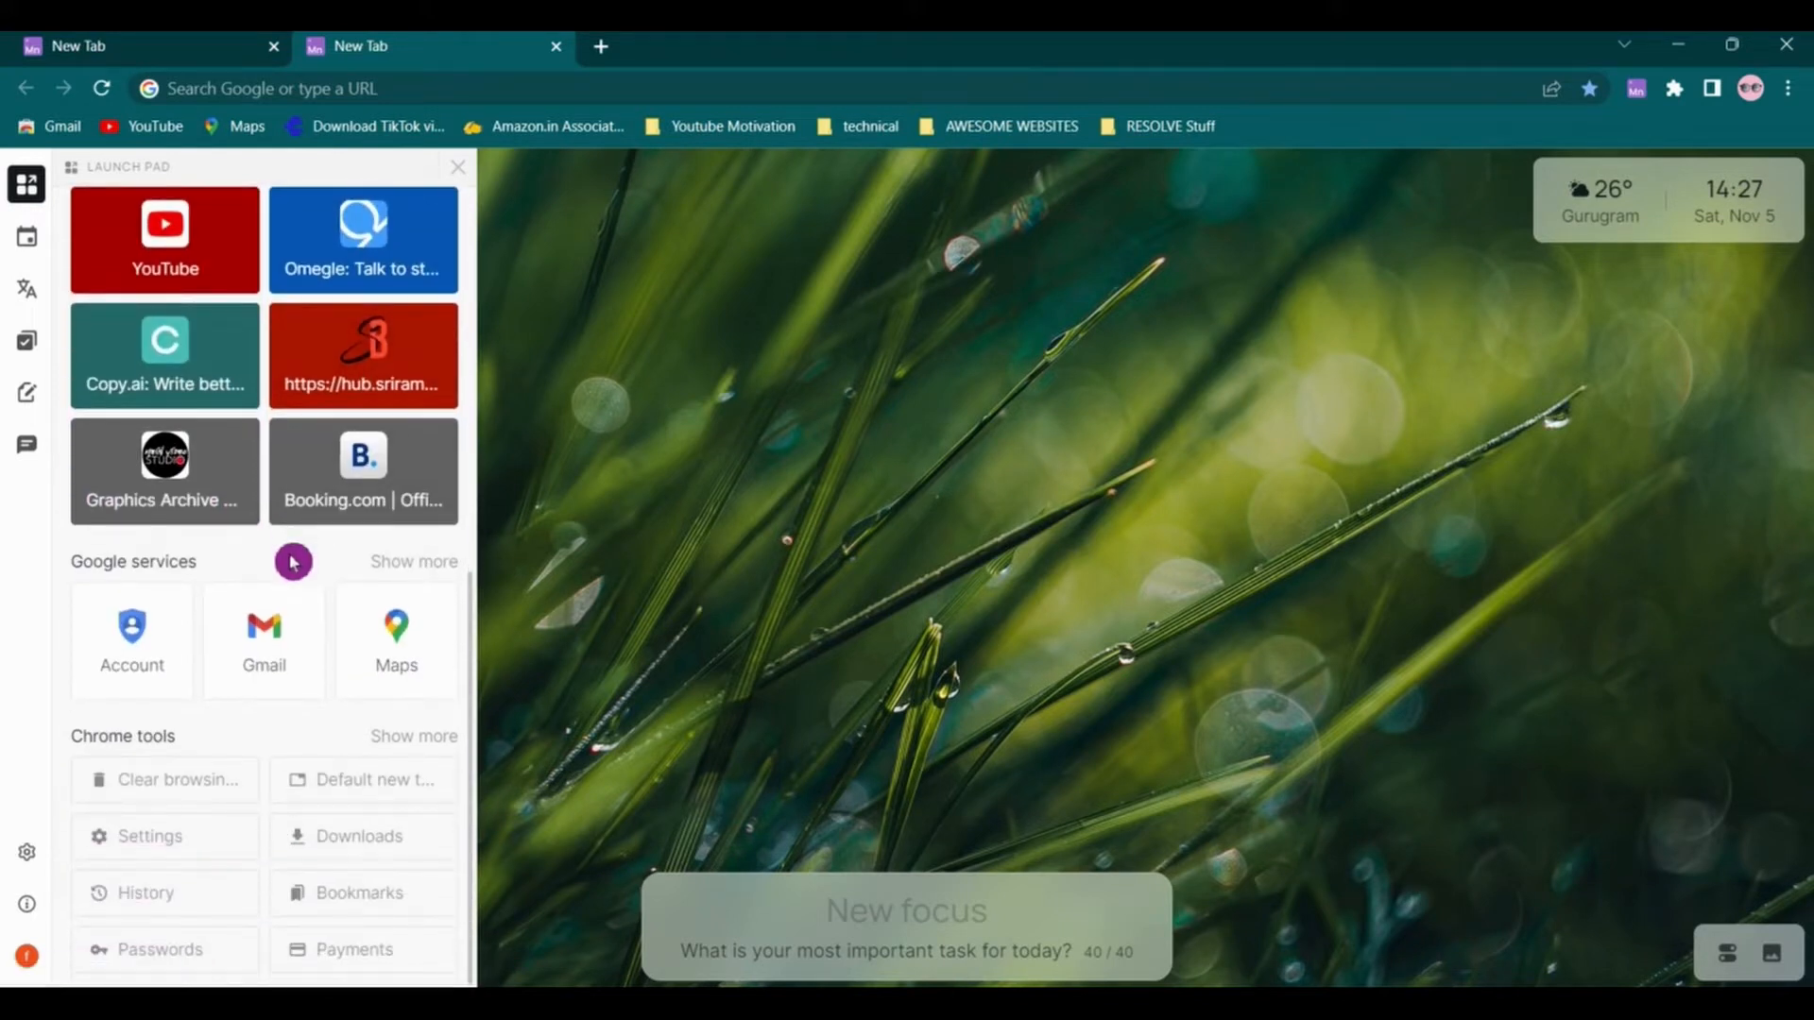
{"action": "left_click", "coordinate": [413, 561]}
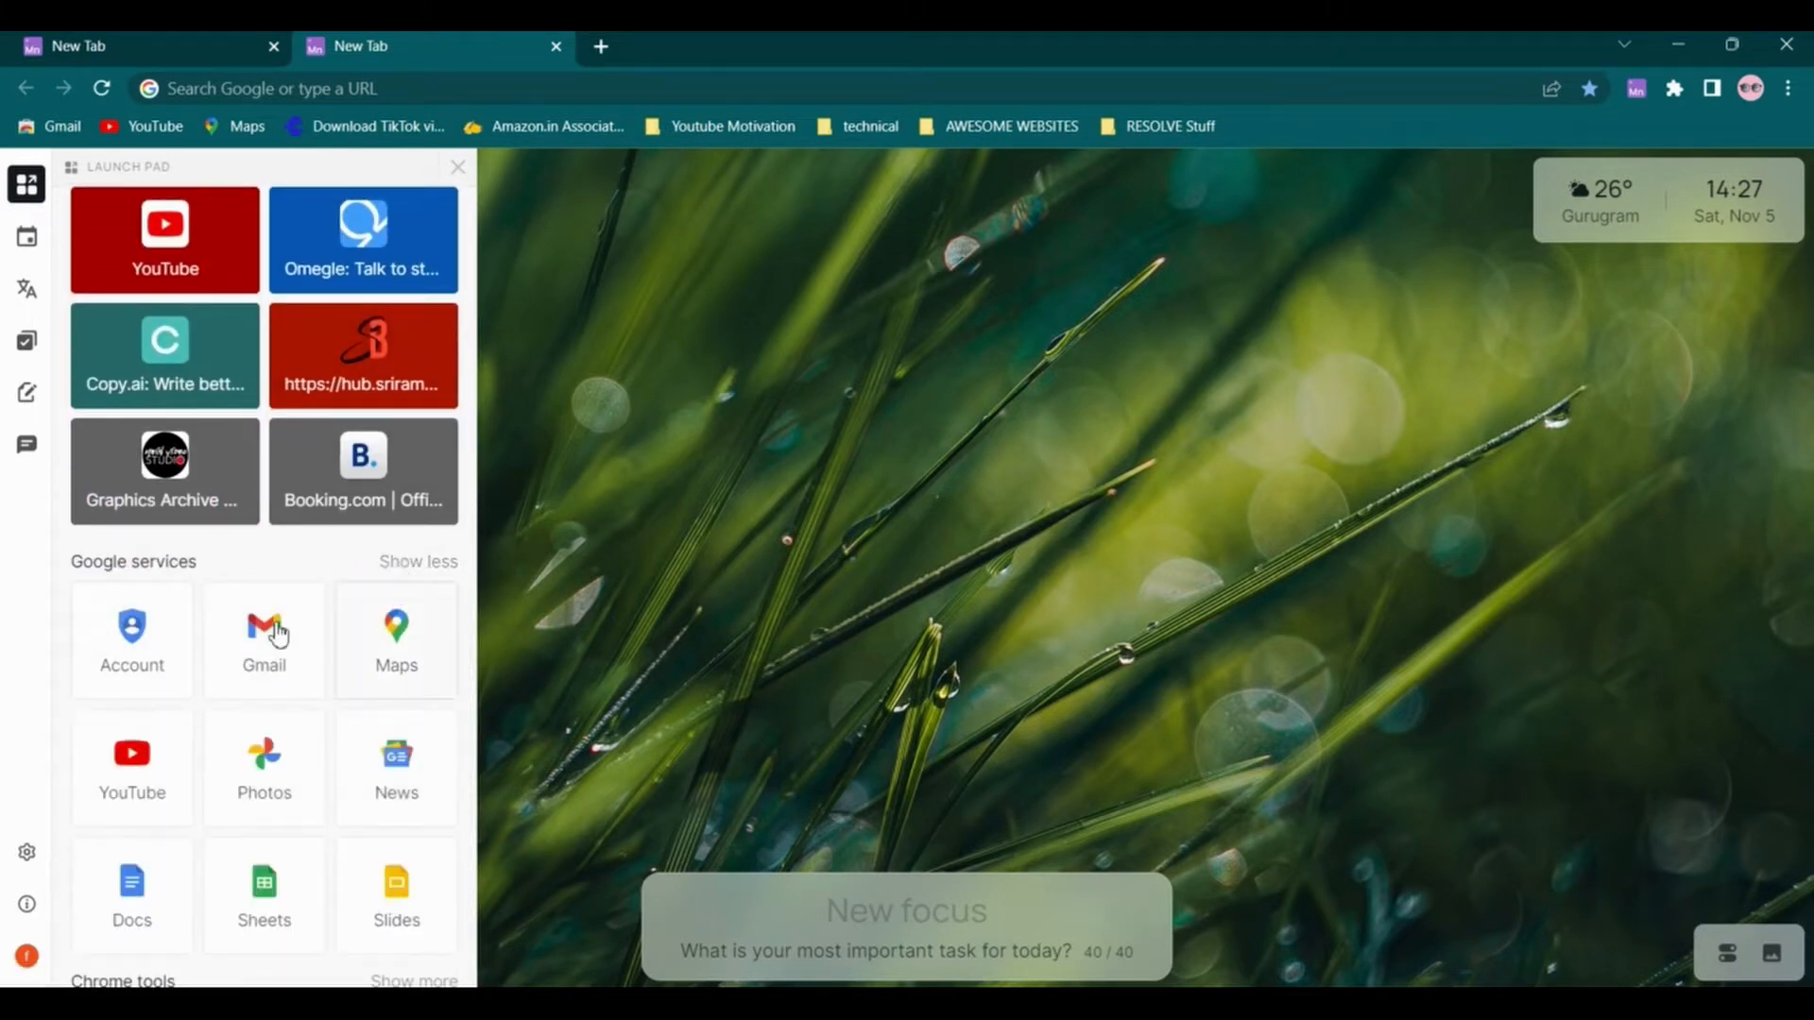
{"action": "scroll", "scroll_direction": "down", "scroll_amount": 3}
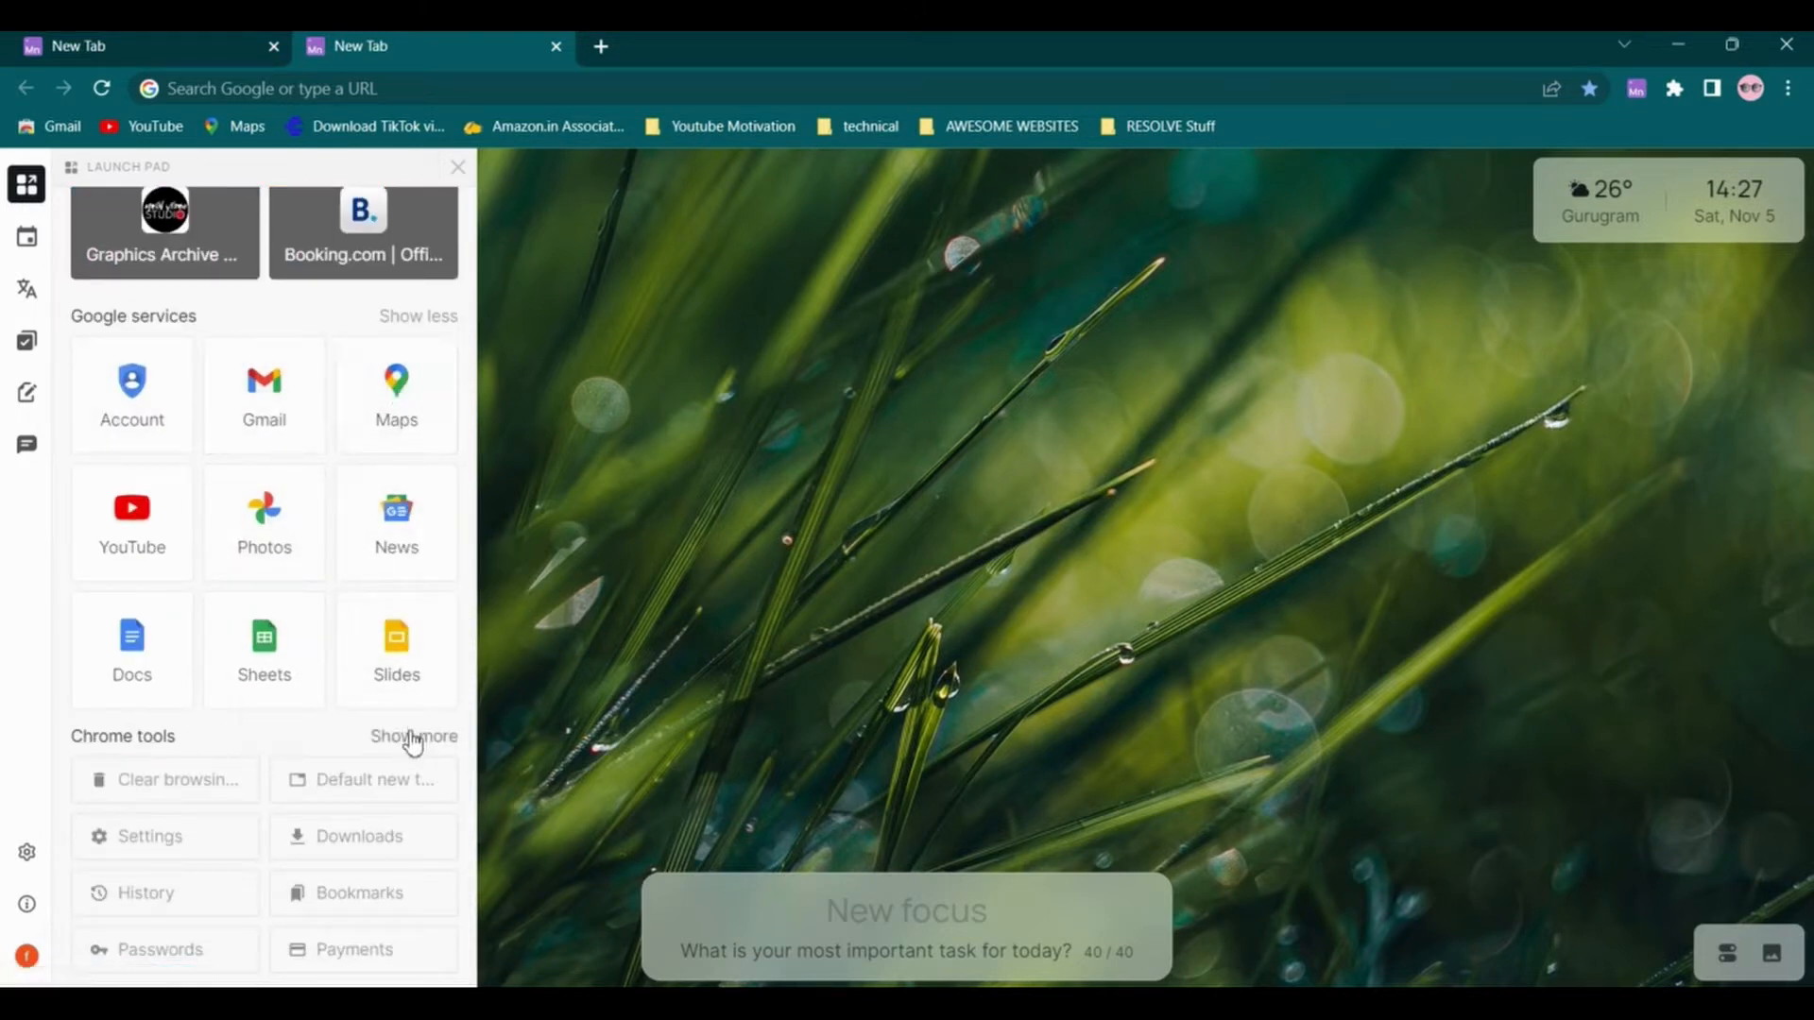
{"action": "mouse_move", "coordinate": [148, 272]}
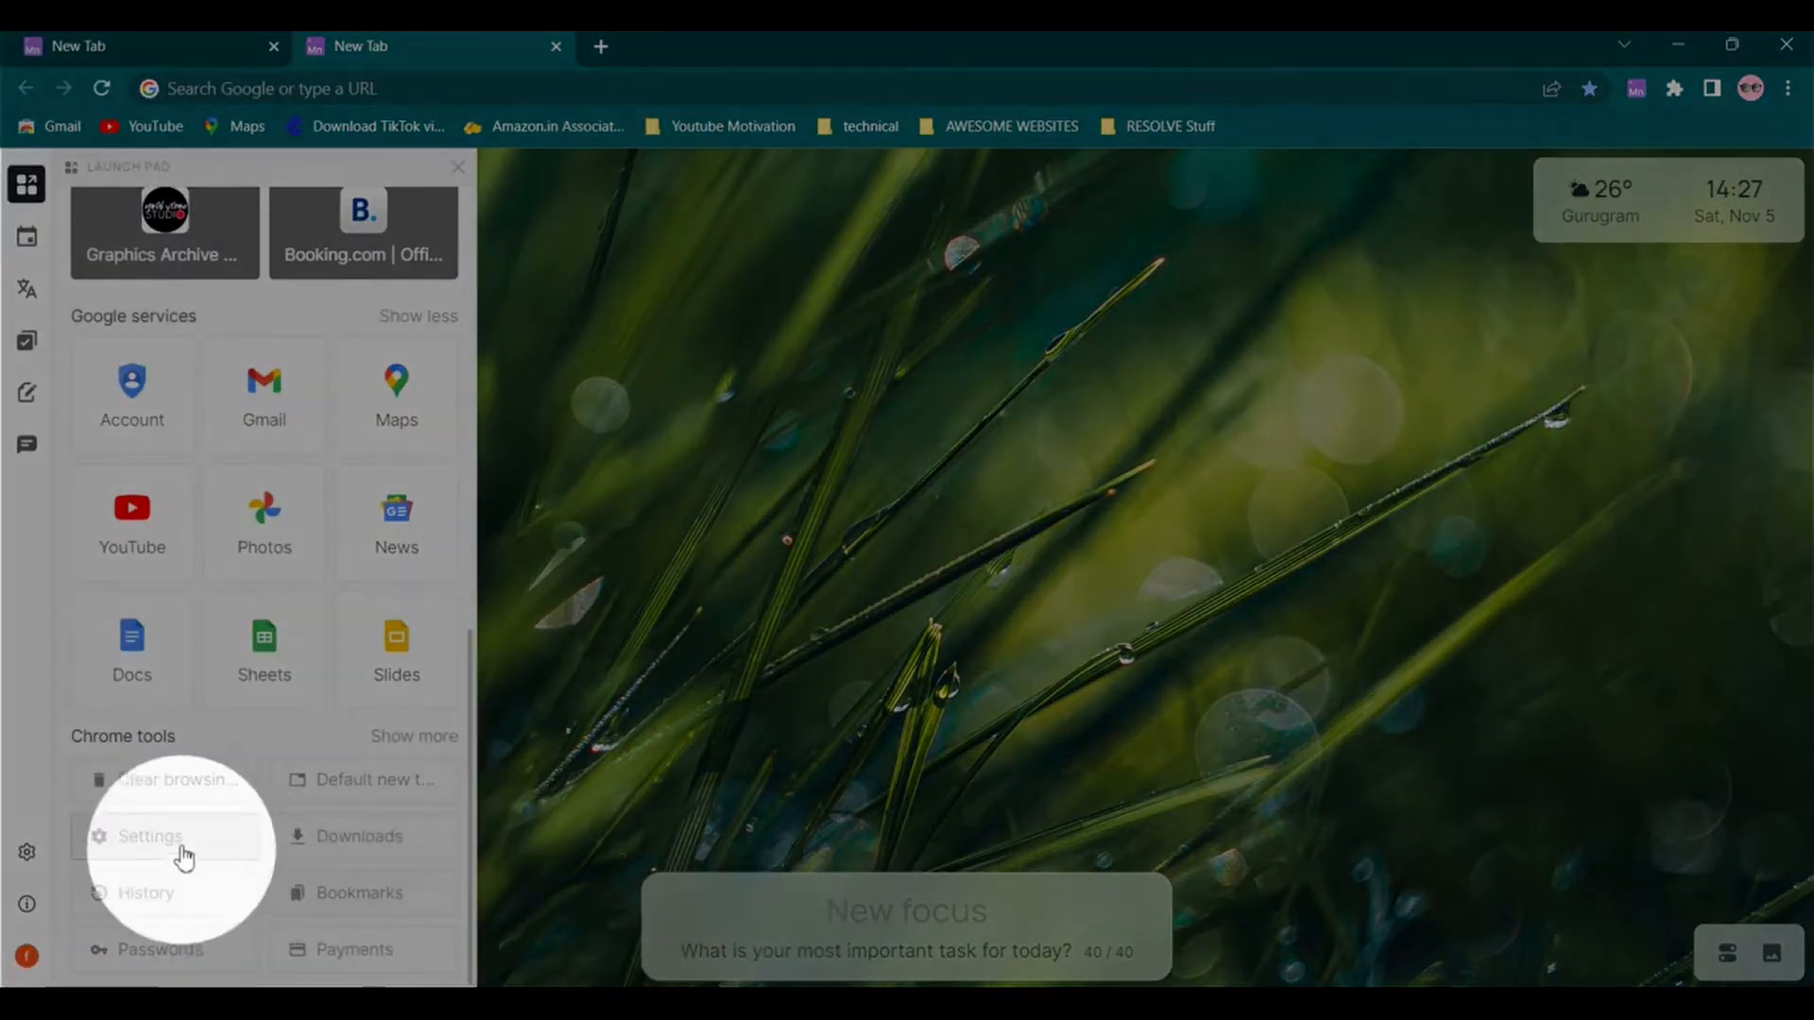
{"action": "mouse_move", "coordinate": [355, 835]}
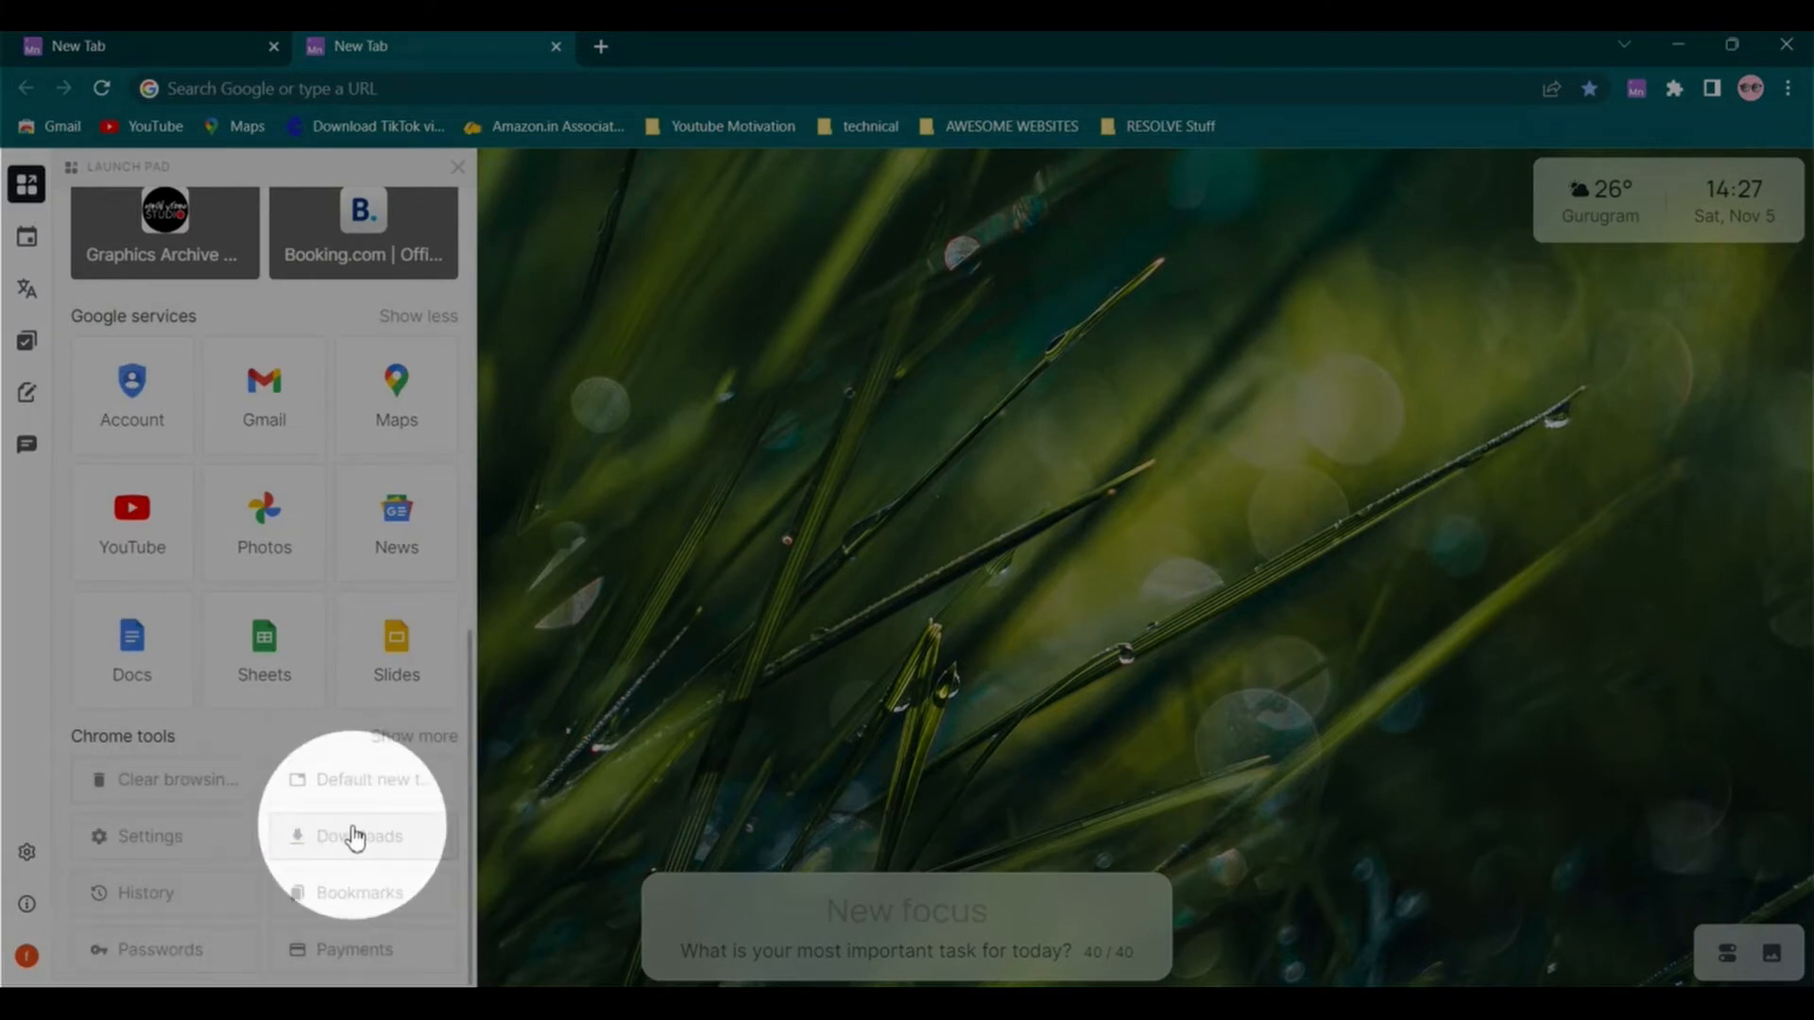
{"action": "mouse_move", "coordinate": [155, 794]}
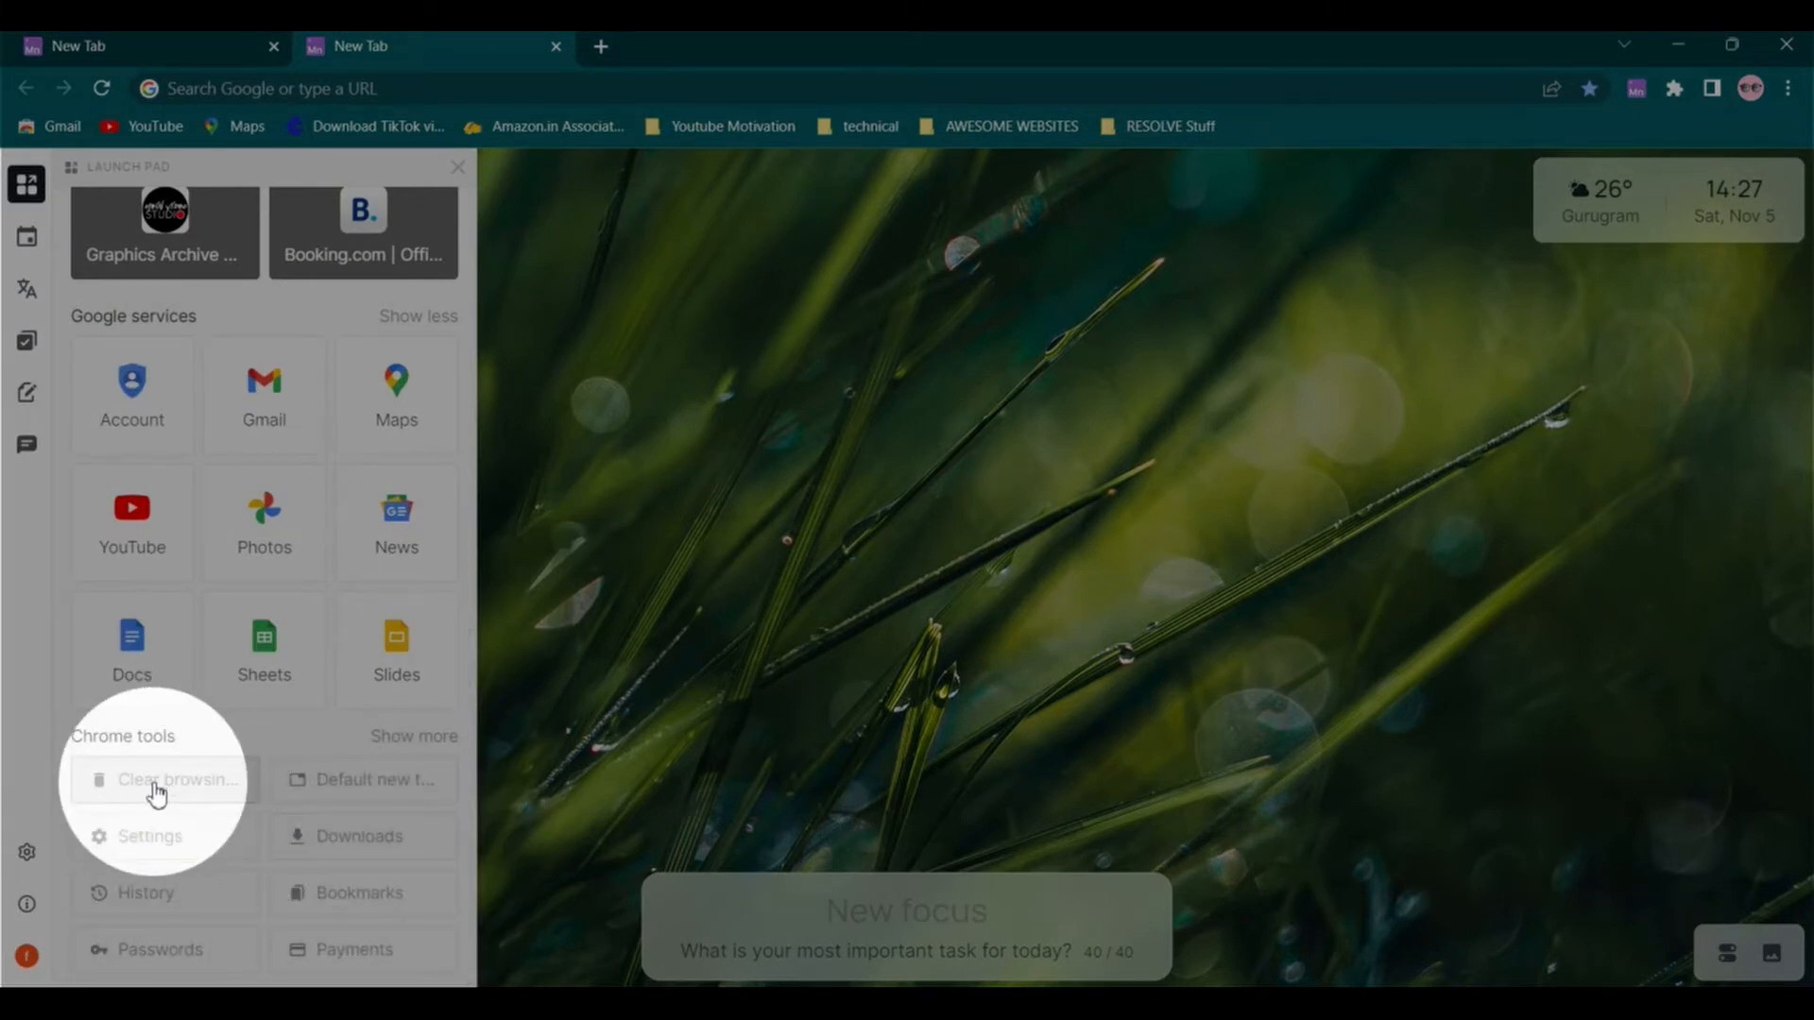
Open Clear browsing data from Chrome tools and via a 'clear' Settings search, cancelling both times
{"action": "left_click", "coordinate": [175, 778]}
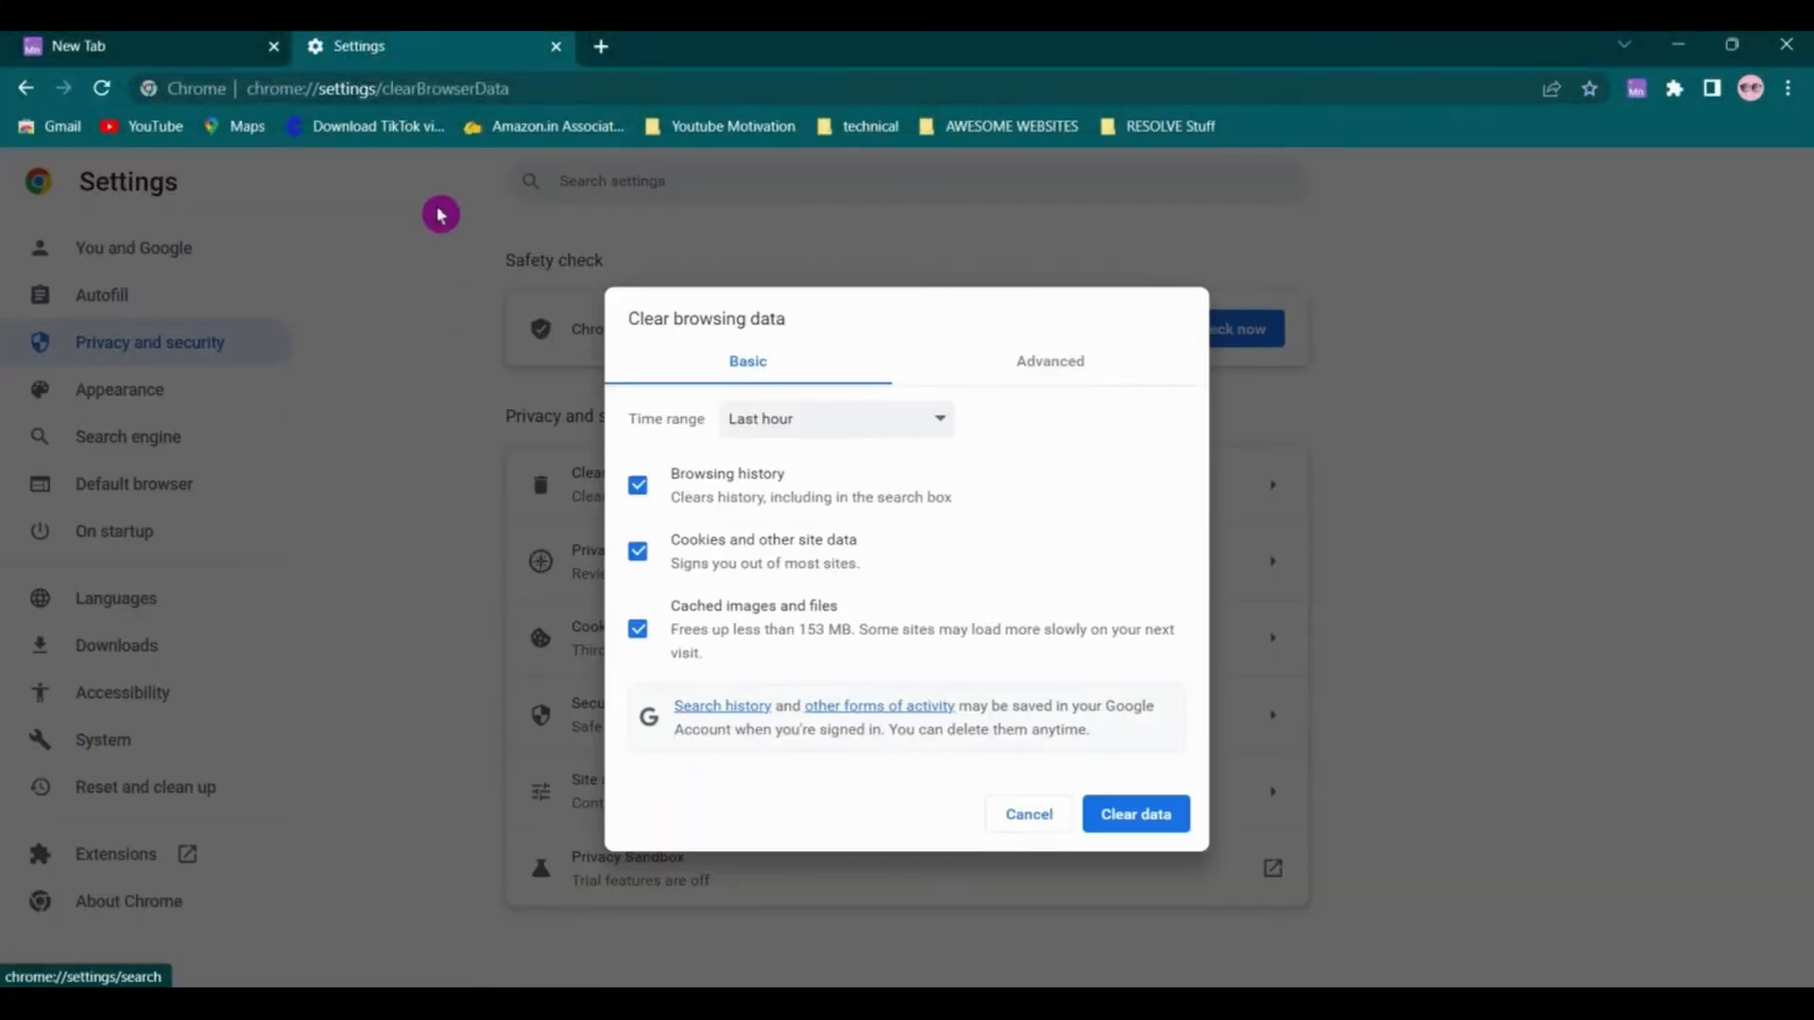
{"action": "left_click", "coordinate": [1026, 815]}
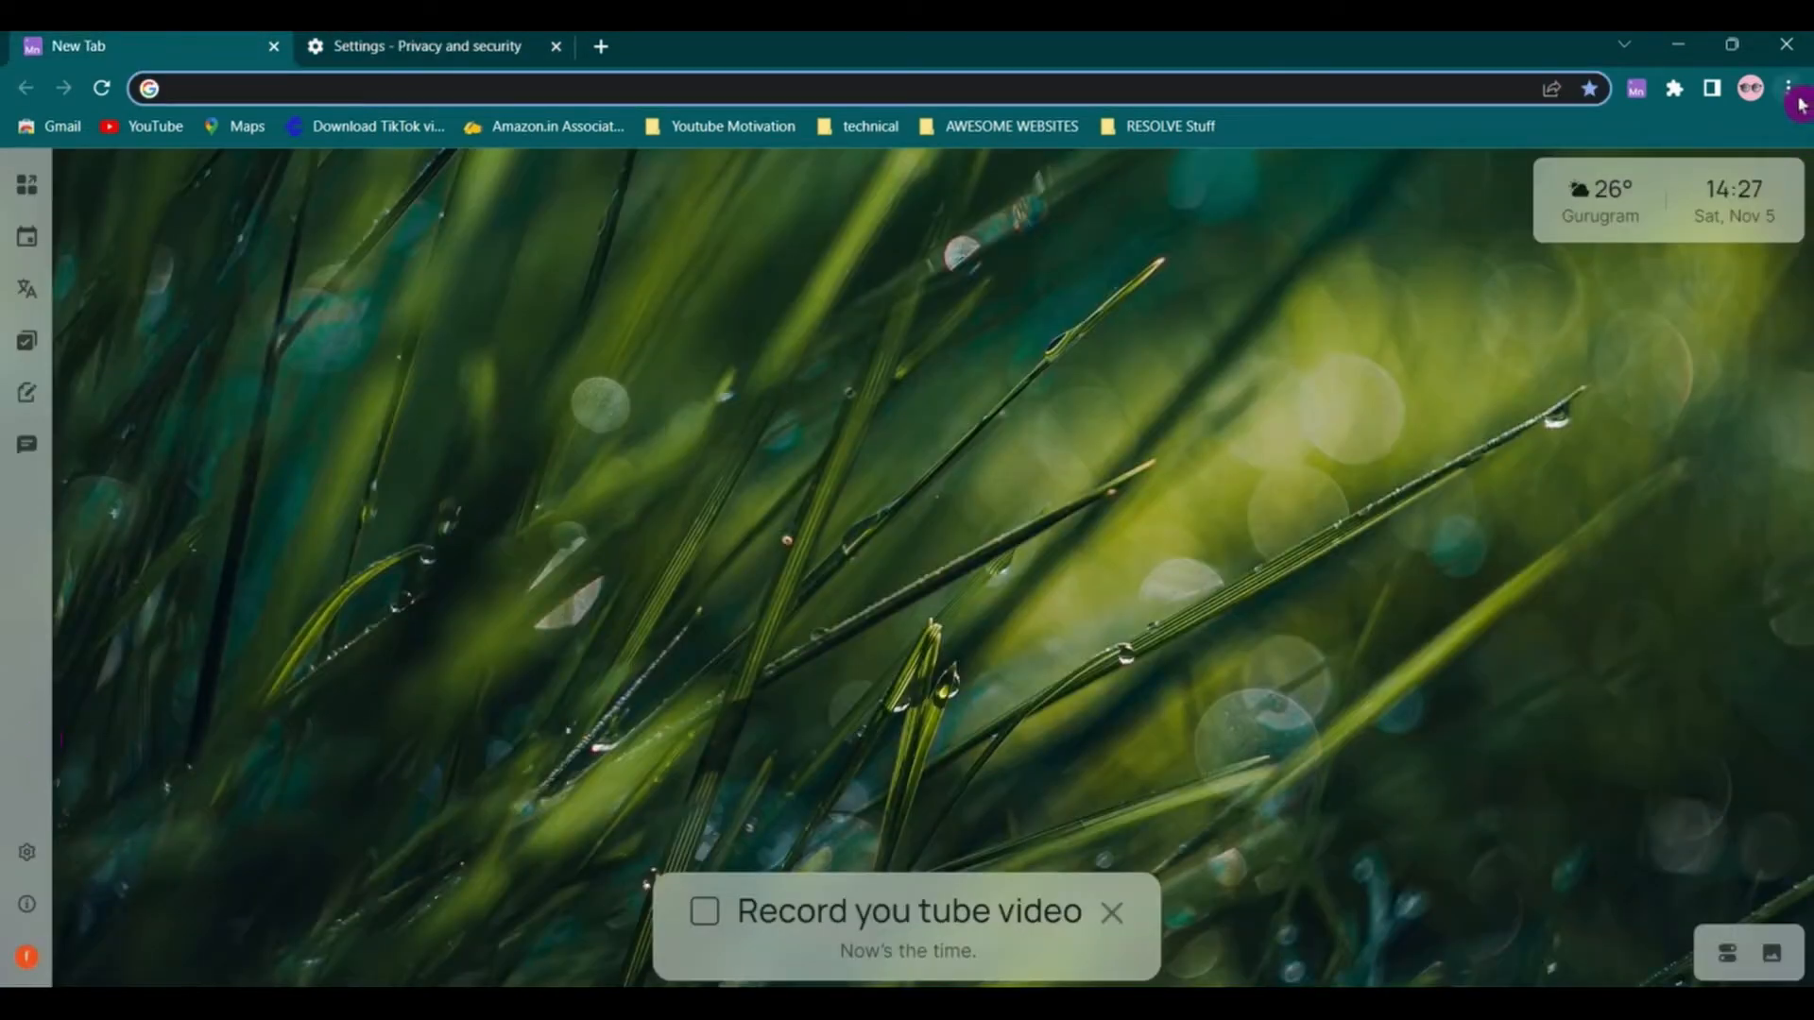
{"action": "left_click", "coordinate": [426, 46]}
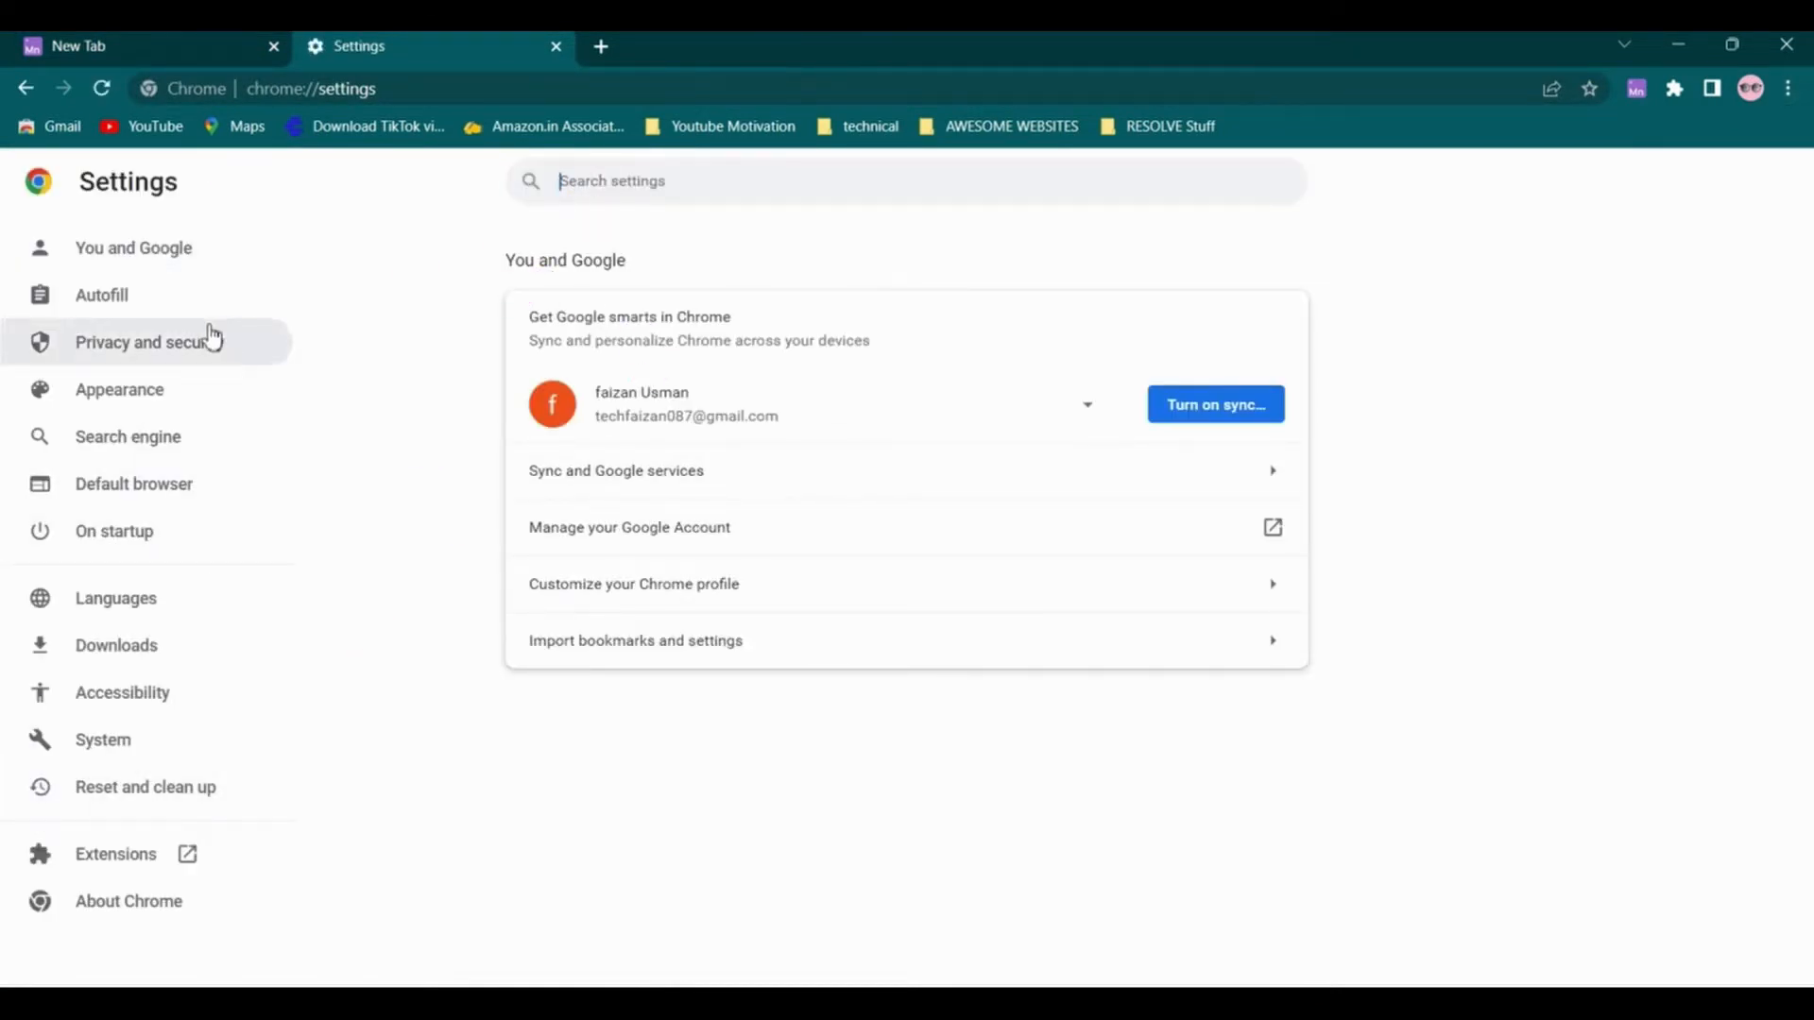
{"action": "mouse_move", "coordinate": [782, 303]}
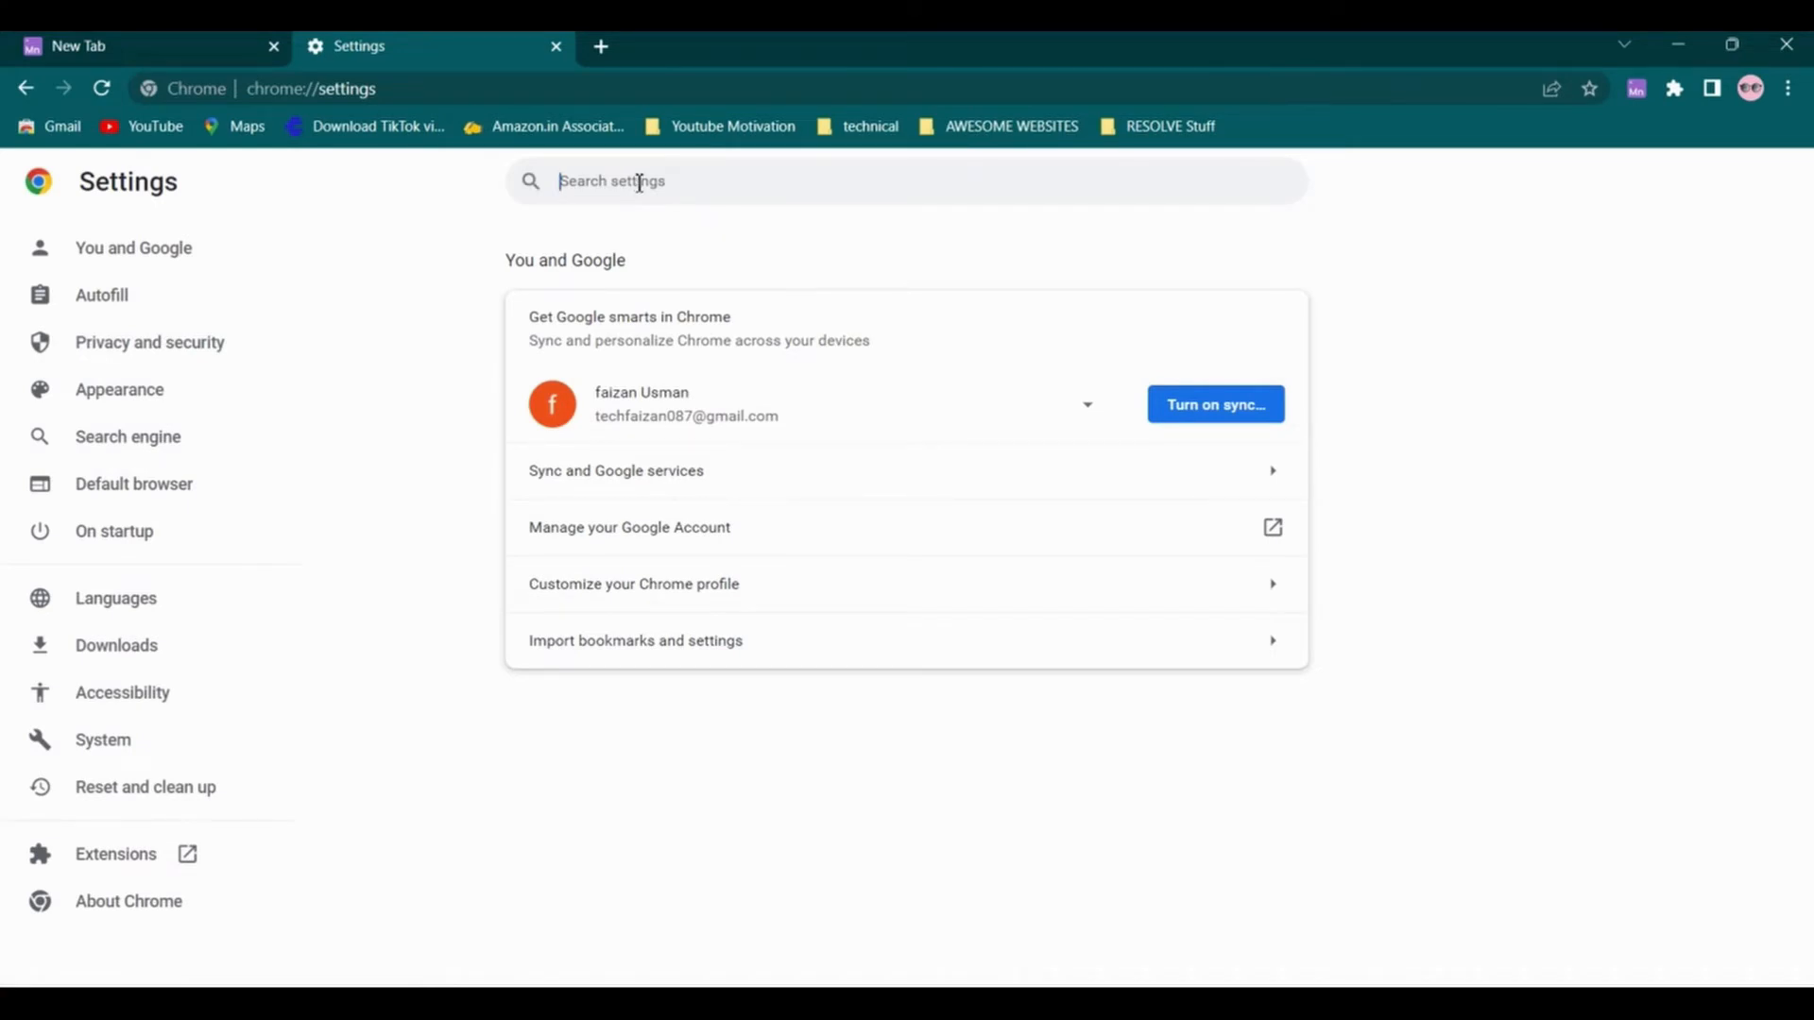
{"action": "type", "text": "clear"}
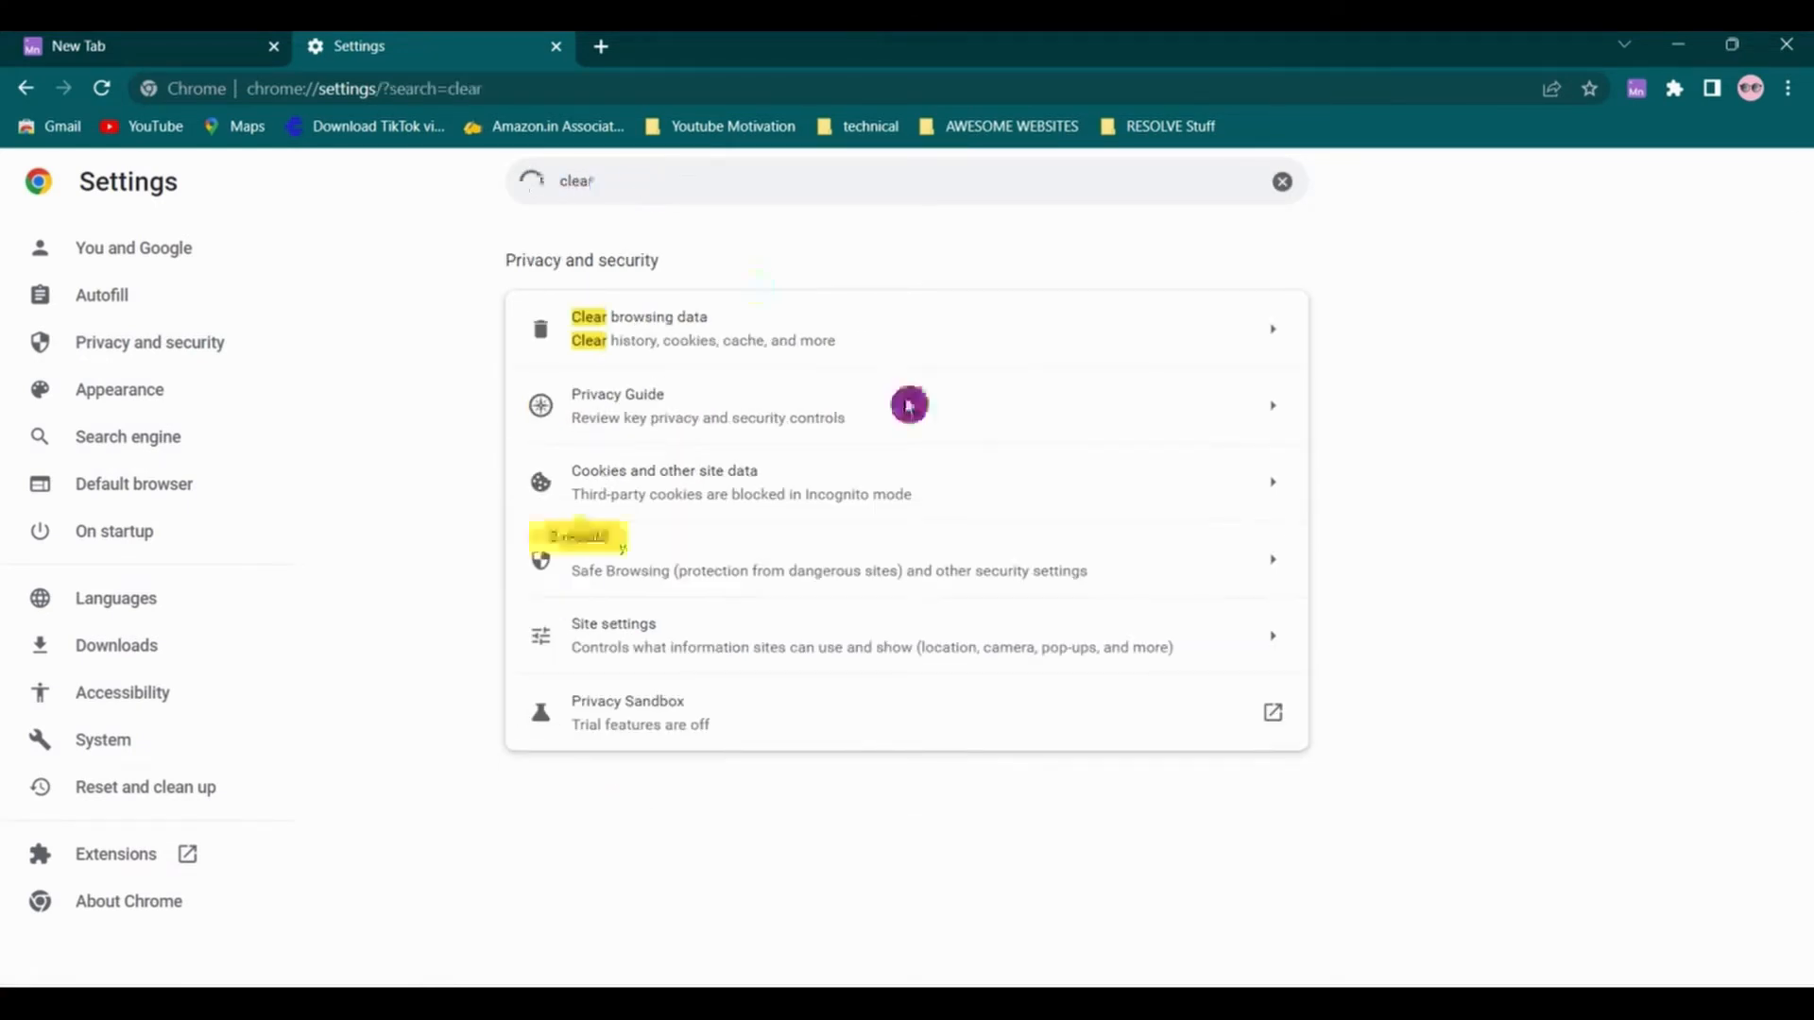
{"action": "left_click", "coordinate": [638, 328]}
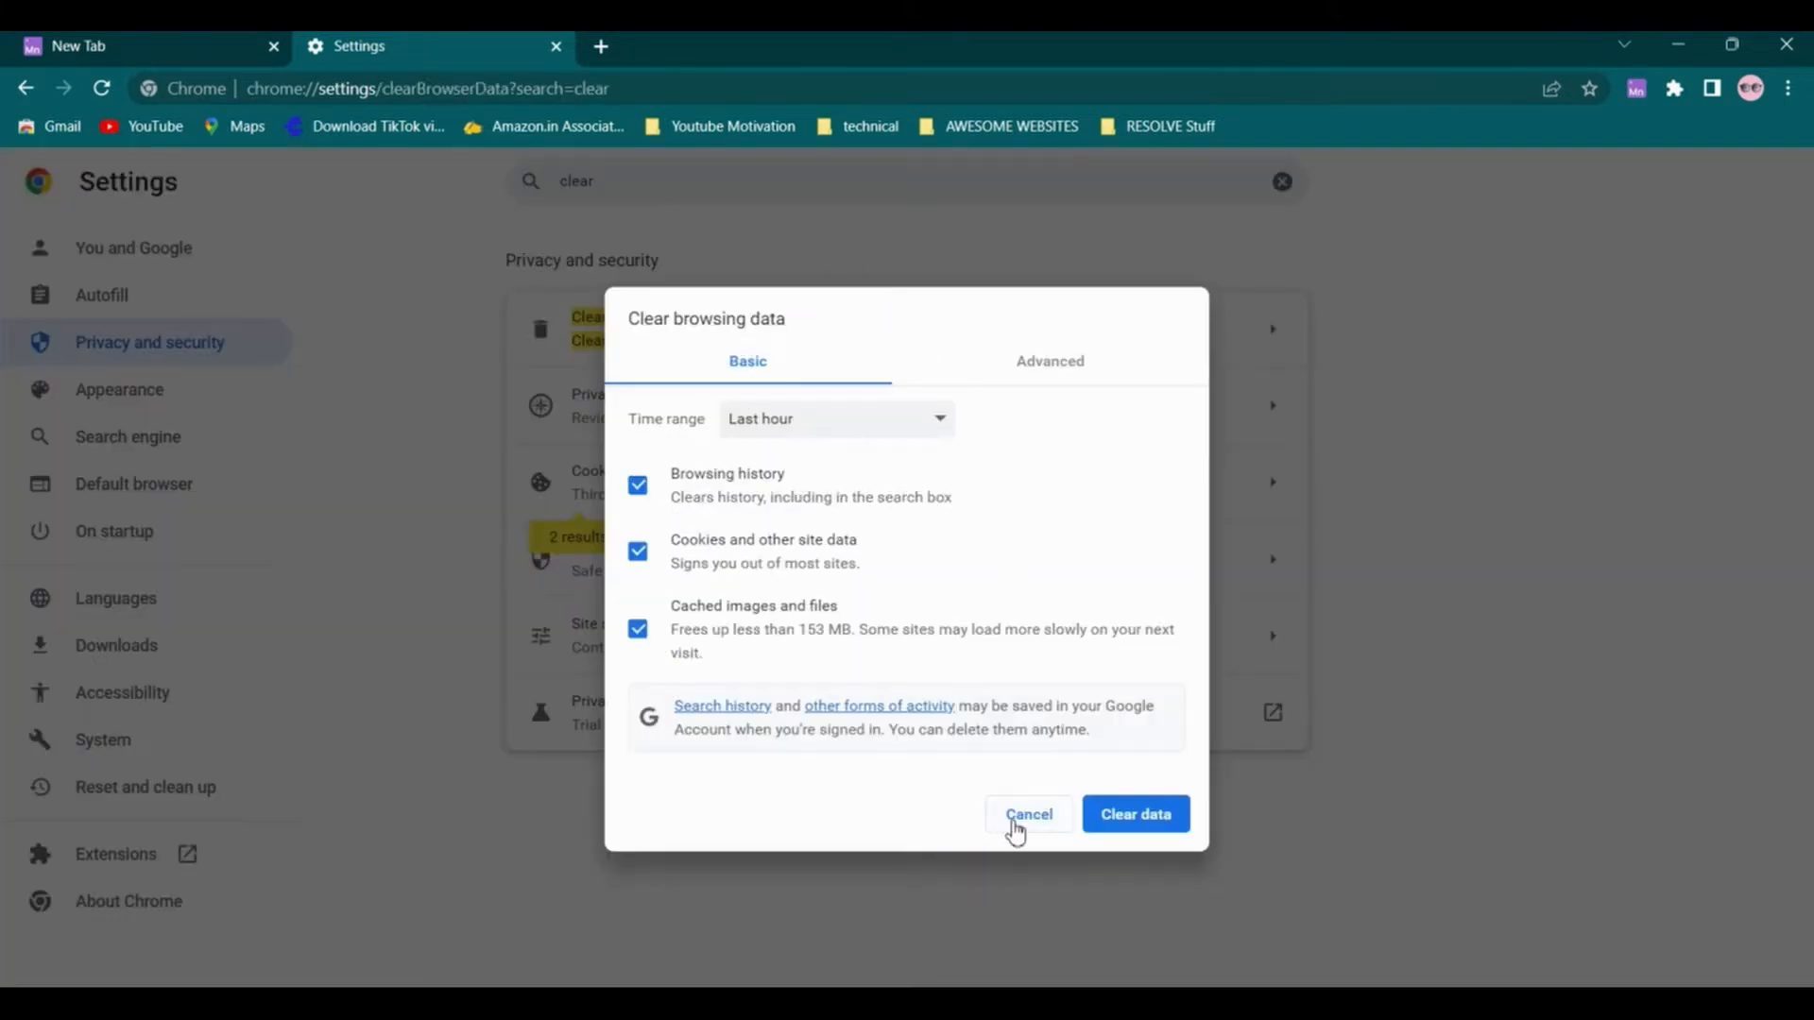
{"action": "left_click", "coordinate": [1027, 814]}
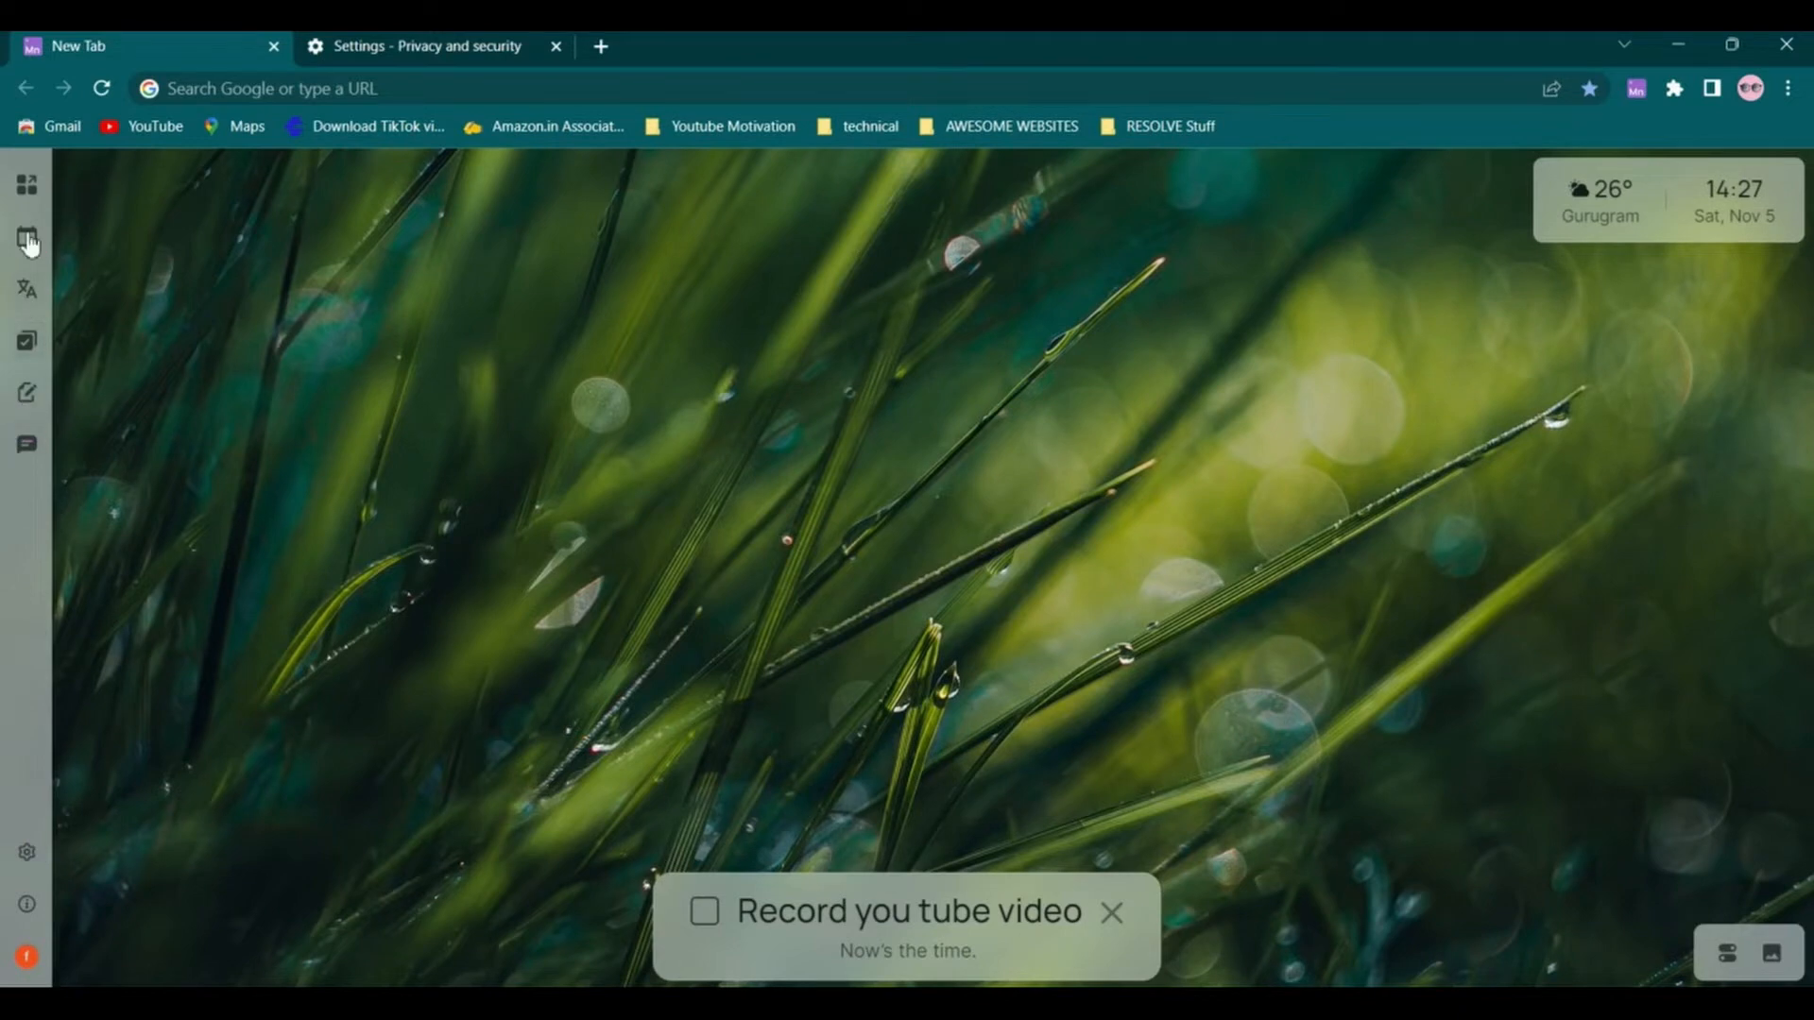
Open, close and reopen Manganum's Launch Pad panel from the sidebar
{"action": "left_click", "coordinate": [25, 184]}
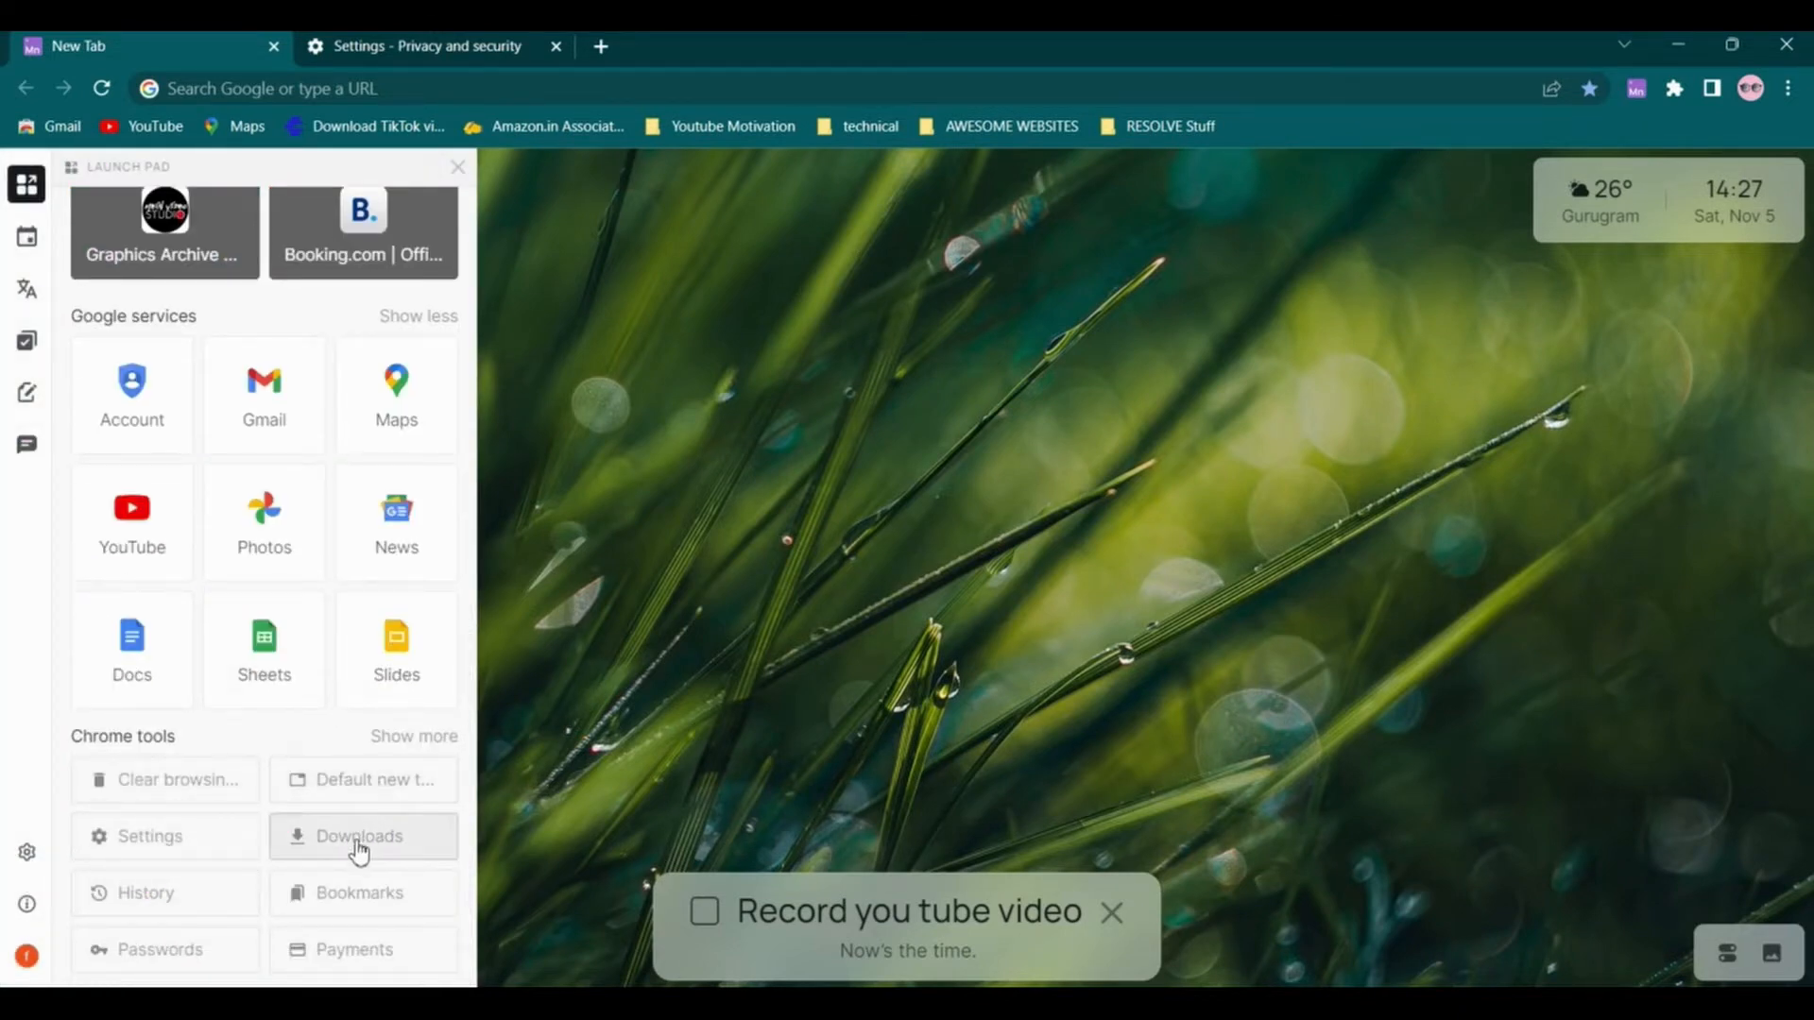
{"action": "left_click", "coordinate": [359, 835]}
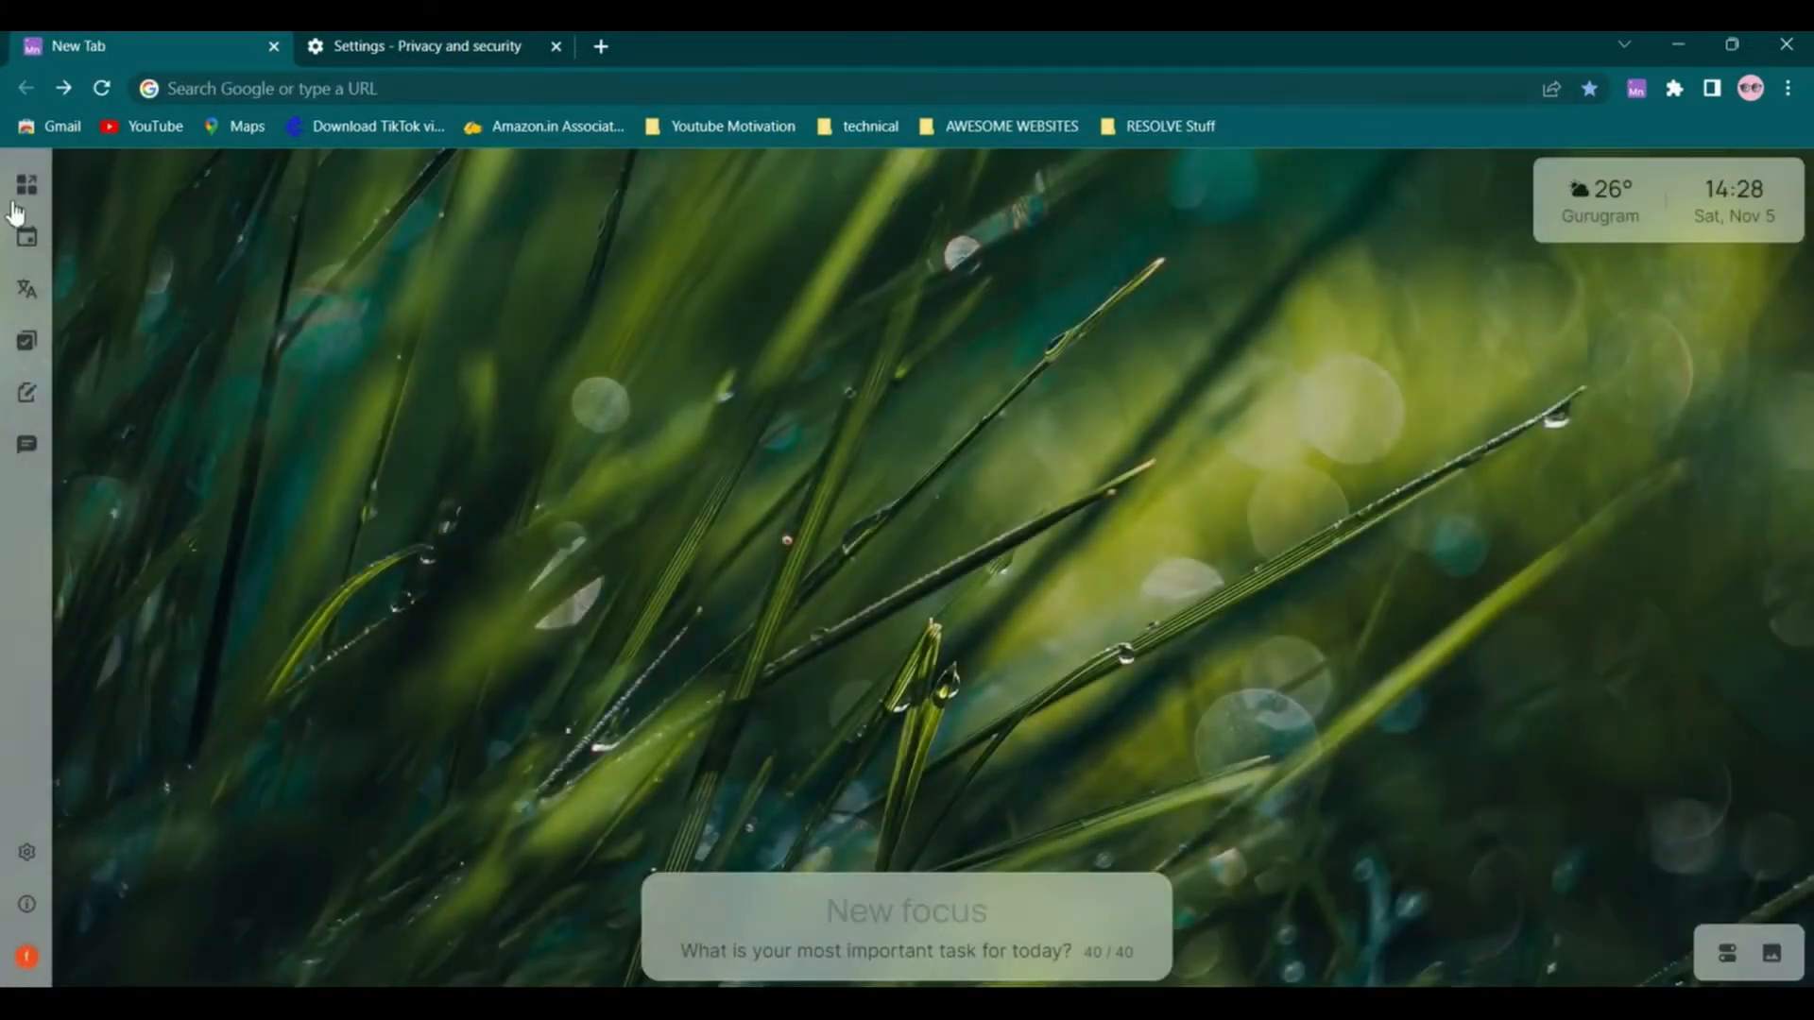
{"action": "left_click", "coordinate": [26, 184]}
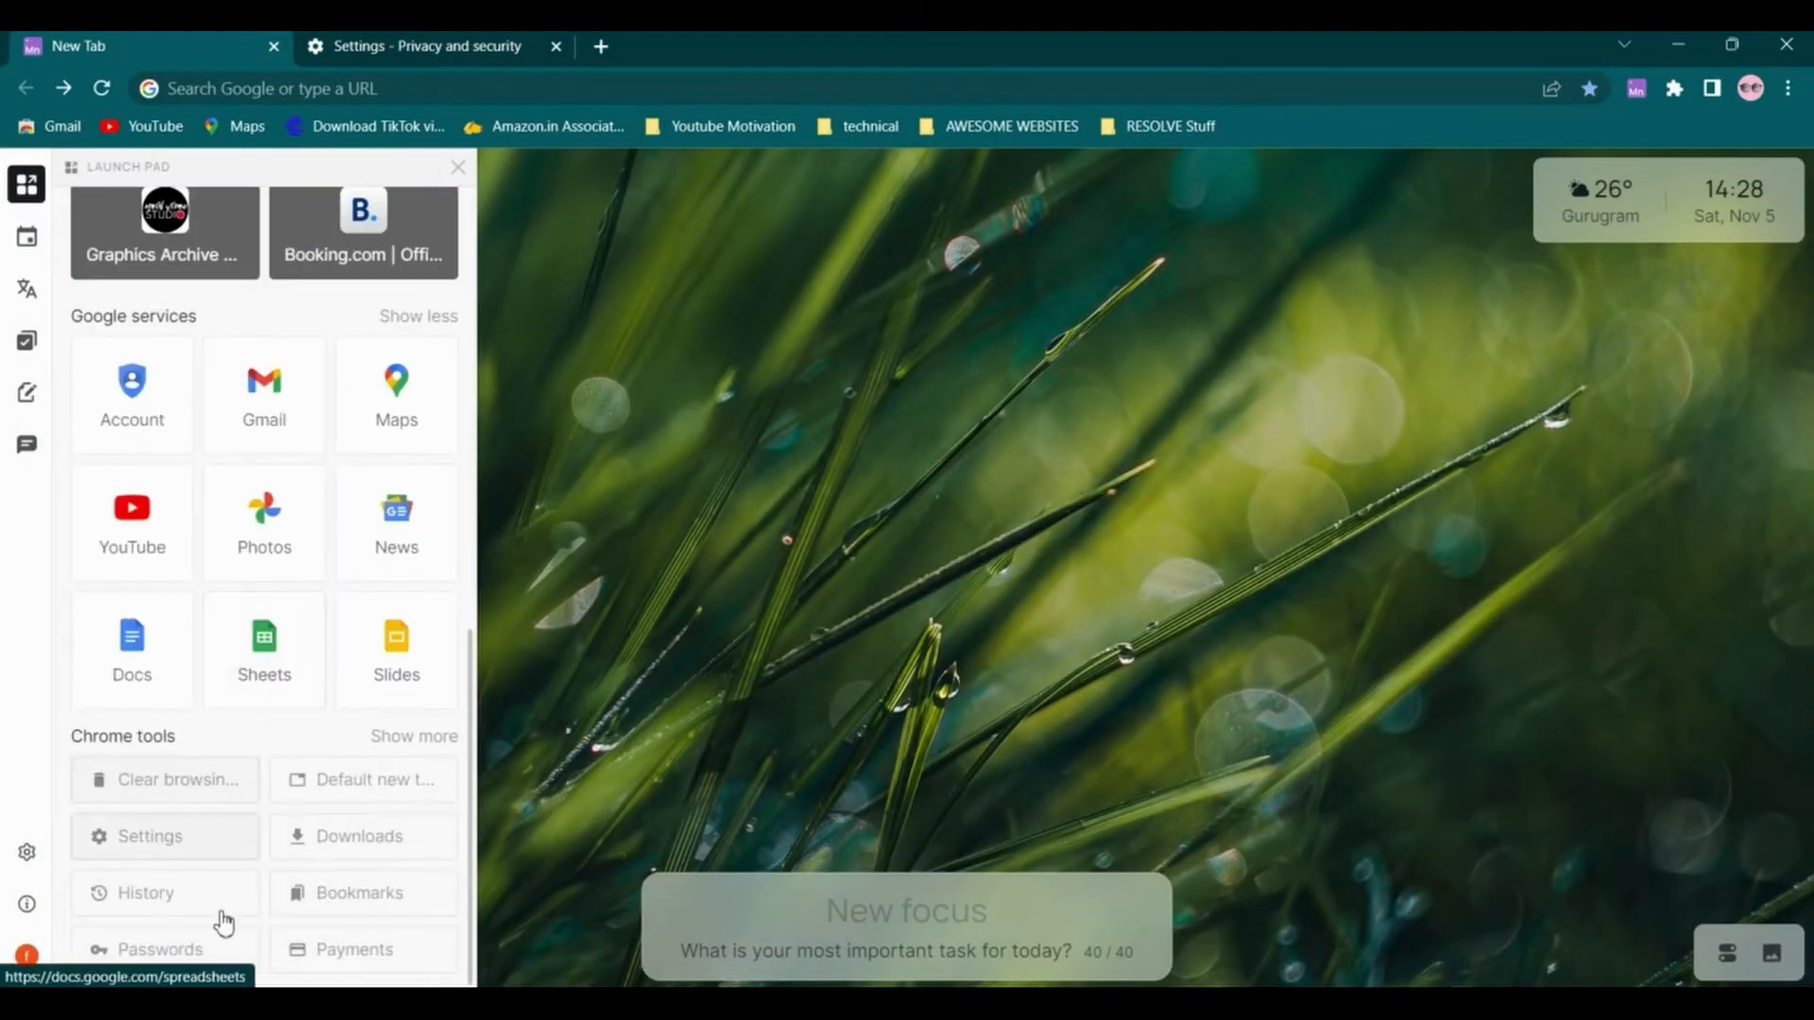
{"action": "mouse_move", "coordinate": [148, 799]}
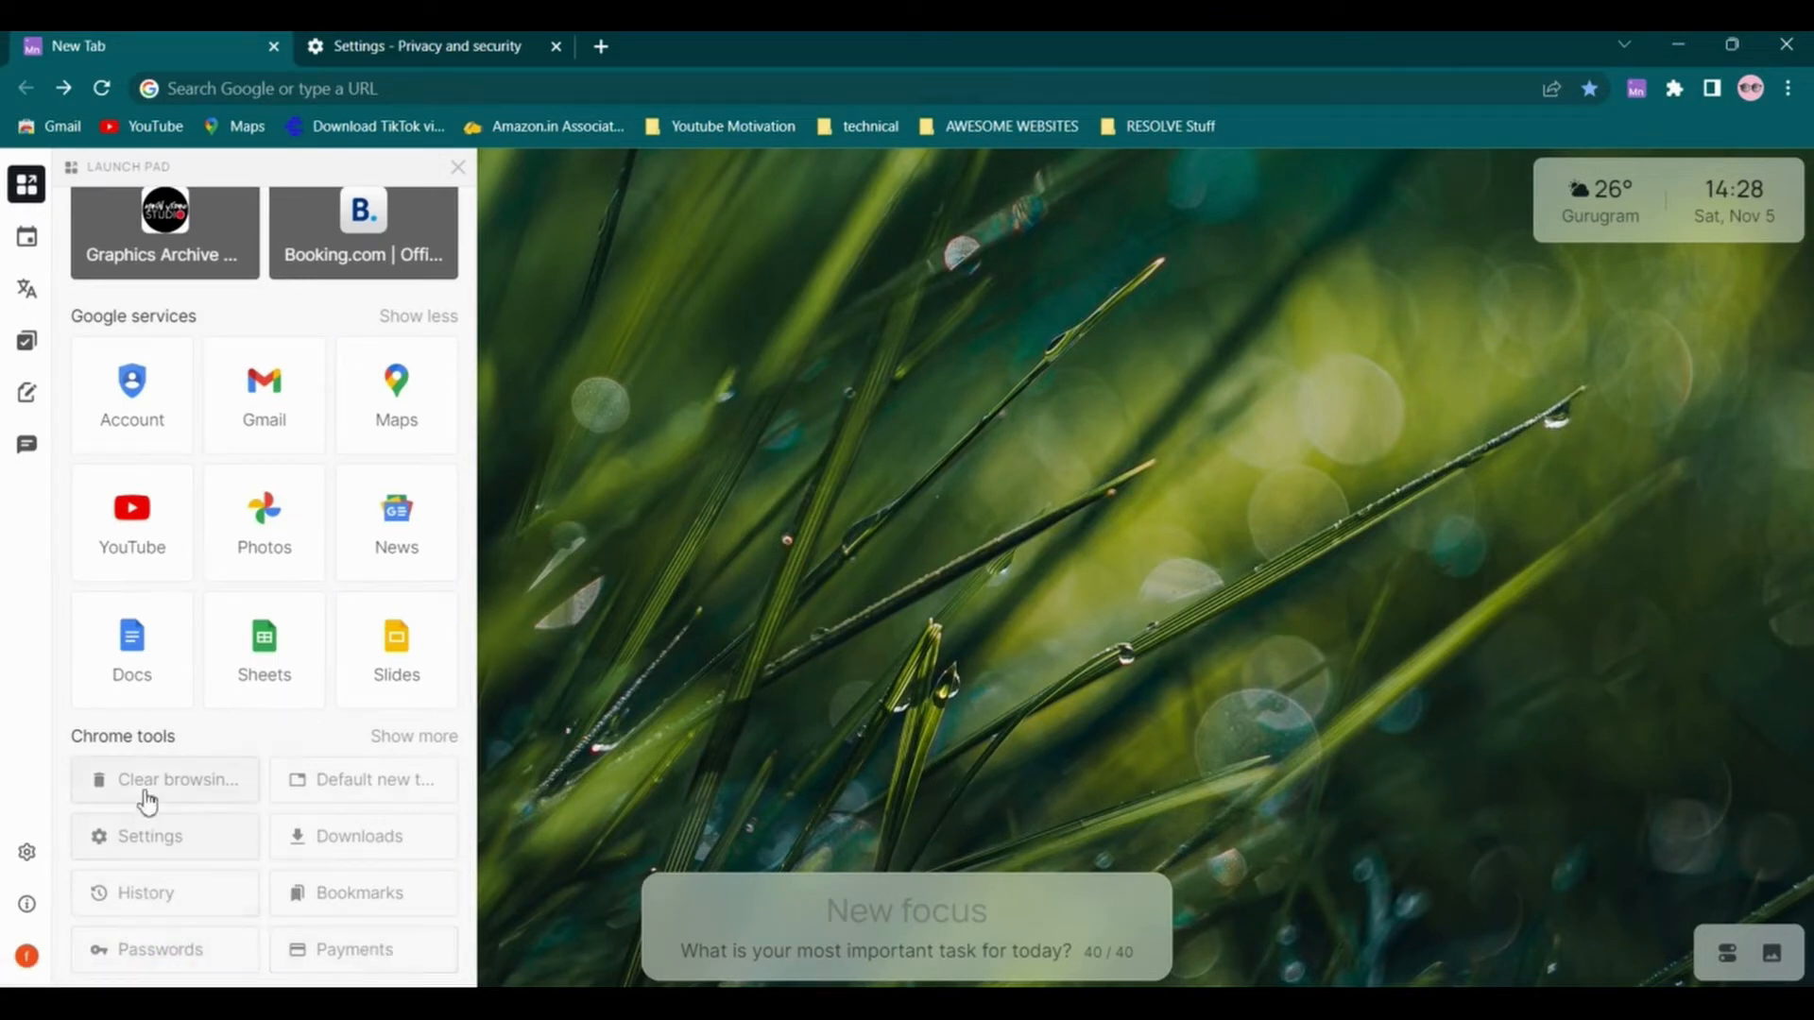
{"action": "mouse_move", "coordinate": [25, 237]}
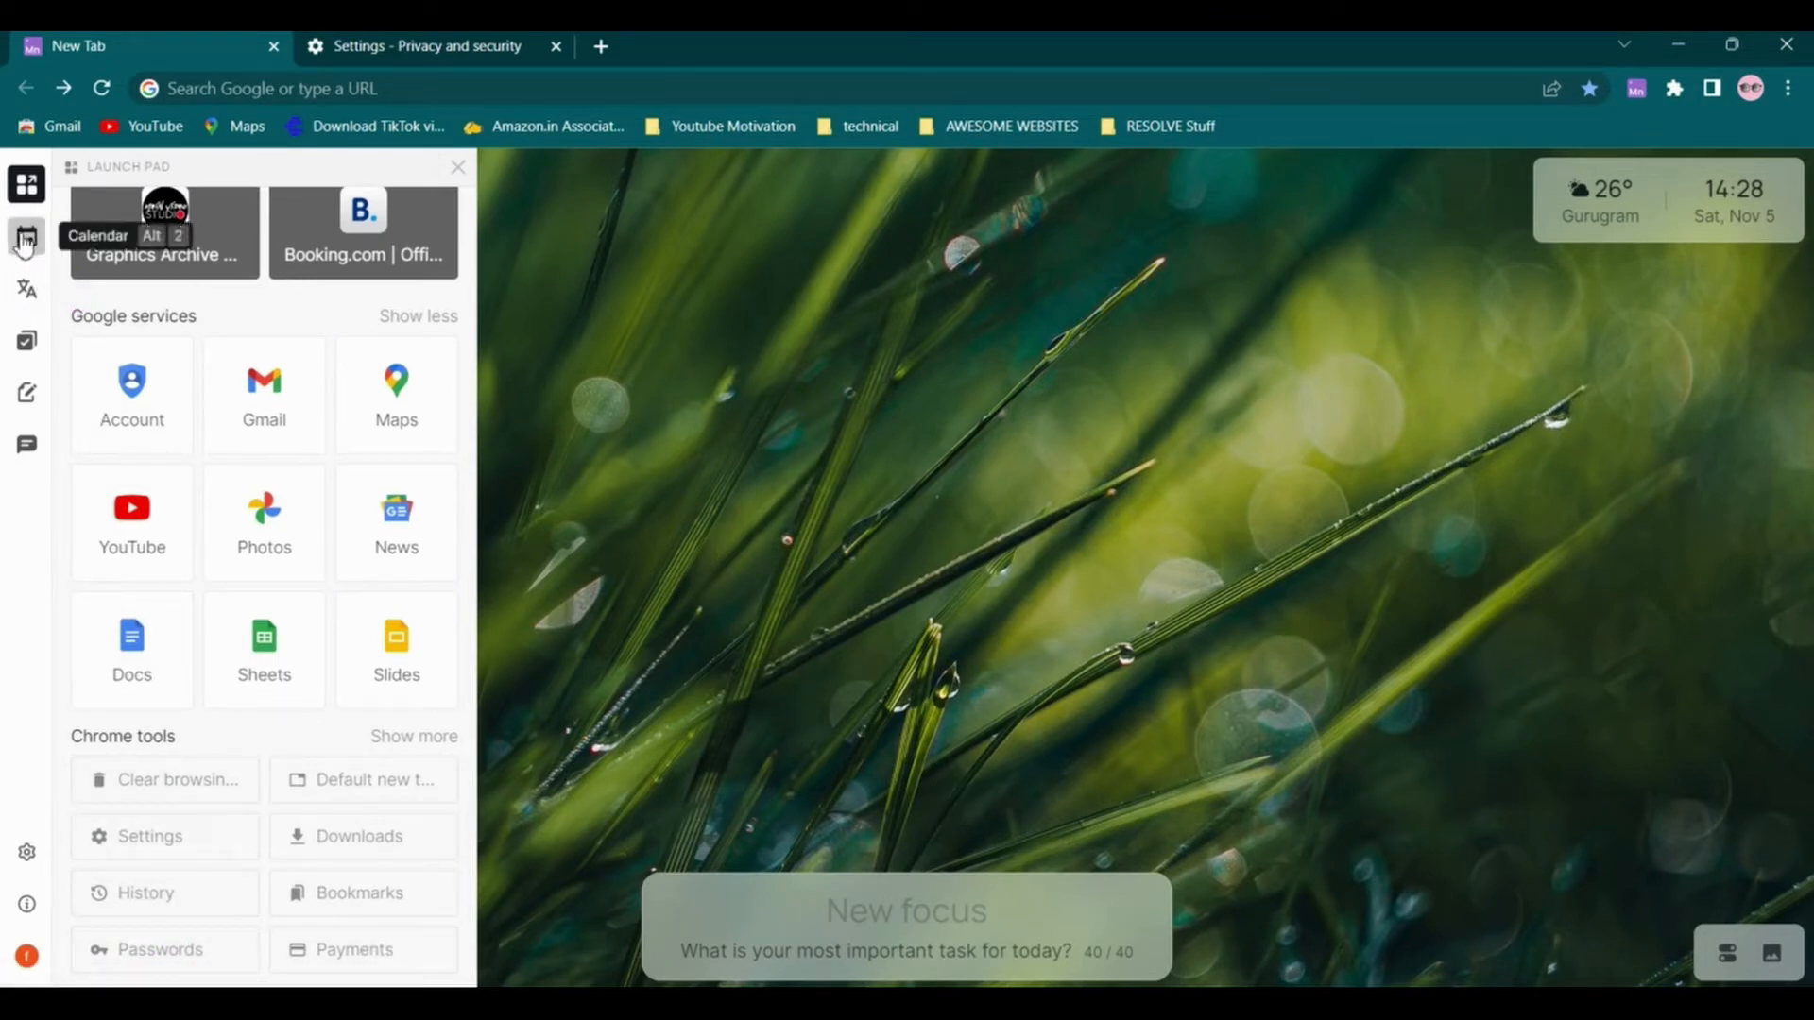
View the calendar's empty Sat, Nov 5 schedule, then open the translator panel
{"action": "left_click", "coordinate": [26, 236]}
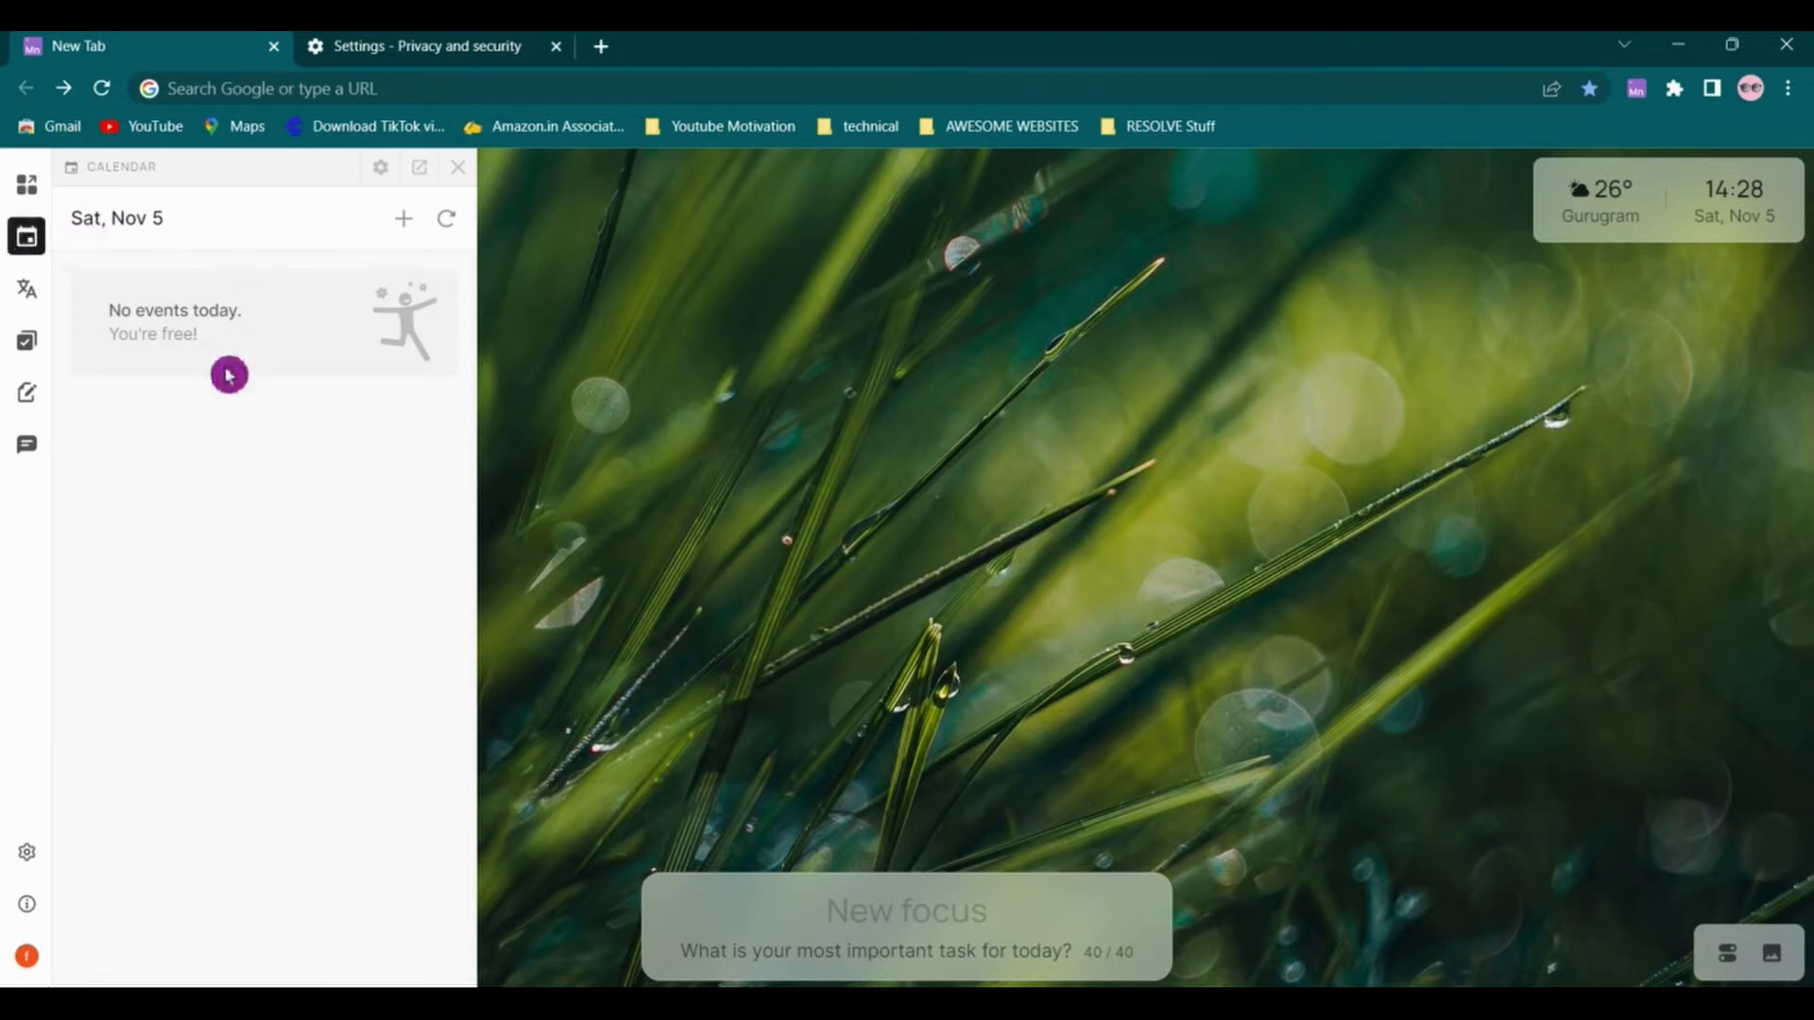
{"action": "mouse_move", "coordinate": [404, 219]}
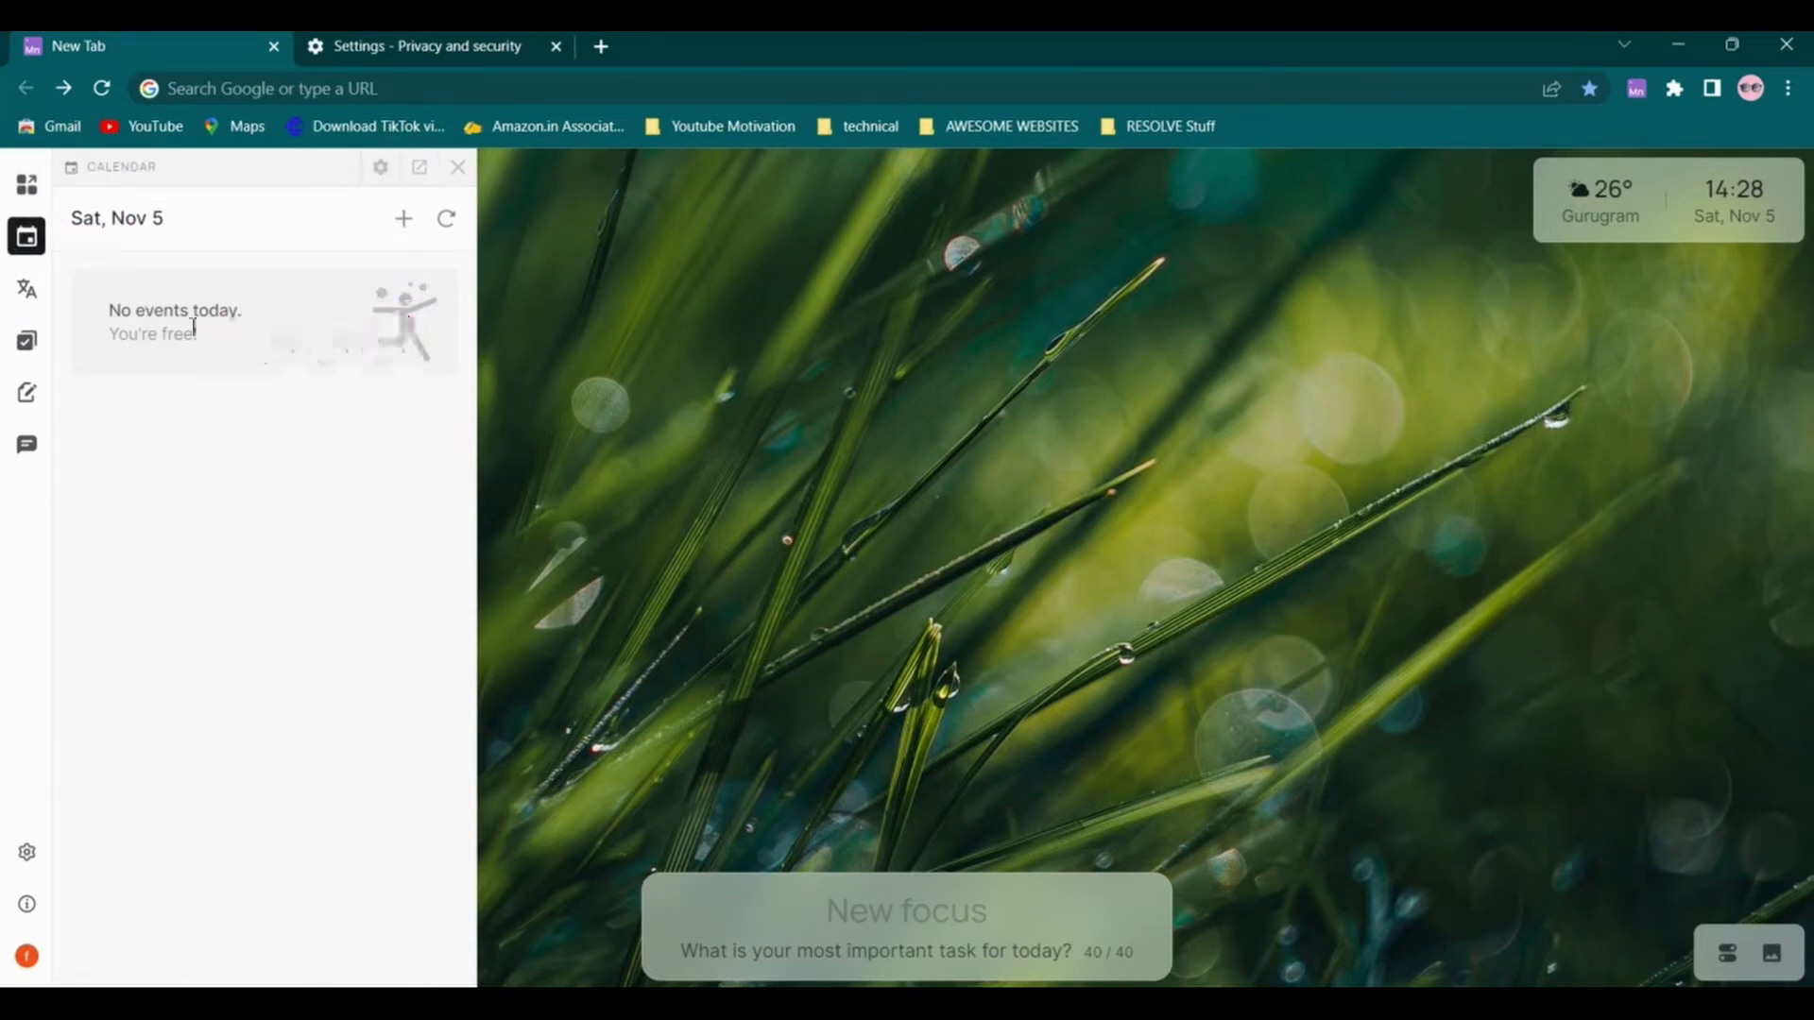
{"action": "left_click", "coordinate": [25, 288]}
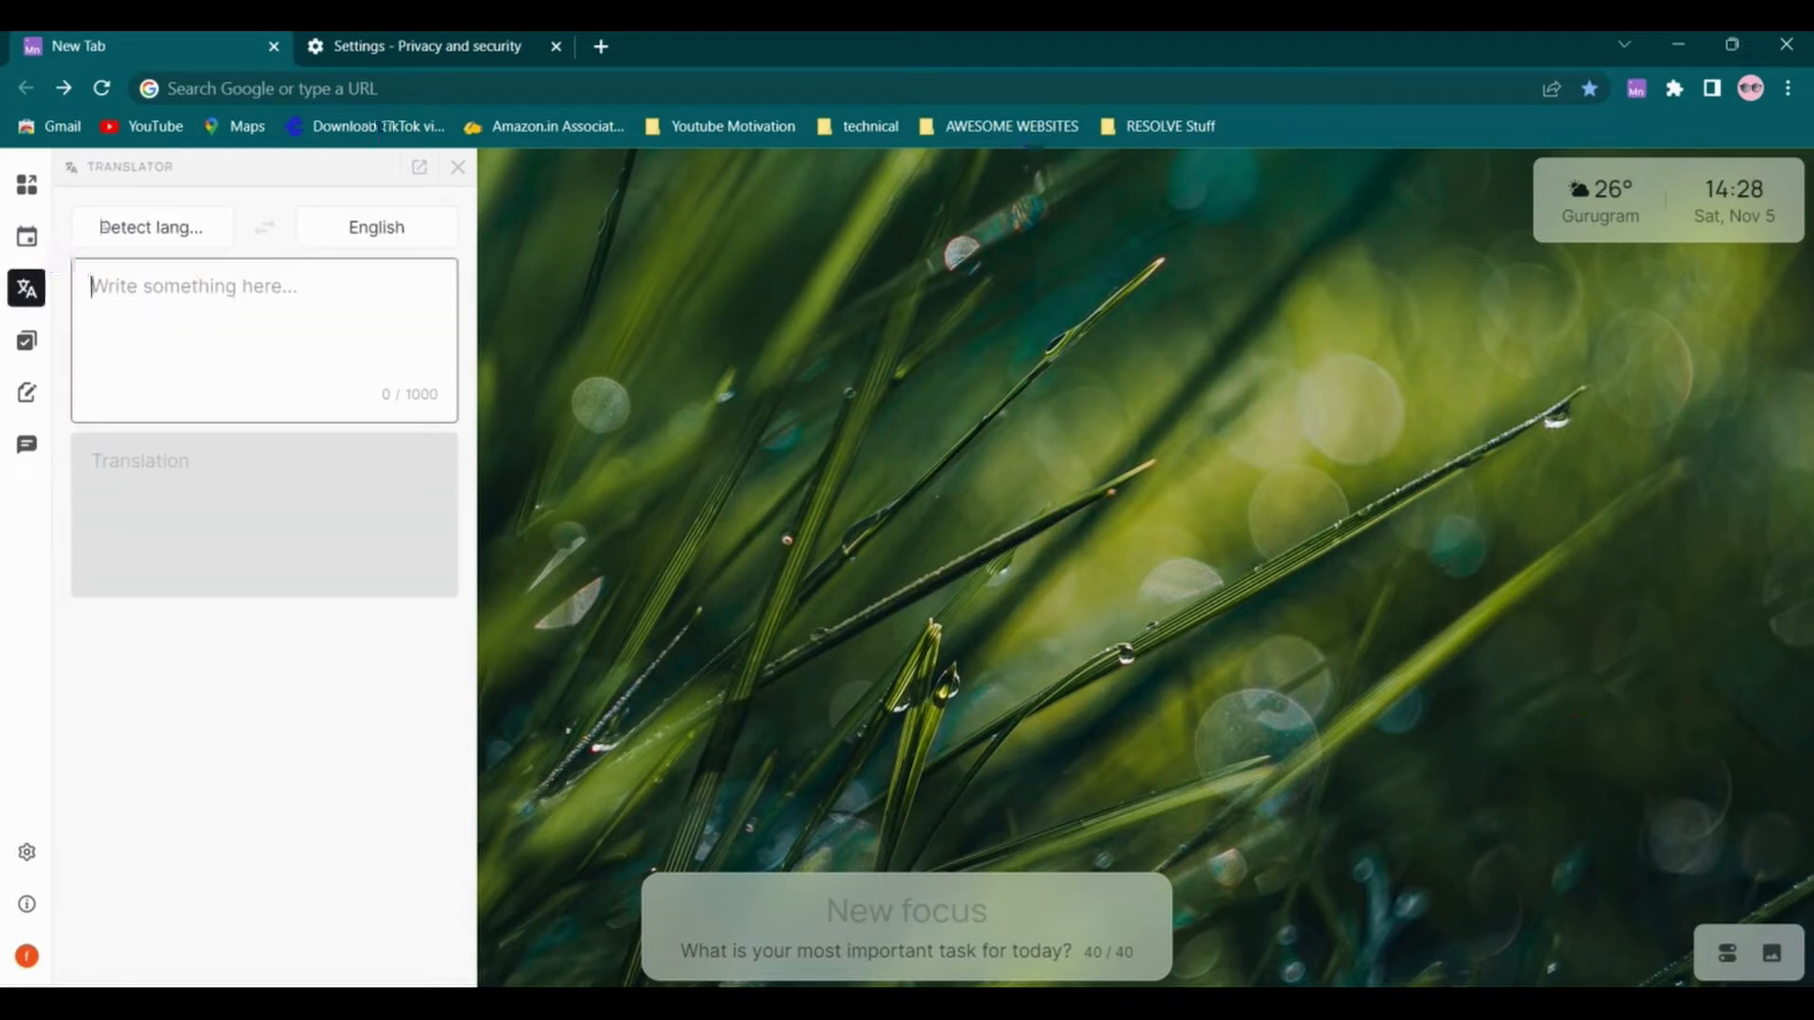
Translate '¿Cómo funciona el convertidor de Google?' to English, swap languages, then open Tasks
{"action": "left_click", "coordinate": [25, 185]}
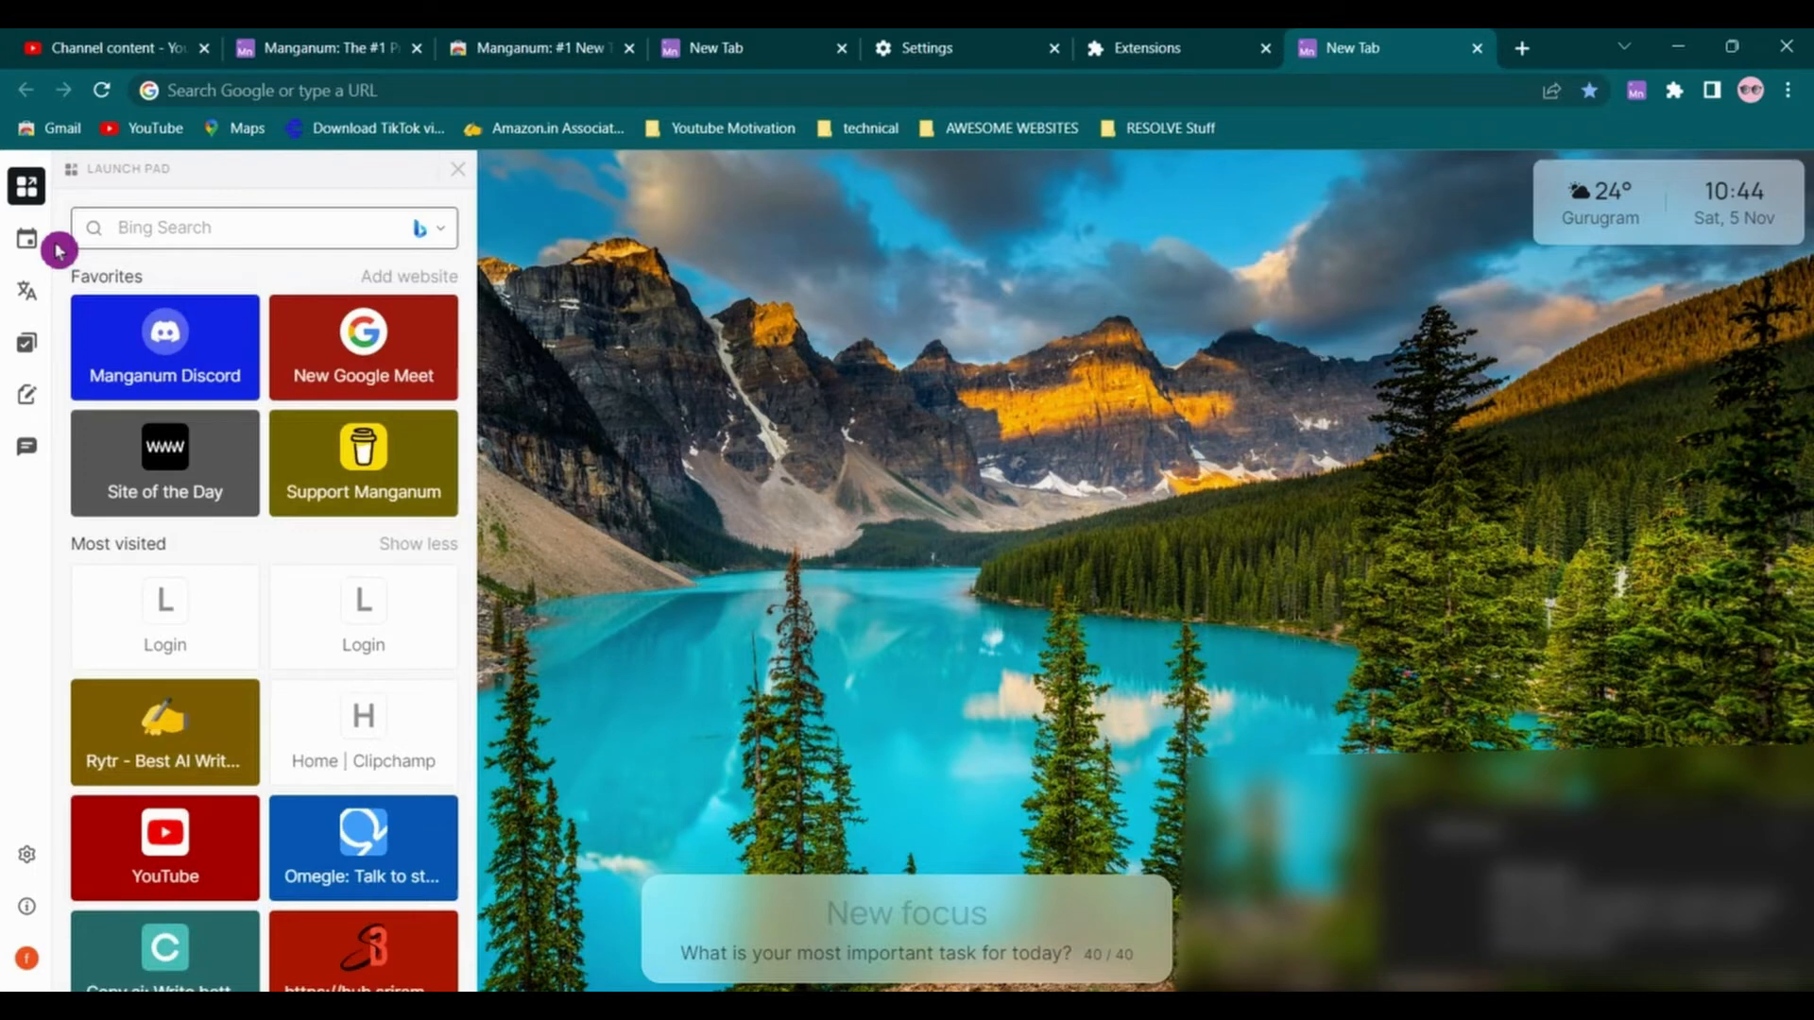
{"action": "left_click", "coordinate": [25, 296]}
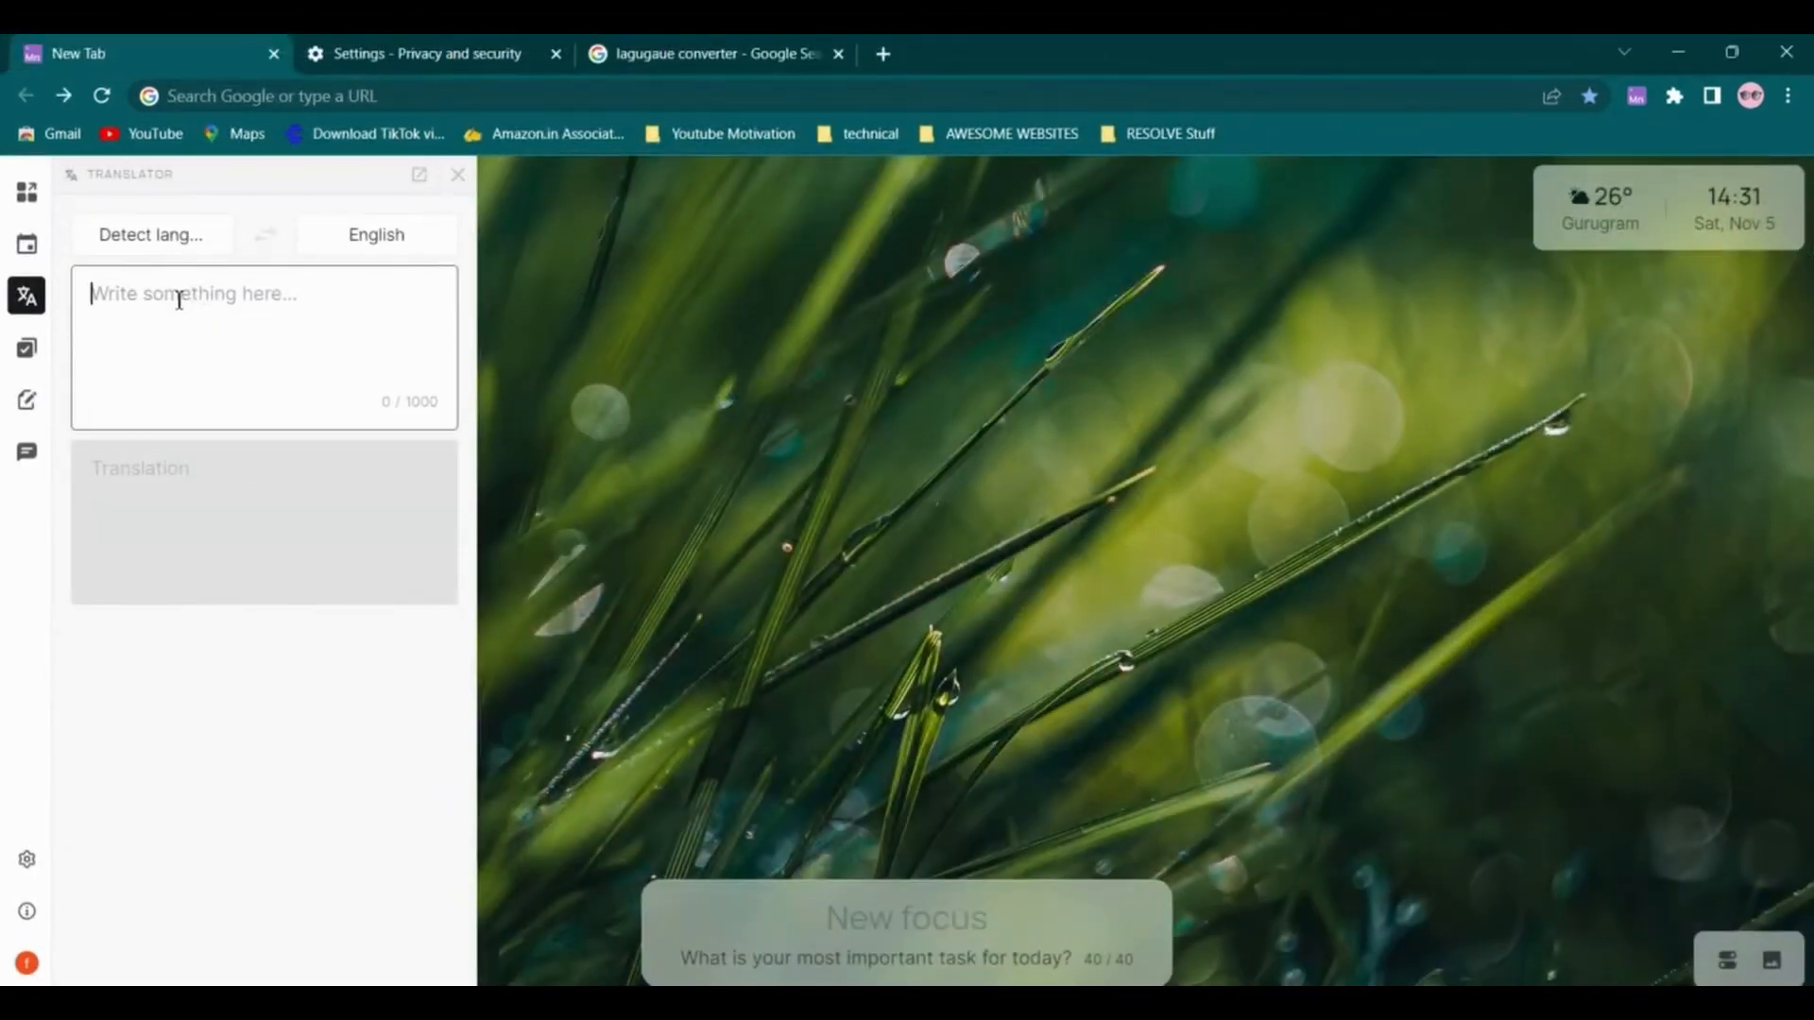
{"action": "type", "text": "¿Cómo funciona el convertidor de Google?"}
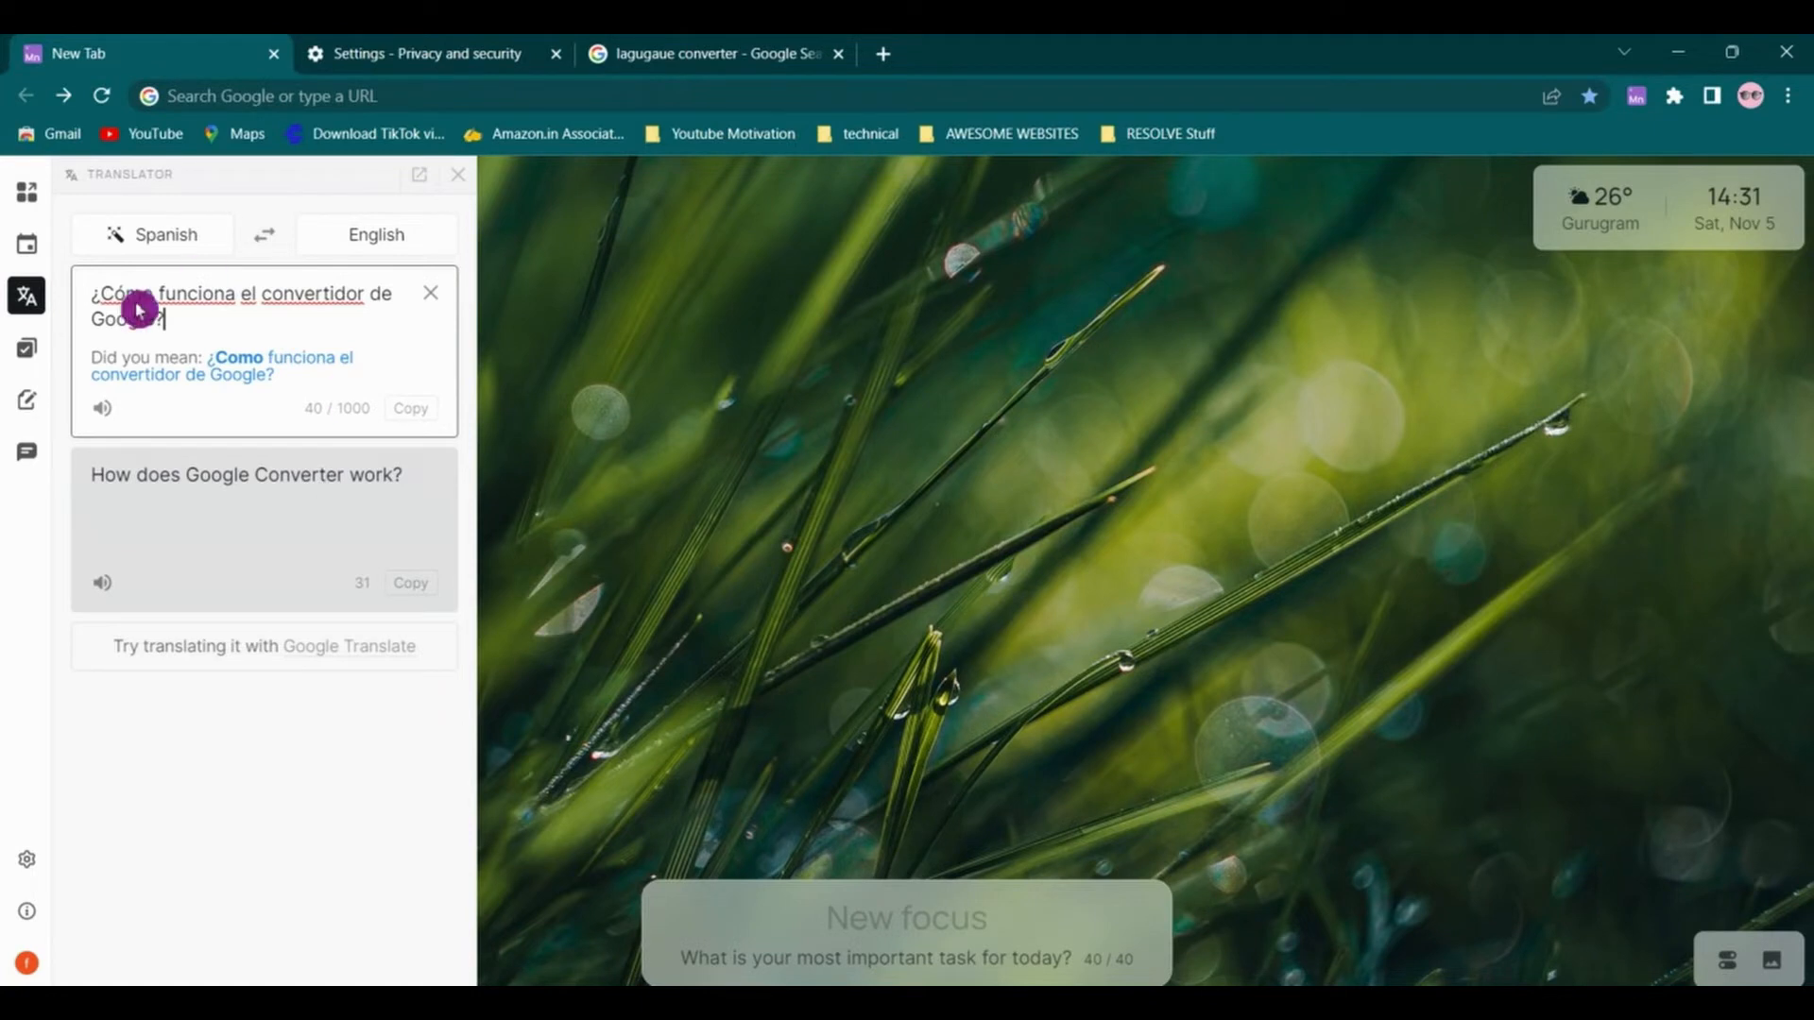
{"action": "mouse_move", "coordinate": [102, 409]}
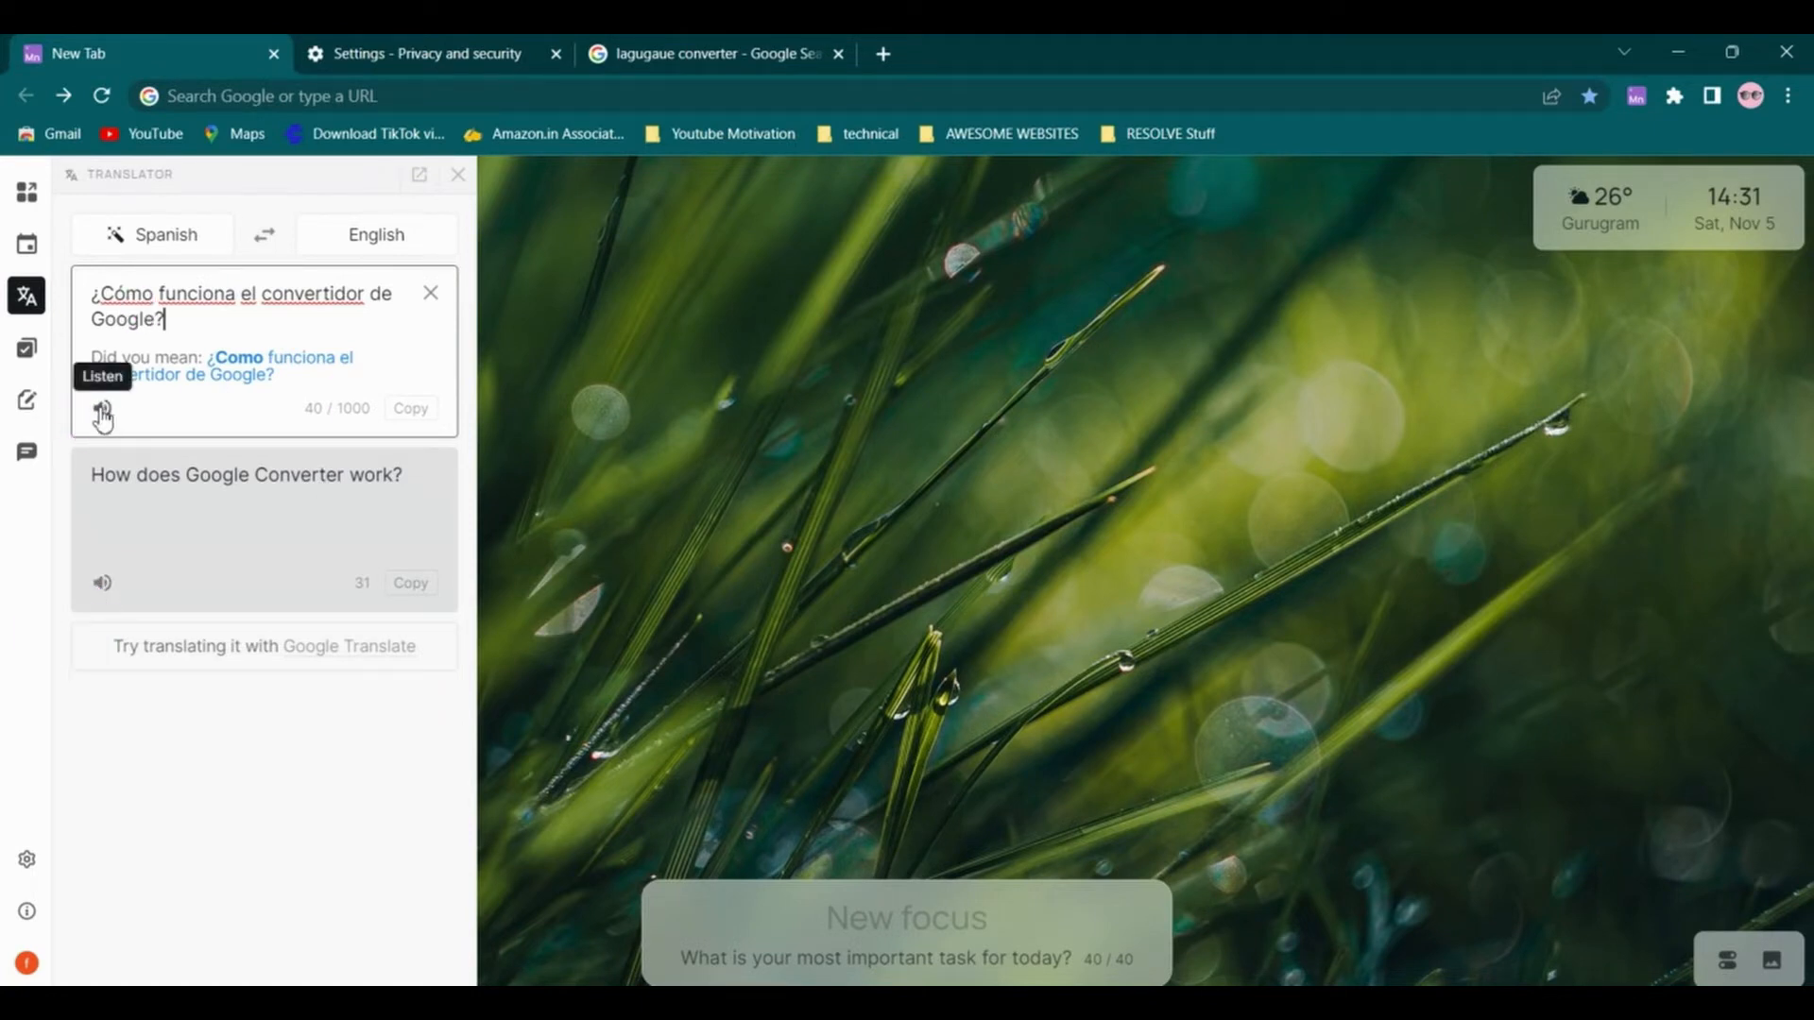
{"action": "mouse_move", "coordinate": [98, 587]}
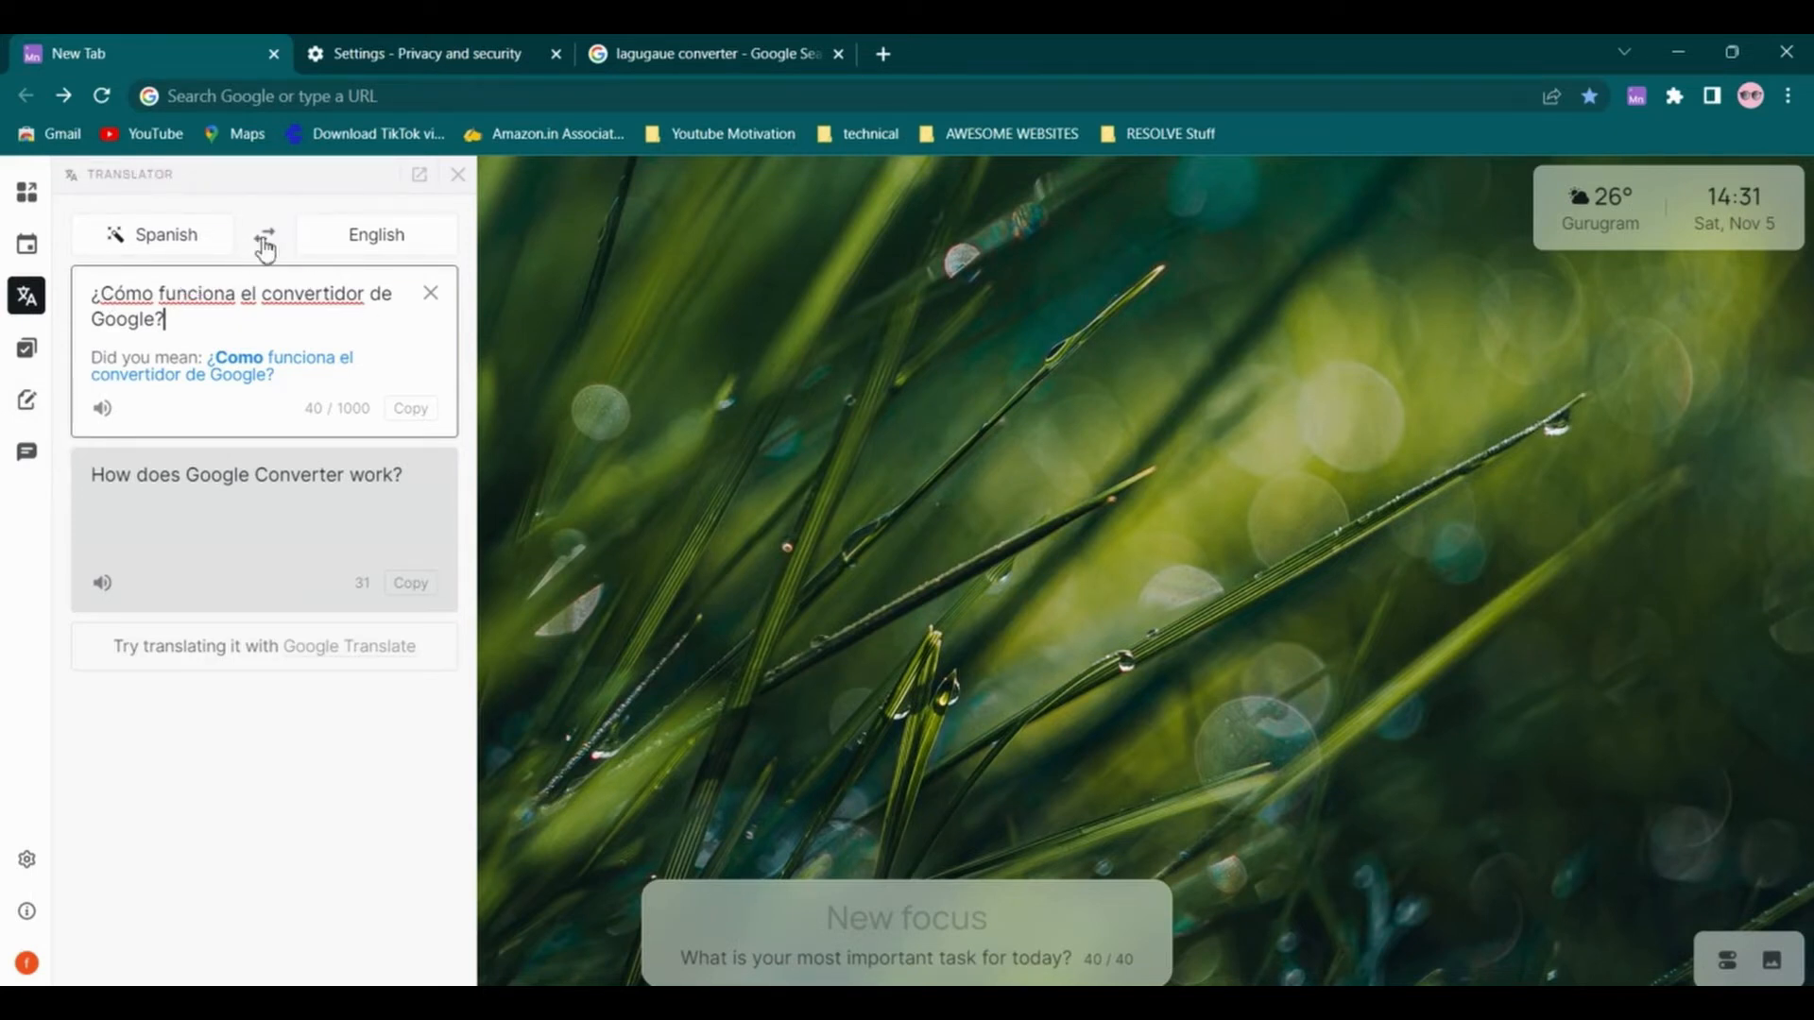
{"action": "left_click", "coordinate": [264, 237]}
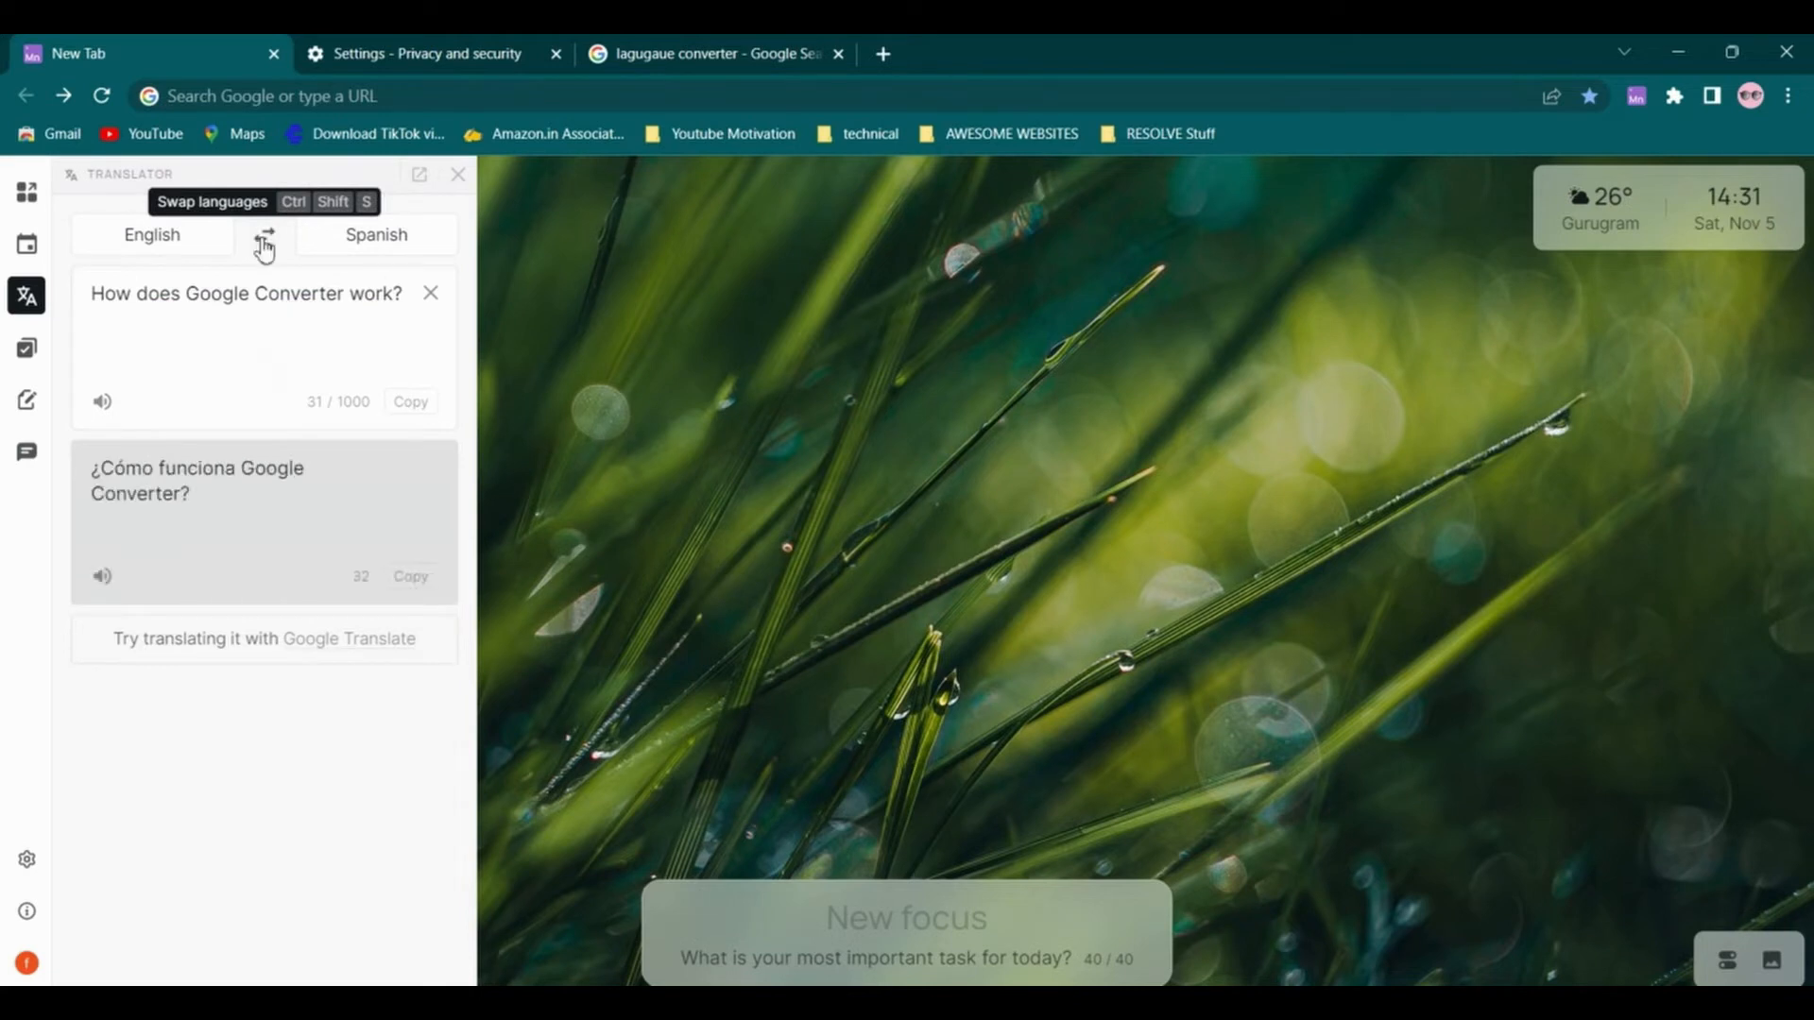
{"action": "left_click", "coordinate": [263, 235]}
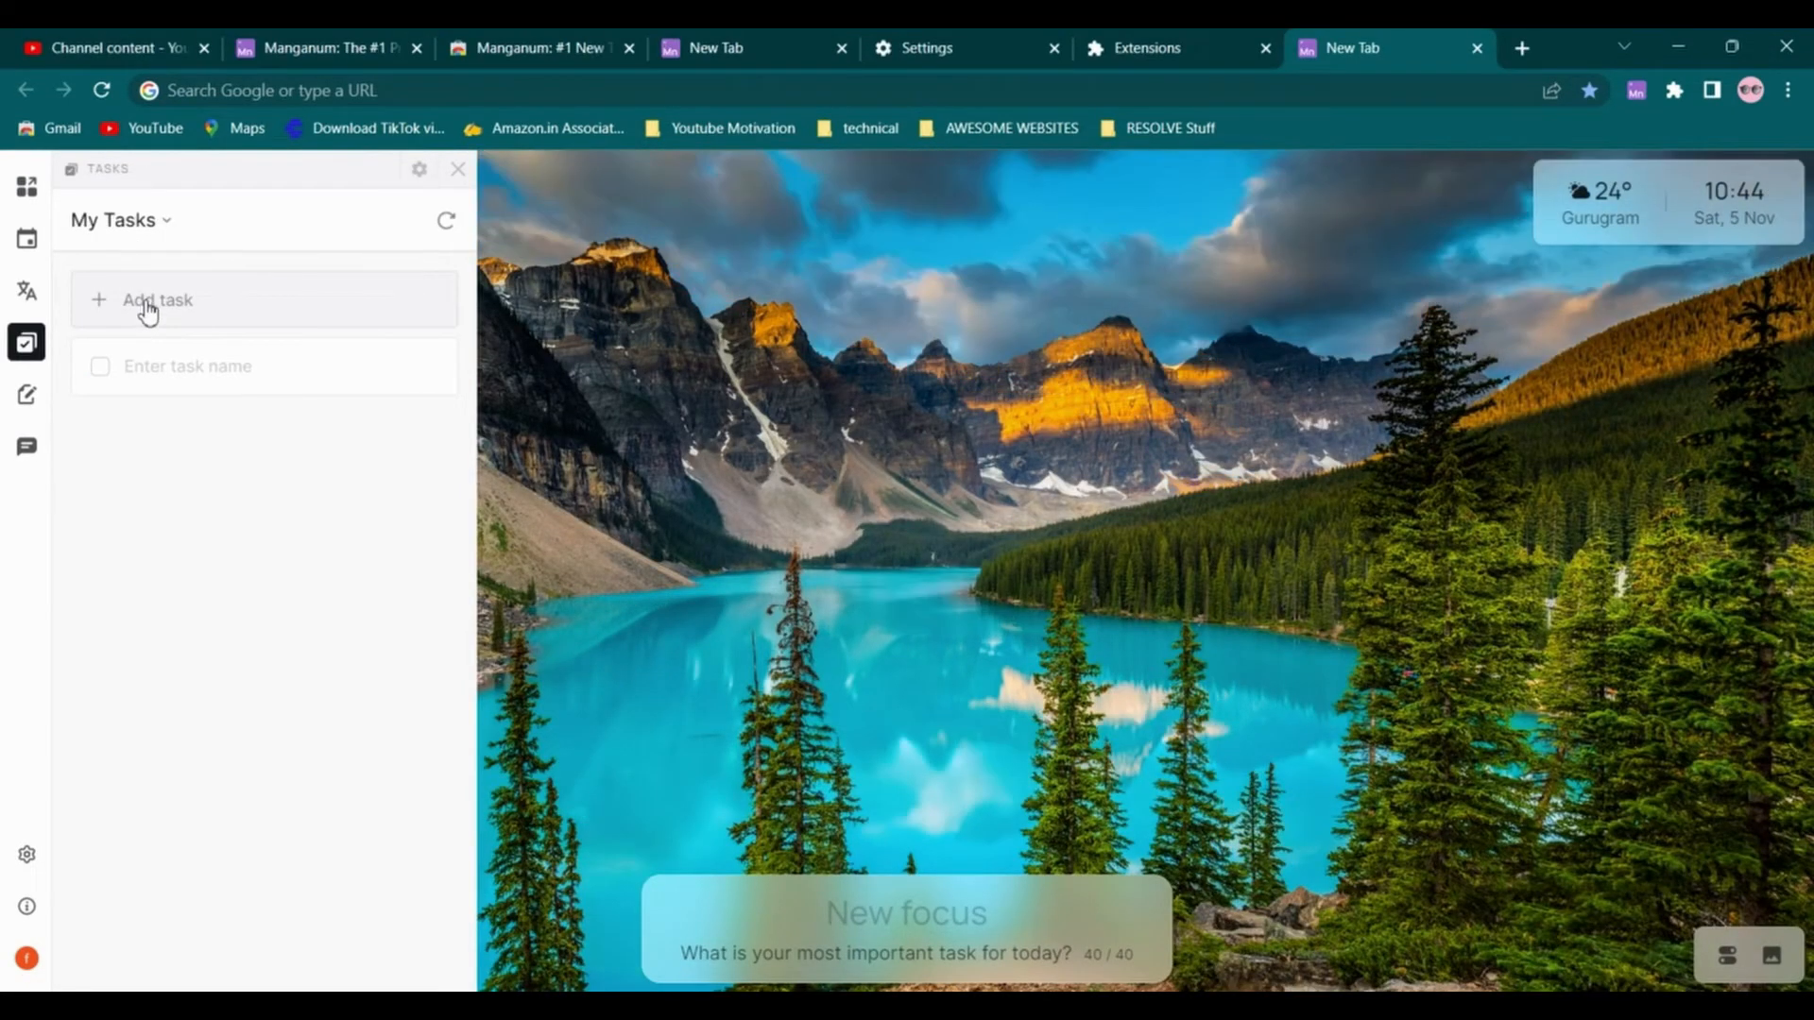
Add a blank task entry, then open the Notes app with its welcome notes
{"action": "left_click", "coordinate": [156, 299]}
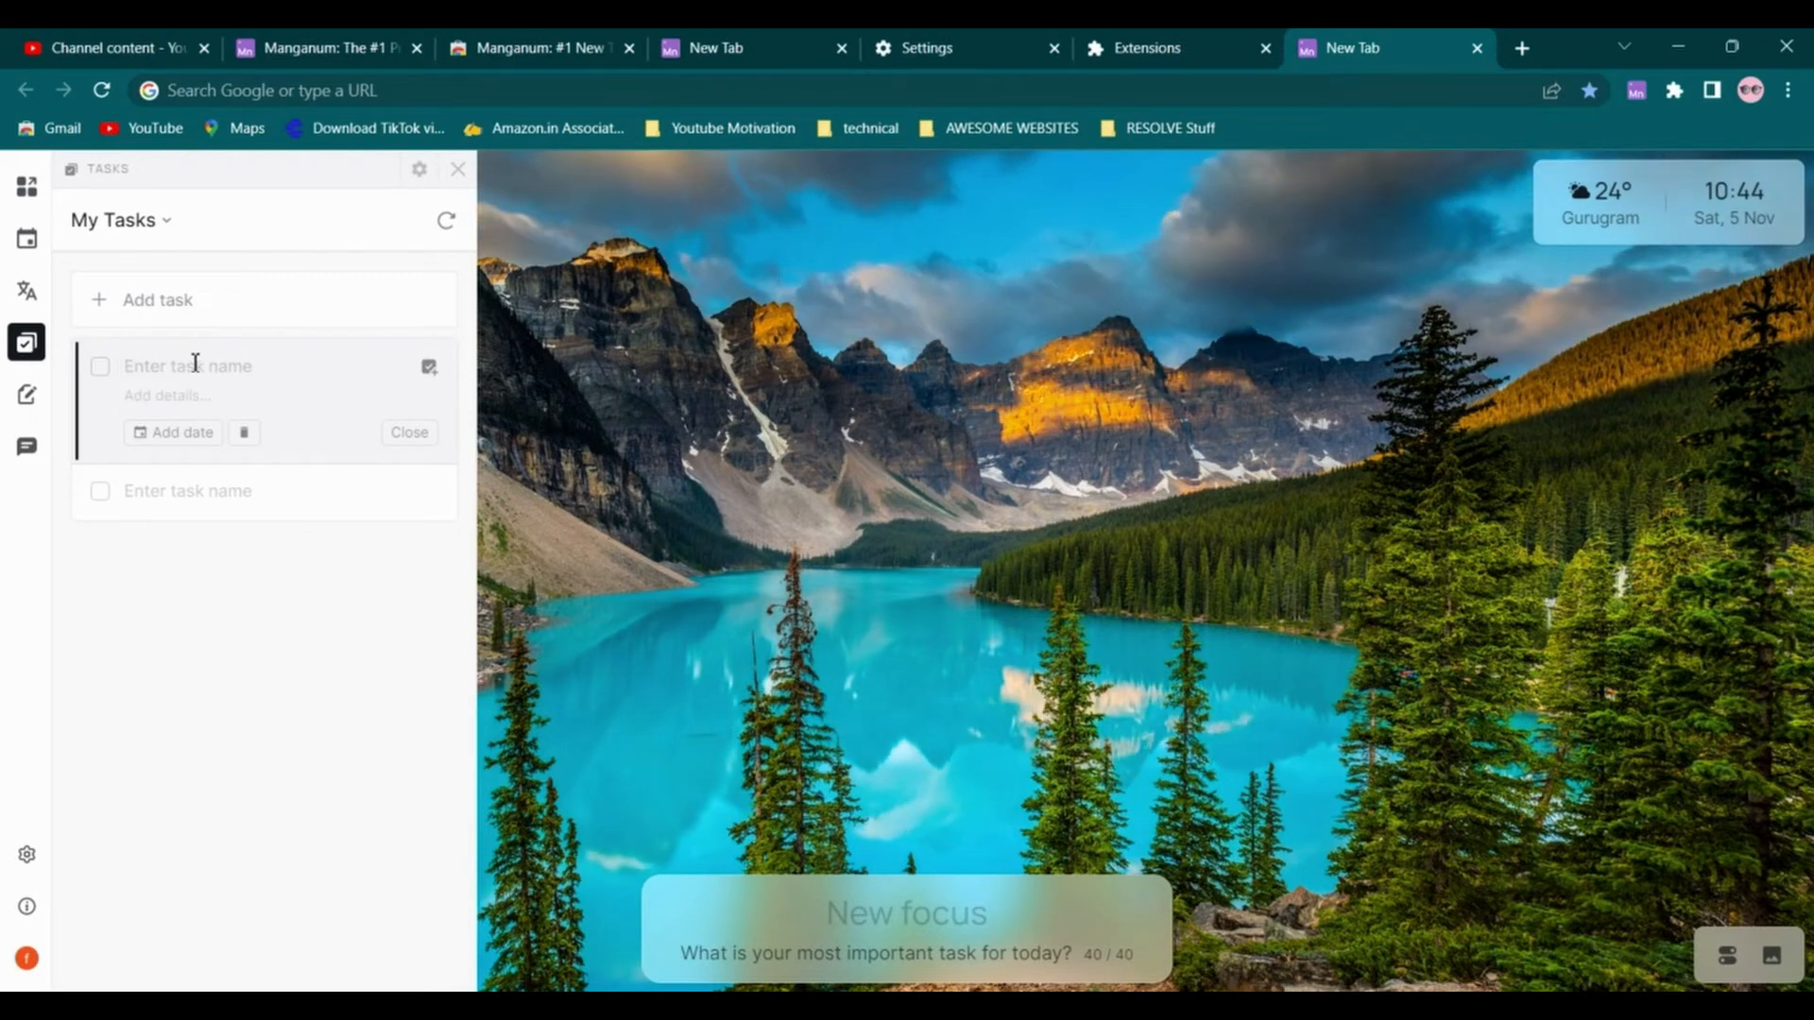
{"action": "mouse_move", "coordinate": [73, 363]}
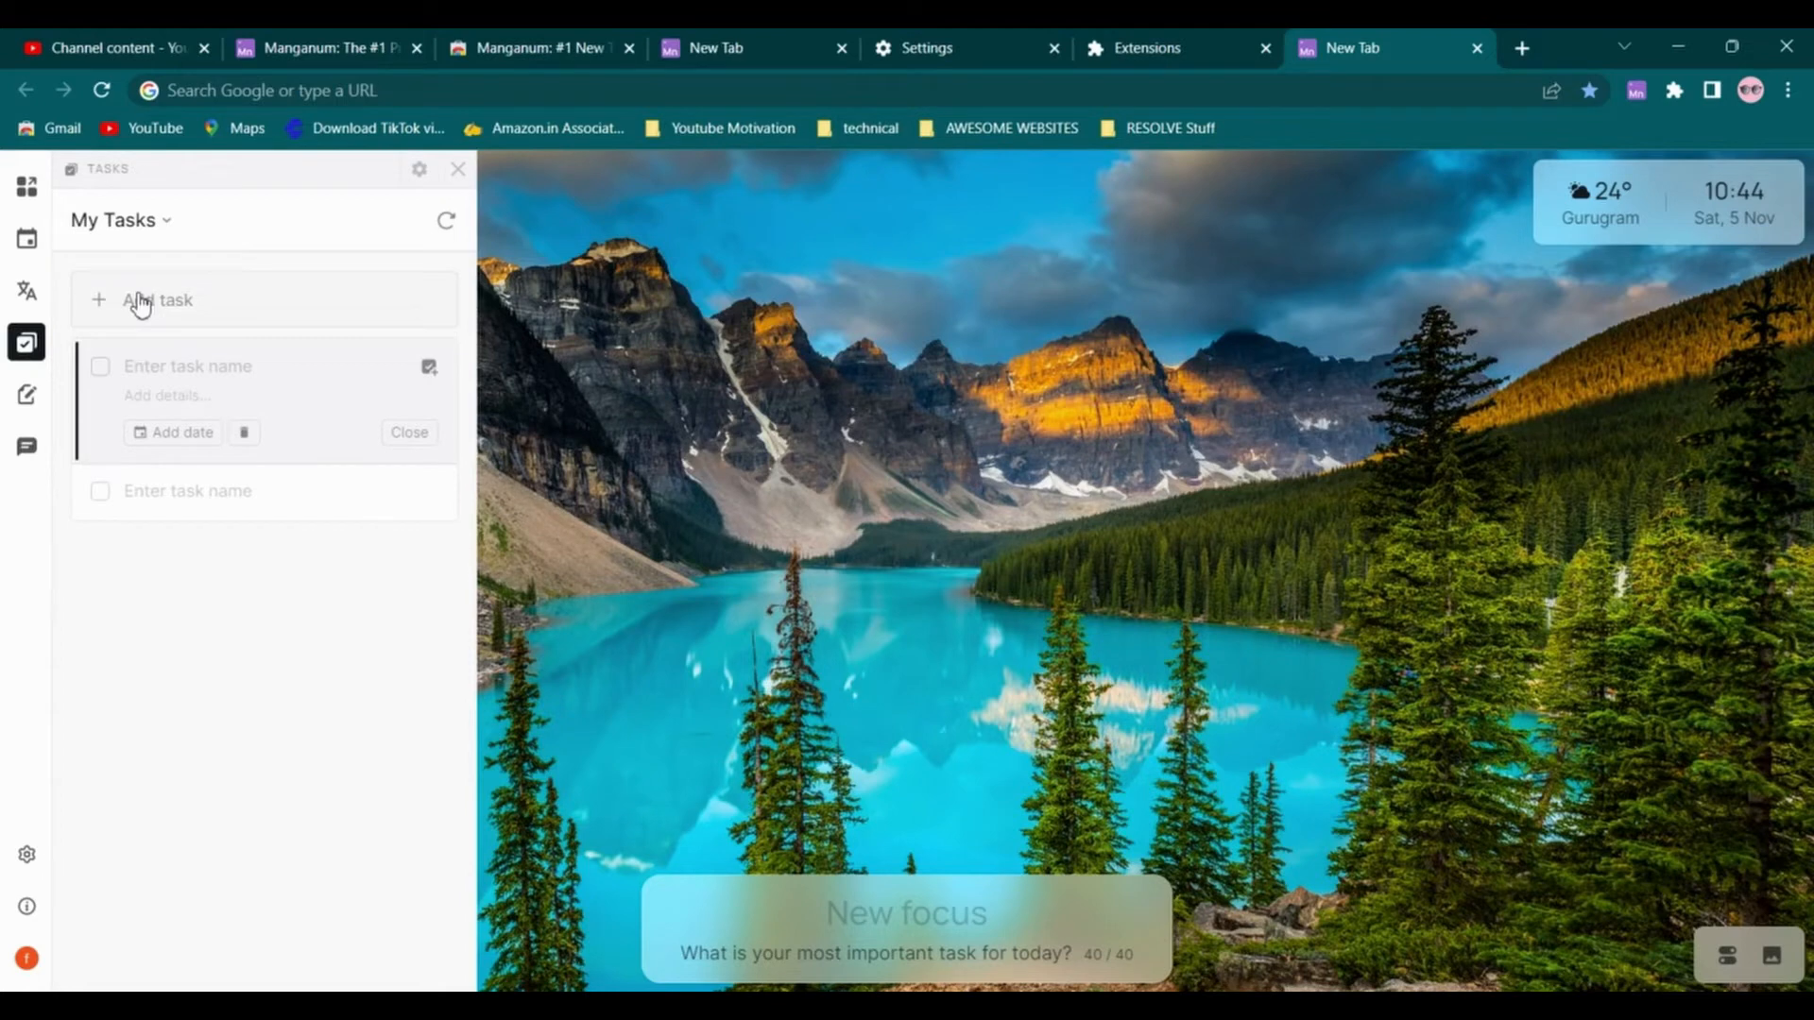
{"action": "left_click", "coordinate": [26, 395]}
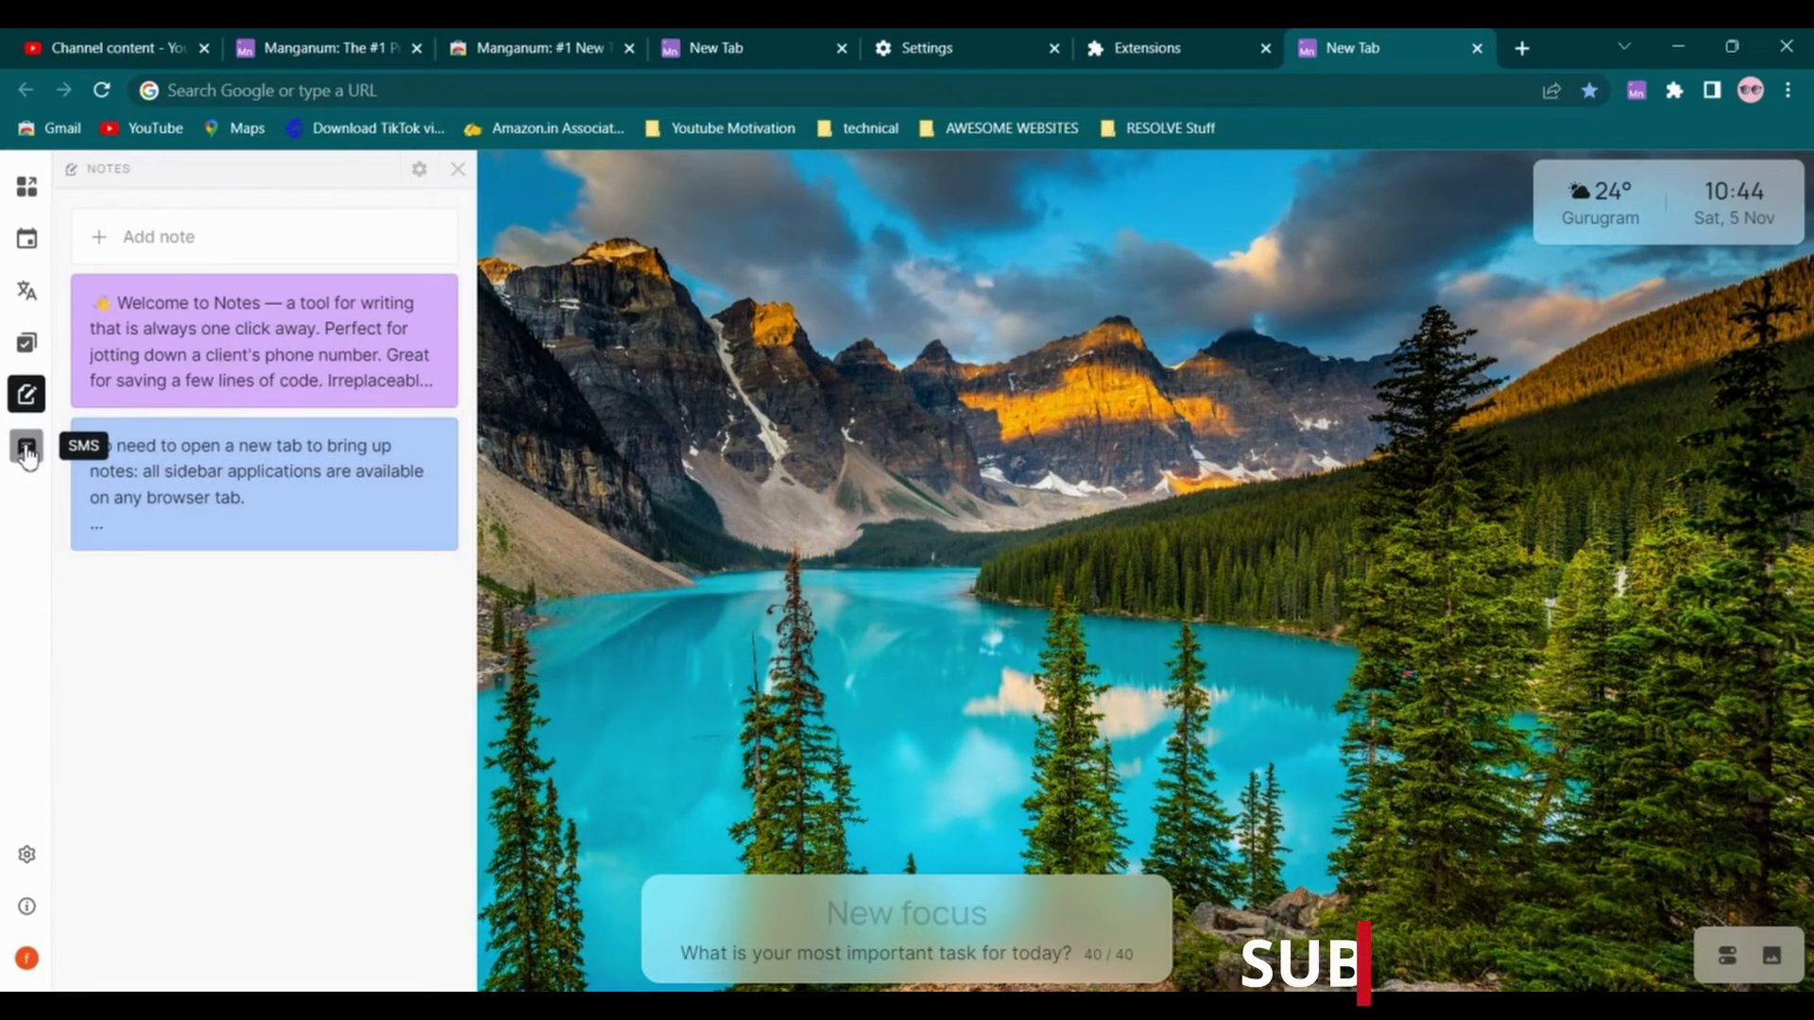
{"action": "left_click", "coordinate": [26, 447]}
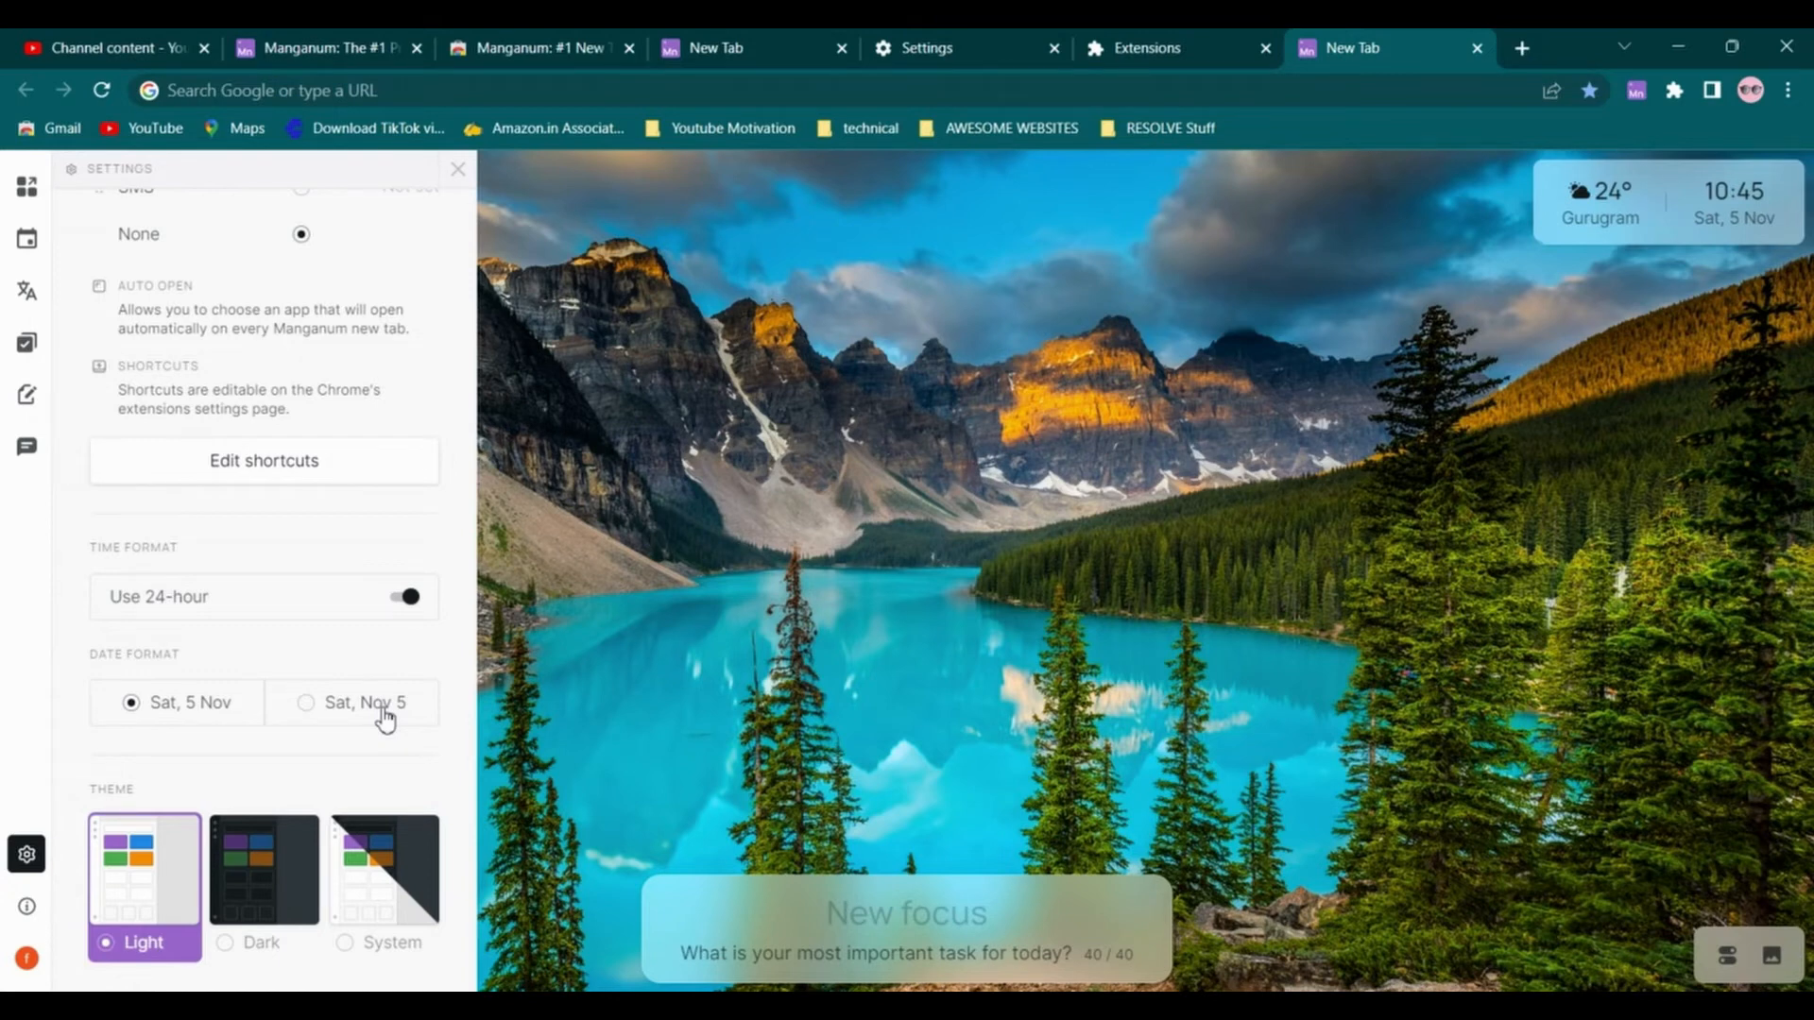
Choose the 'Sat, Nov 5' date format and the System theme in Manganum settings
{"action": "left_click", "coordinate": [351, 702]}
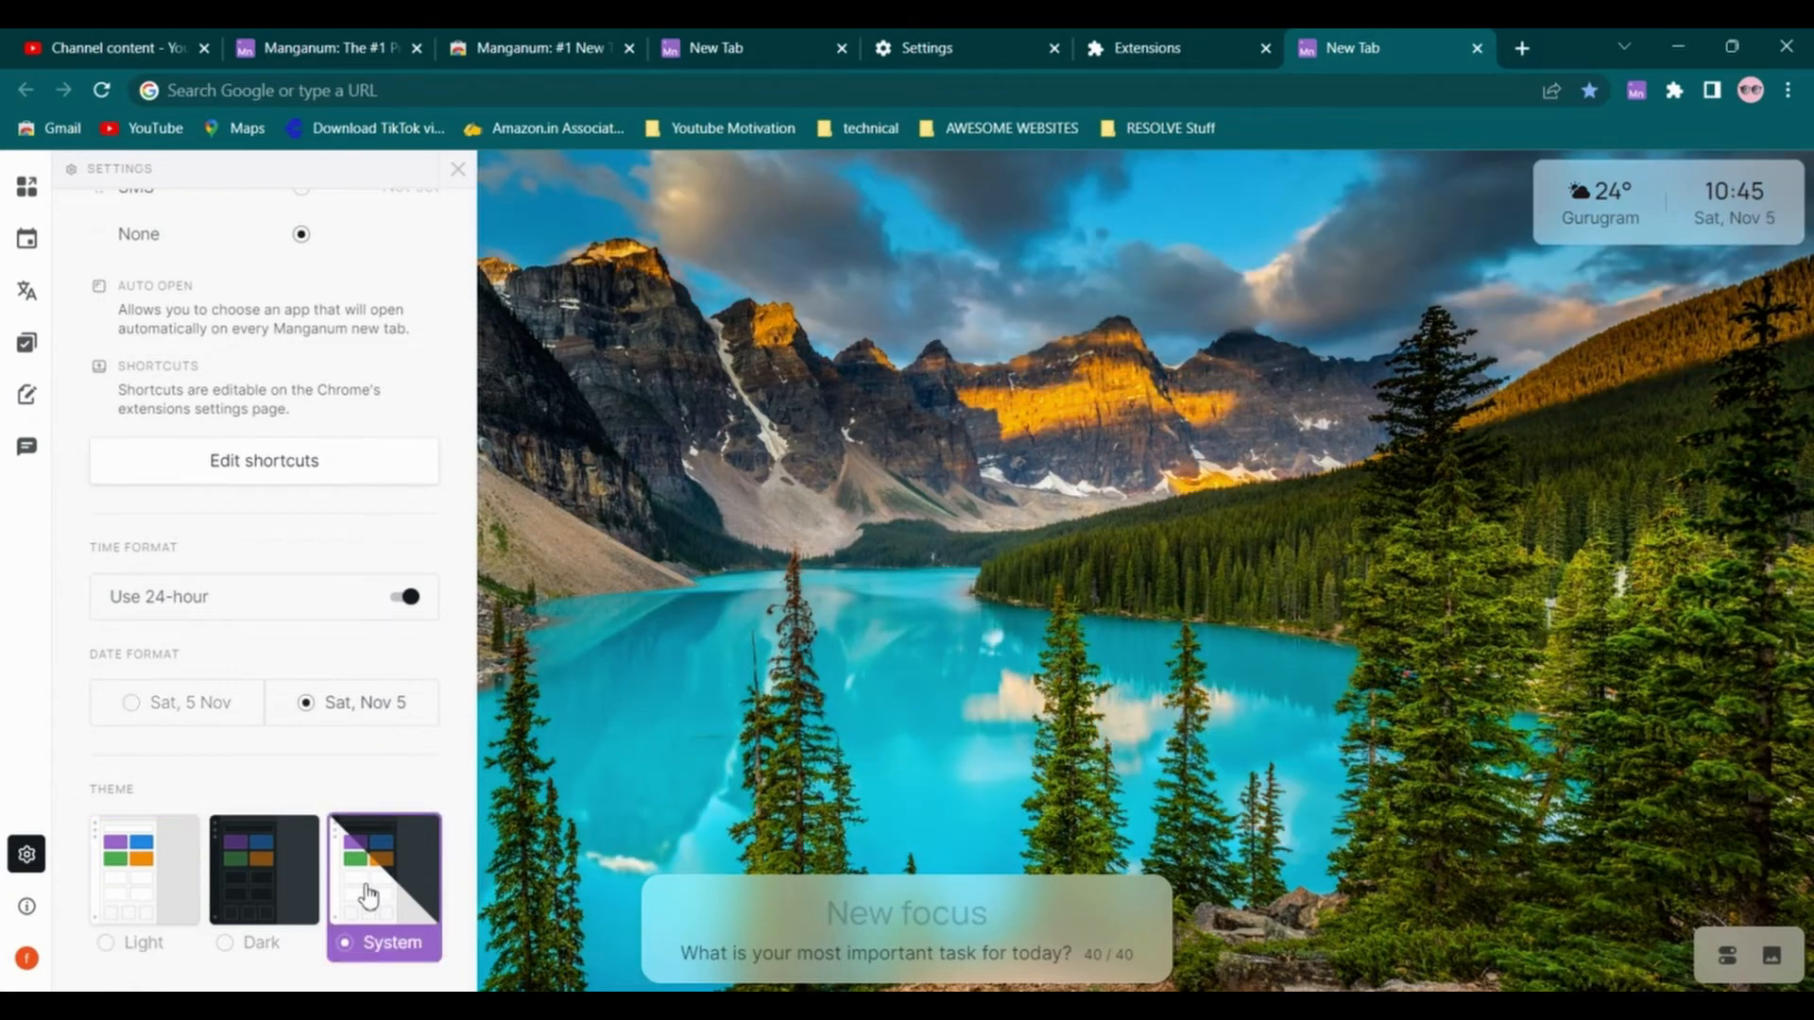
{"action": "left_click", "coordinate": [458, 169]}
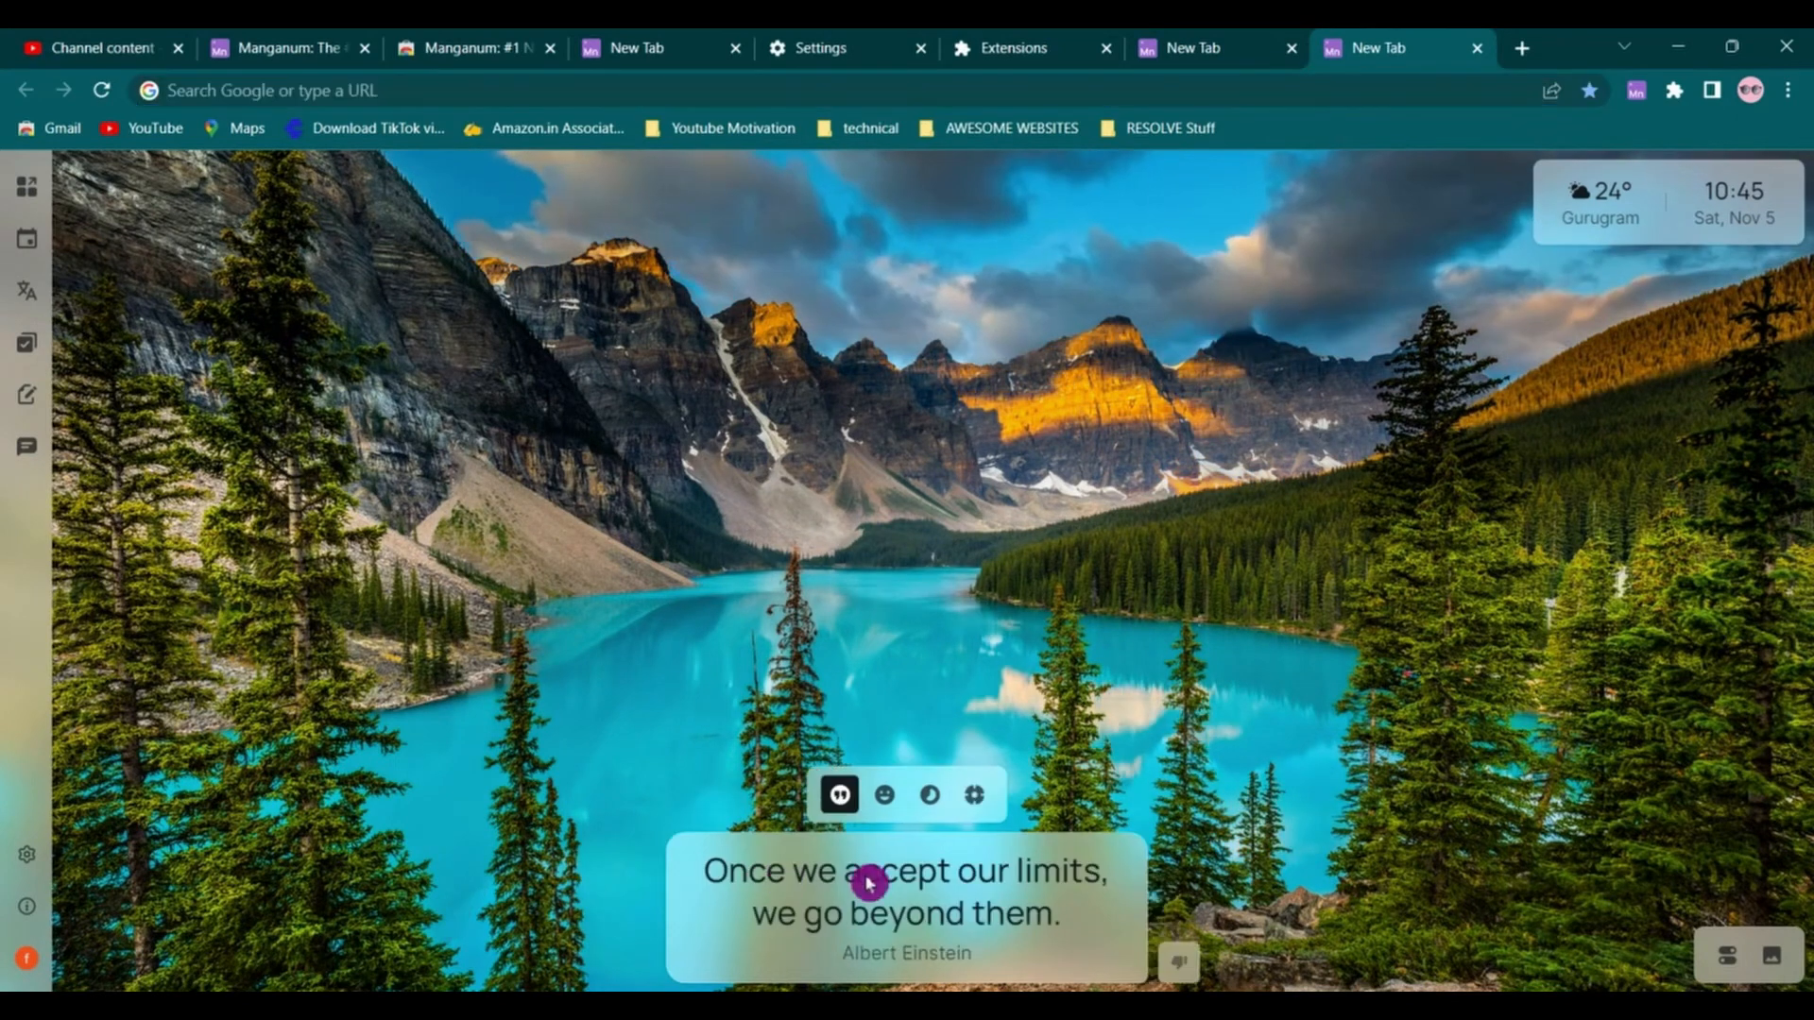
{"action": "mouse_move", "coordinate": [883, 796]}
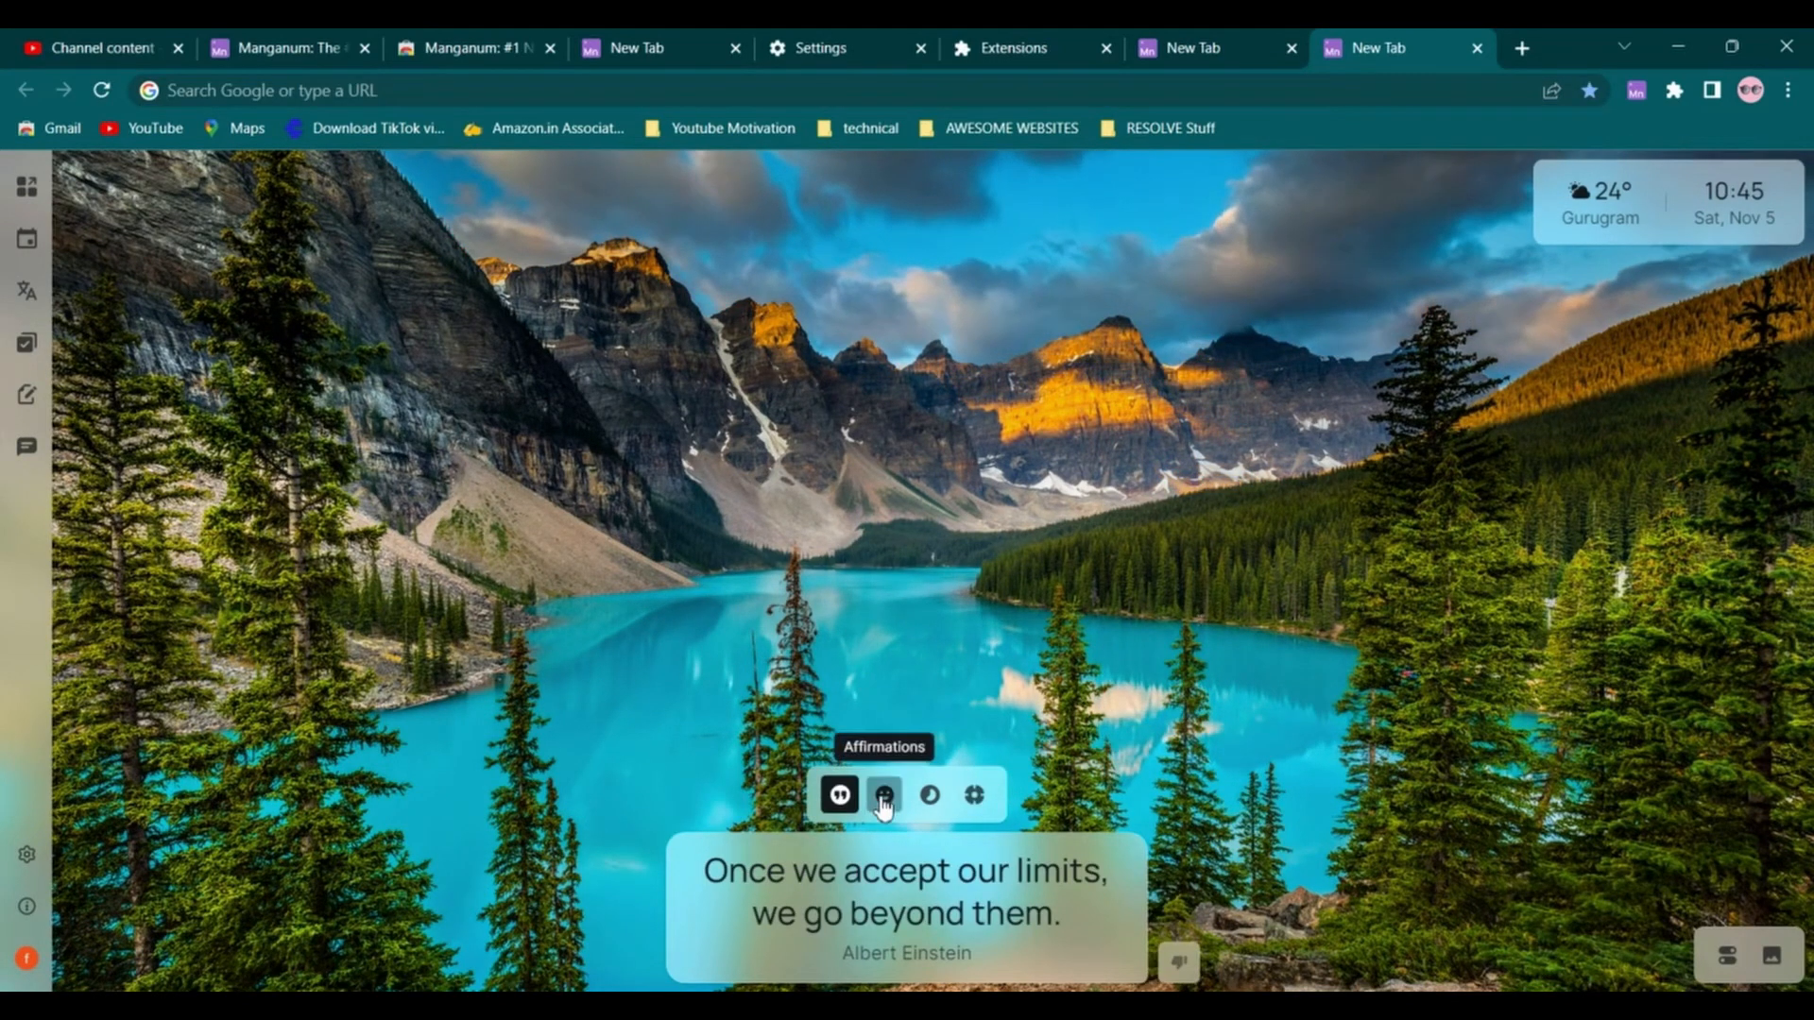
Try the Affirmations and Life counter widgets, then set the focus task 'Record you tube video'
{"action": "left_click", "coordinate": [883, 795]}
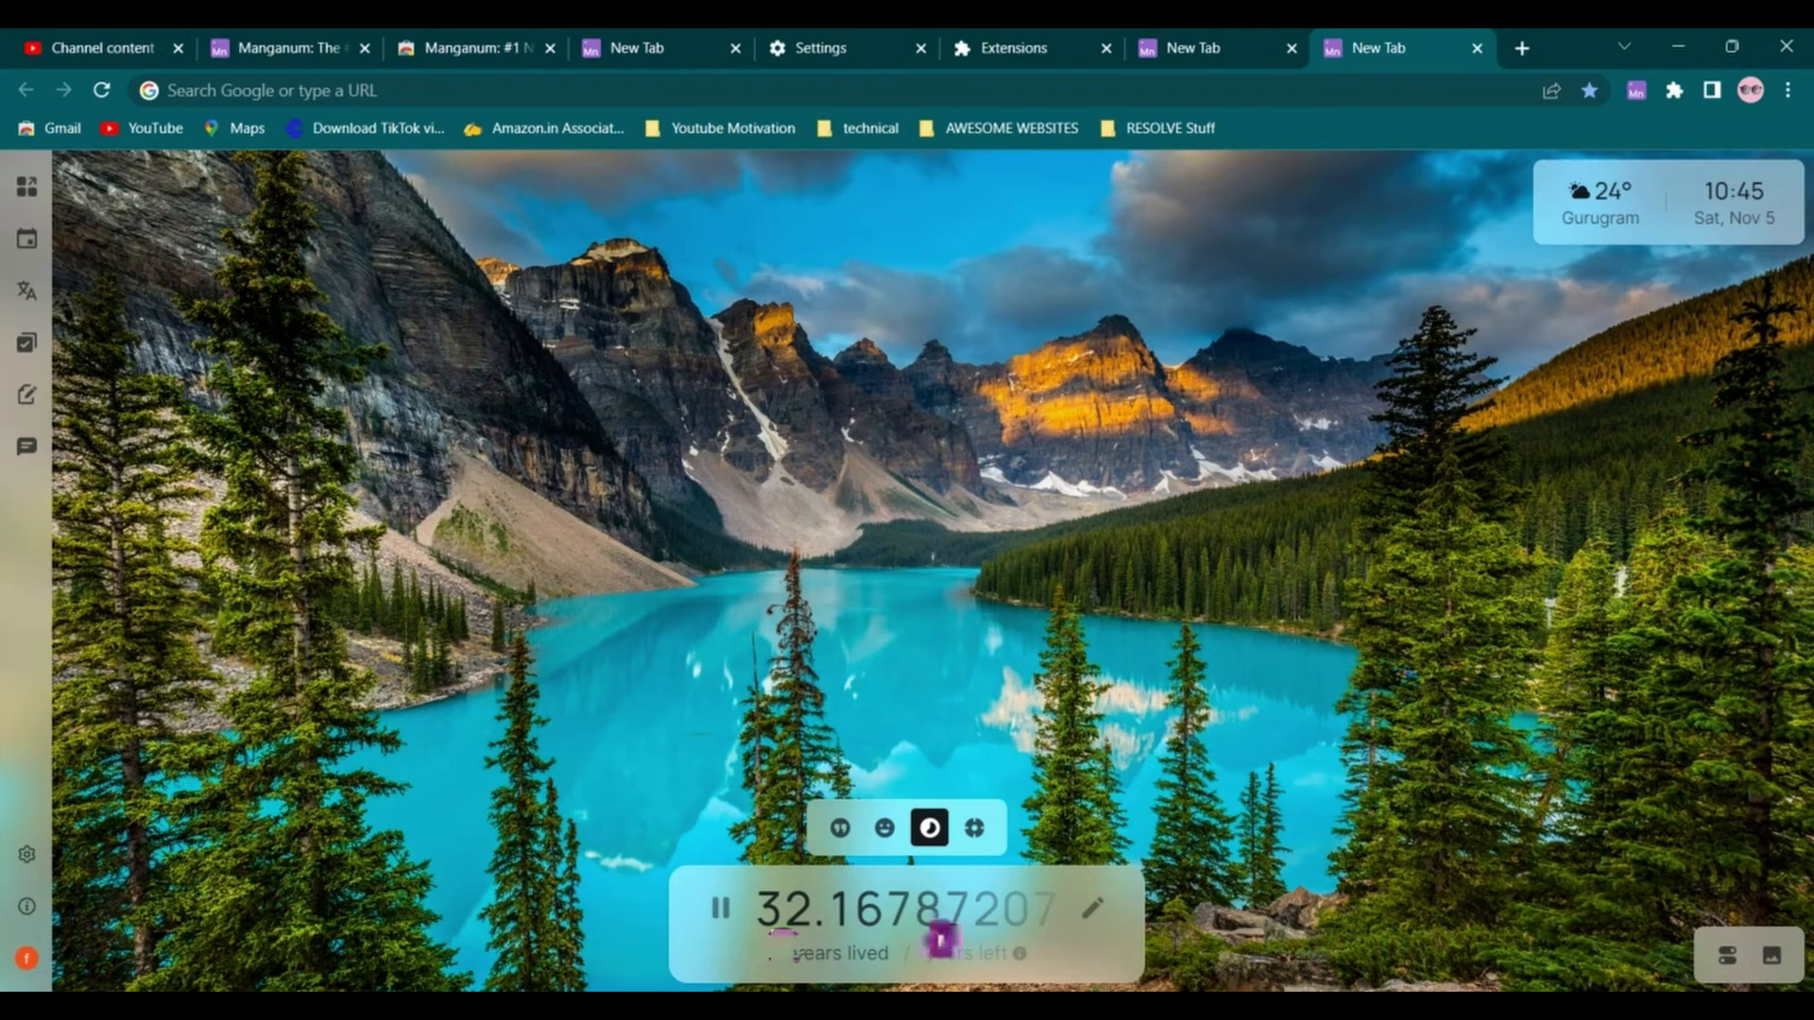
{"action": "left_click", "coordinate": [1090, 909]}
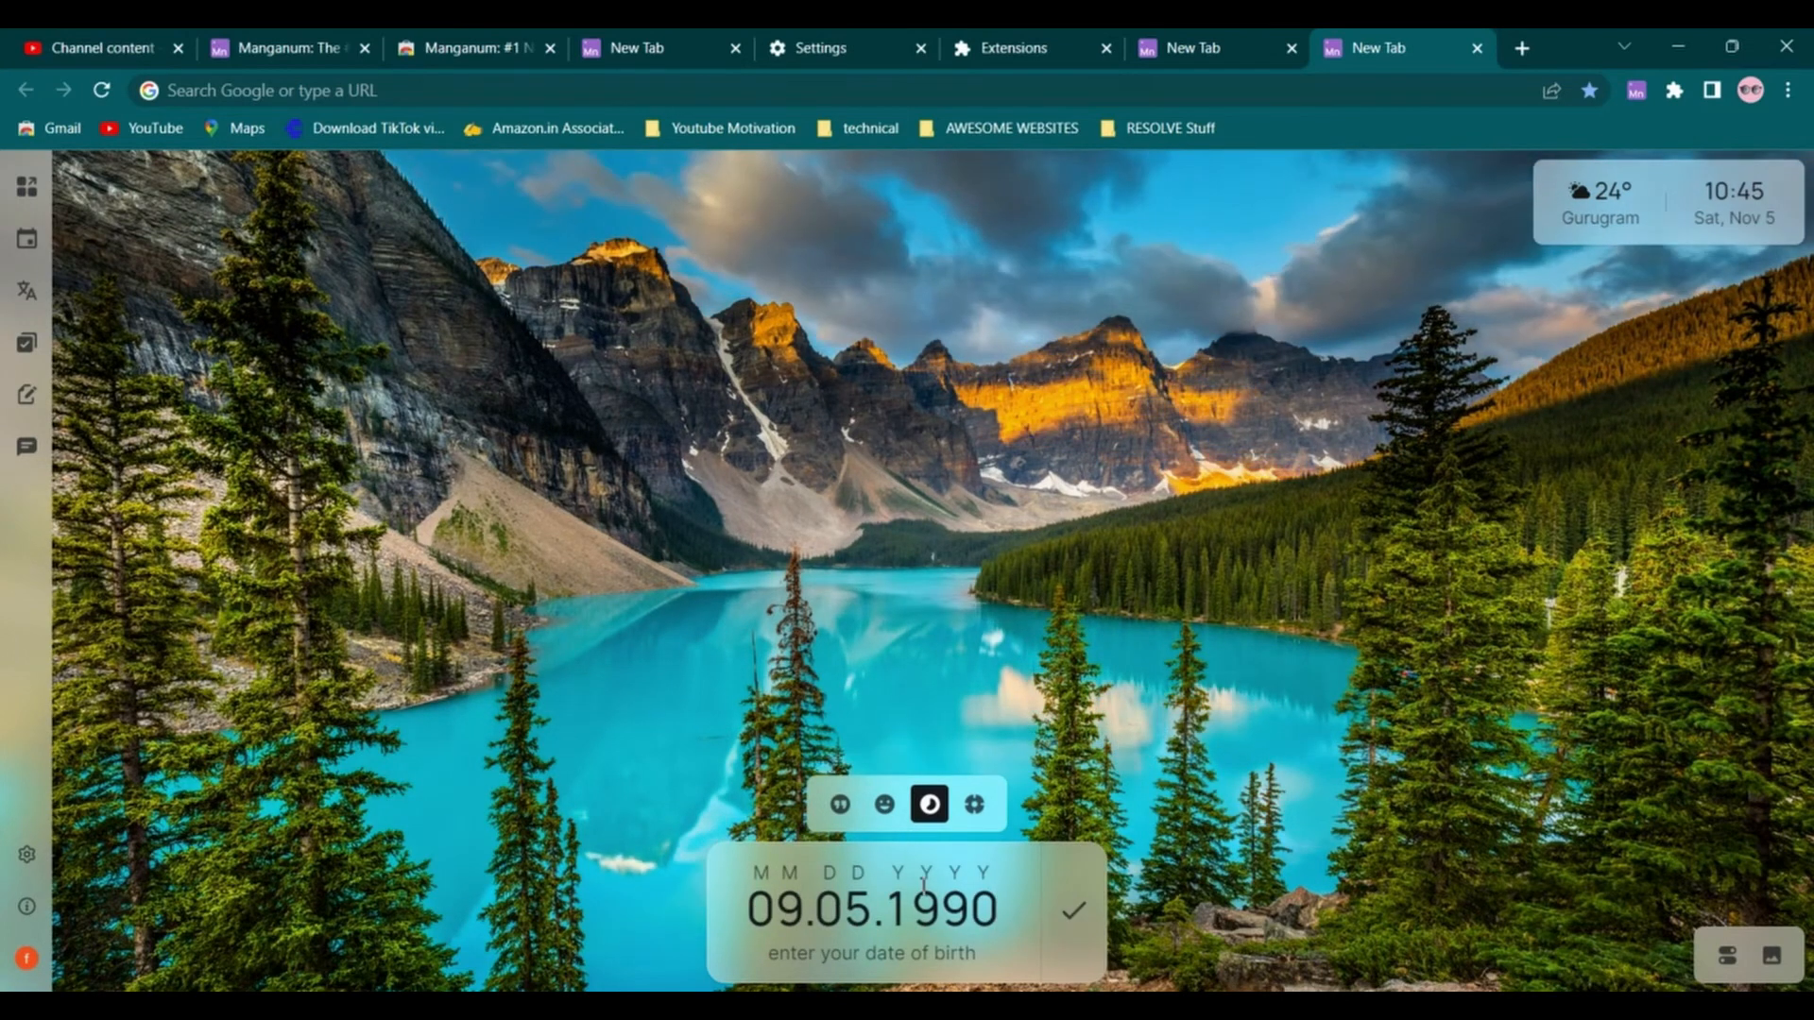
{"action": "left_click", "coordinate": [1074, 911]}
{"action": "type", "text": "Record"}
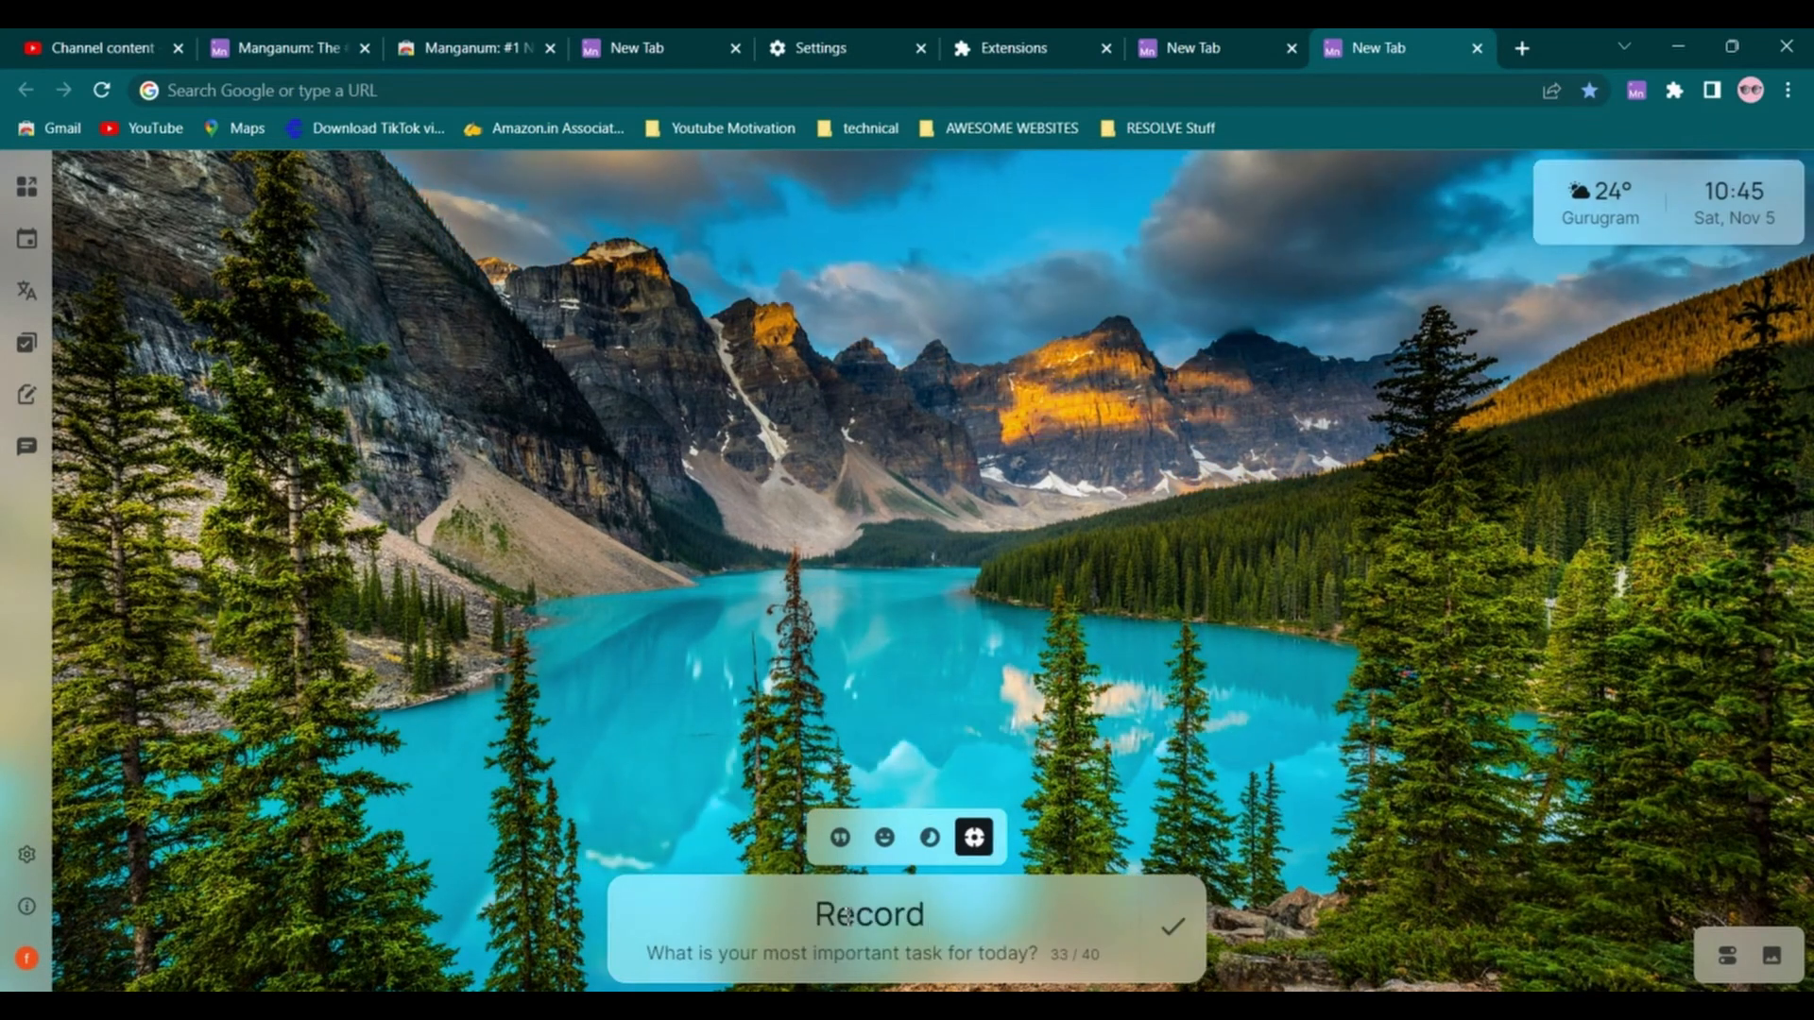
{"action": "type", "text": "you tube video"}
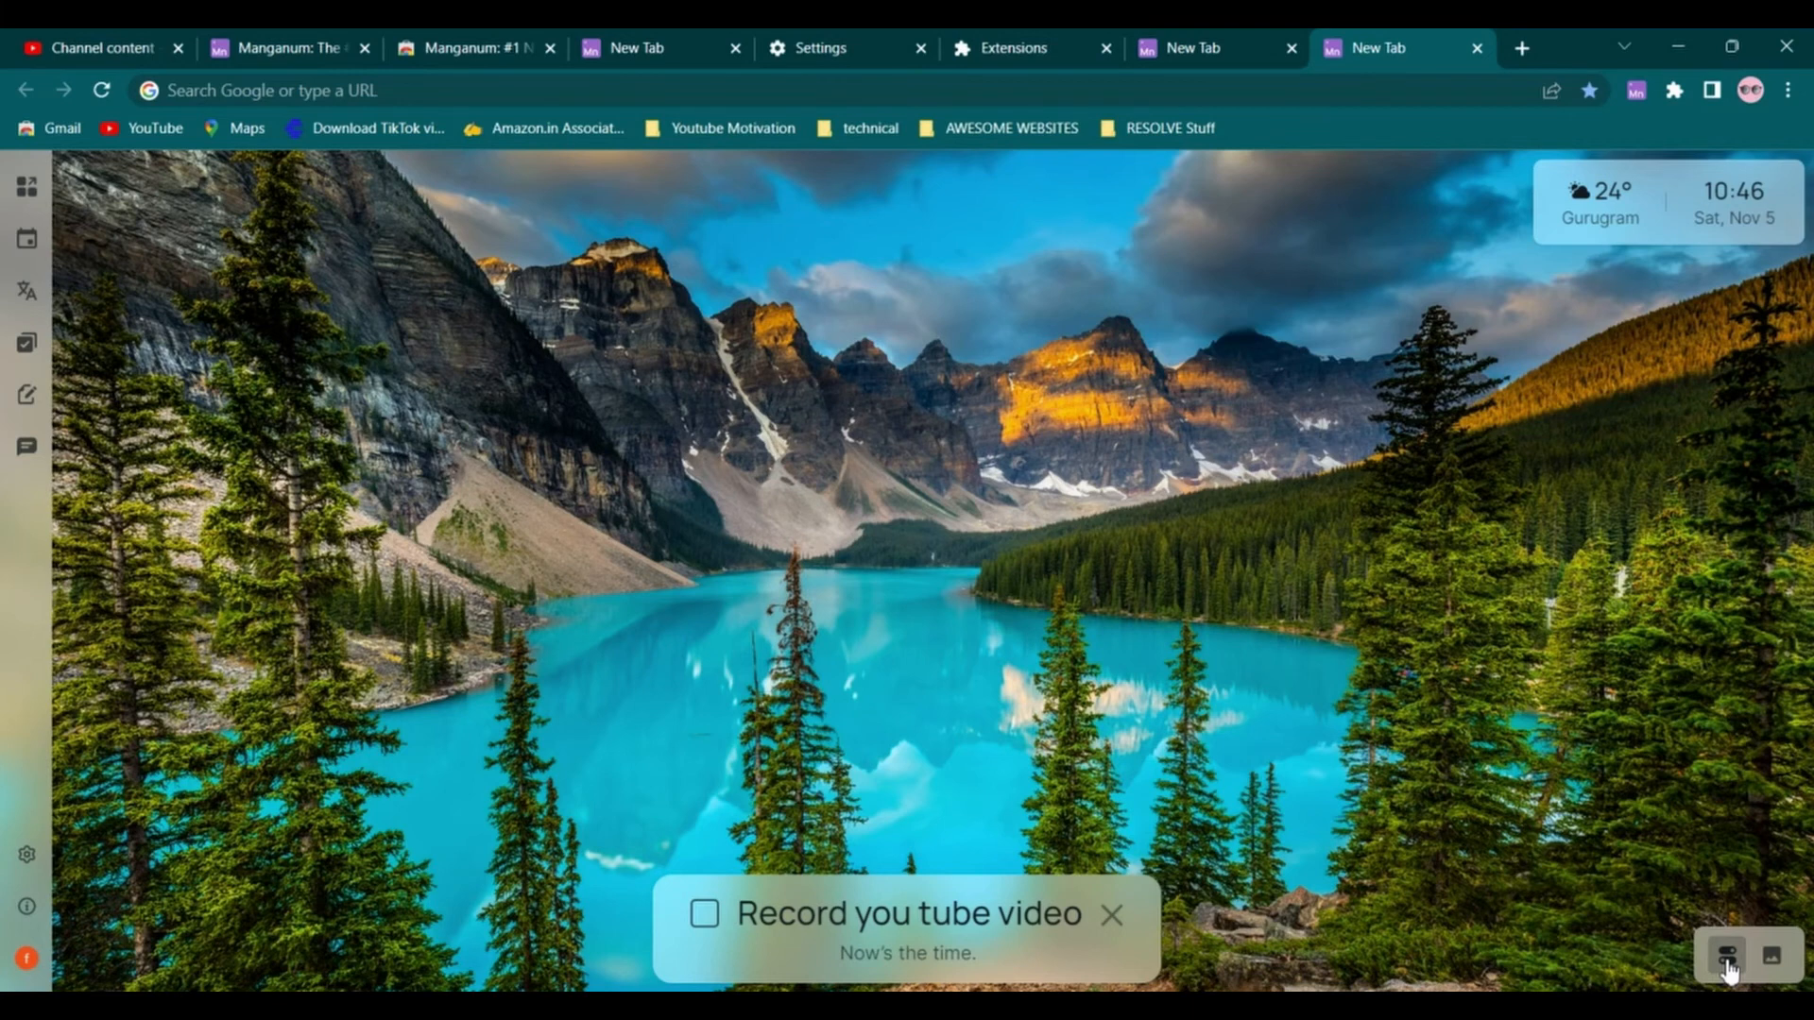
In background gallery preferences, choose Only image, then Image & video
{"action": "left_click", "coordinate": [1725, 957]}
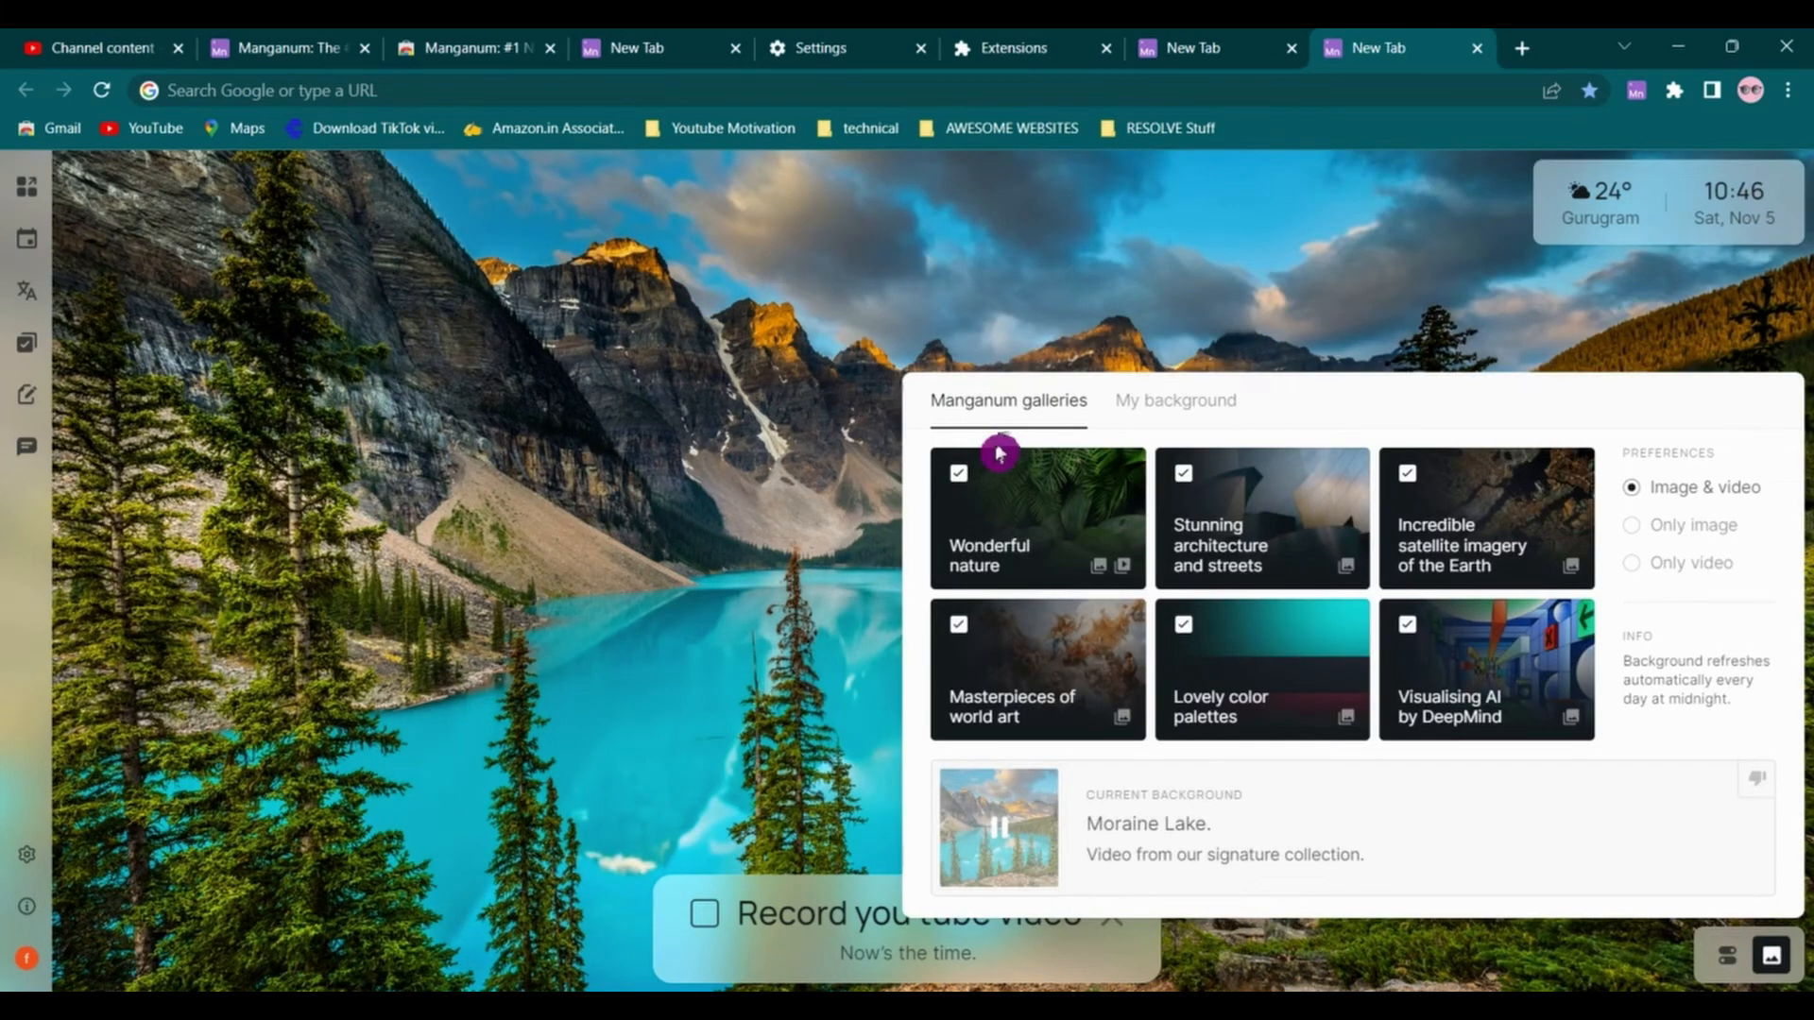
{"action": "mouse_move", "coordinate": [1036, 521]}
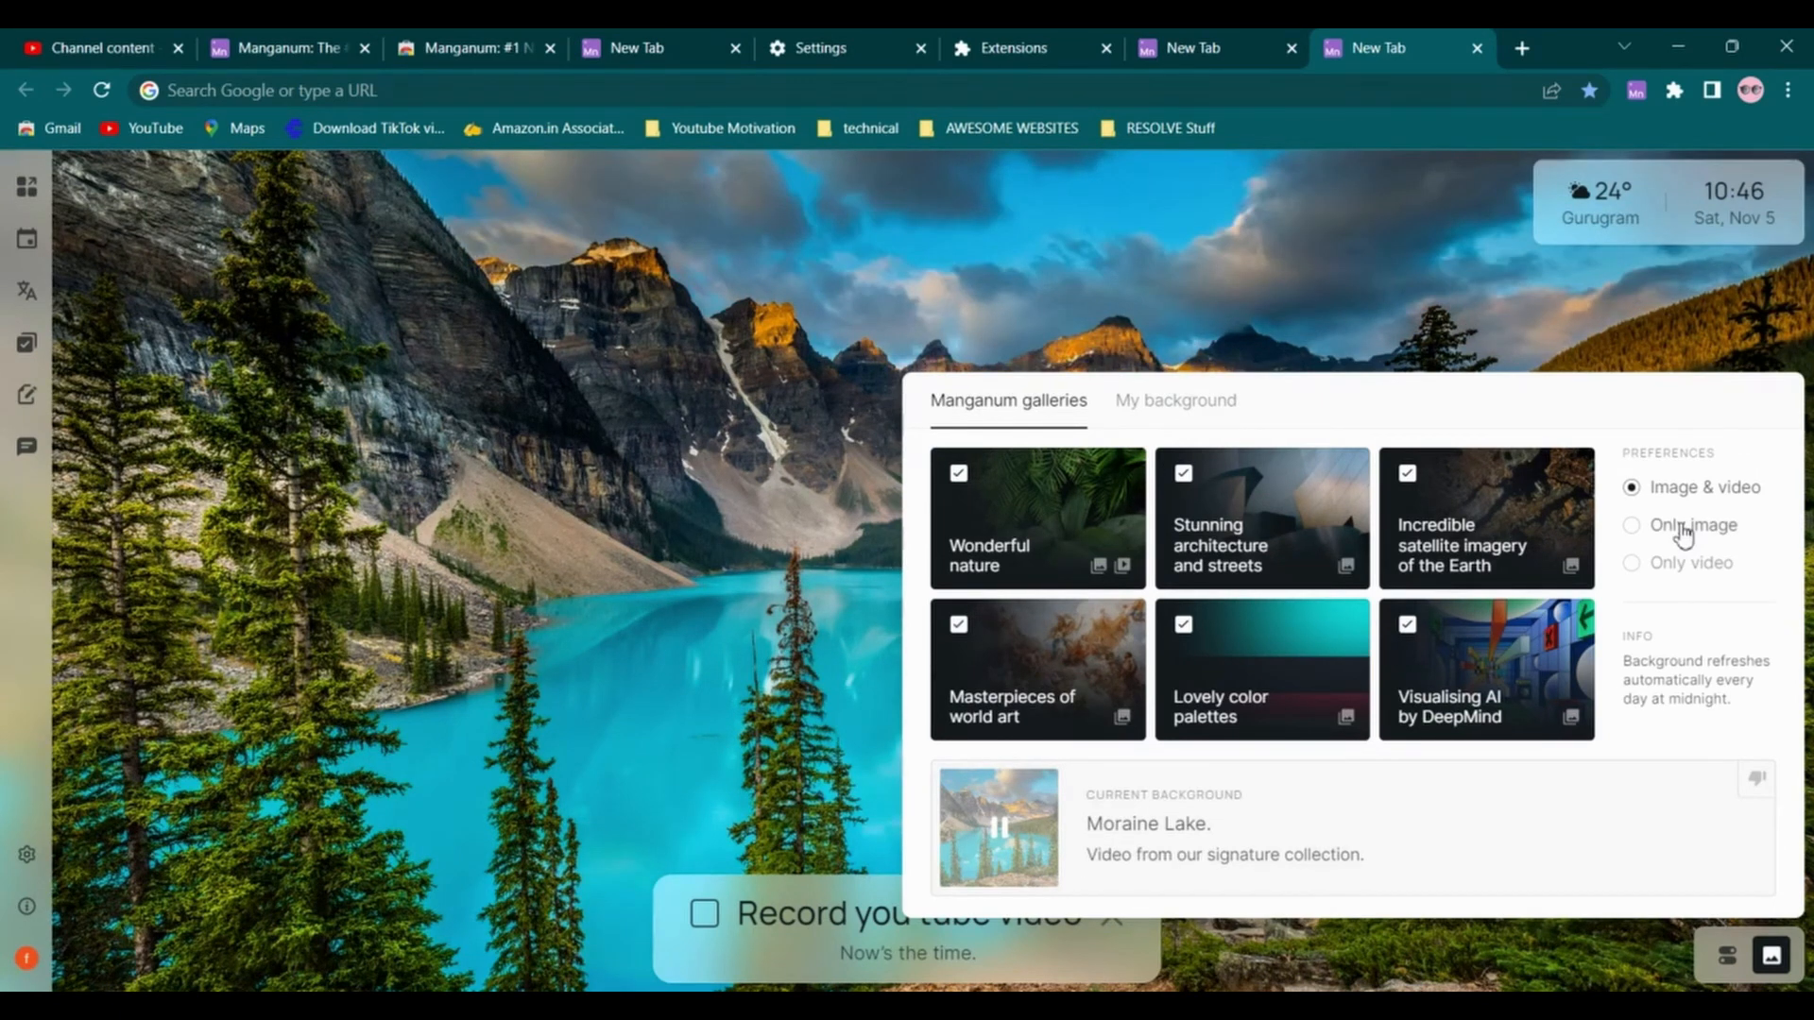
{"action": "left_click", "coordinate": [1632, 525]}
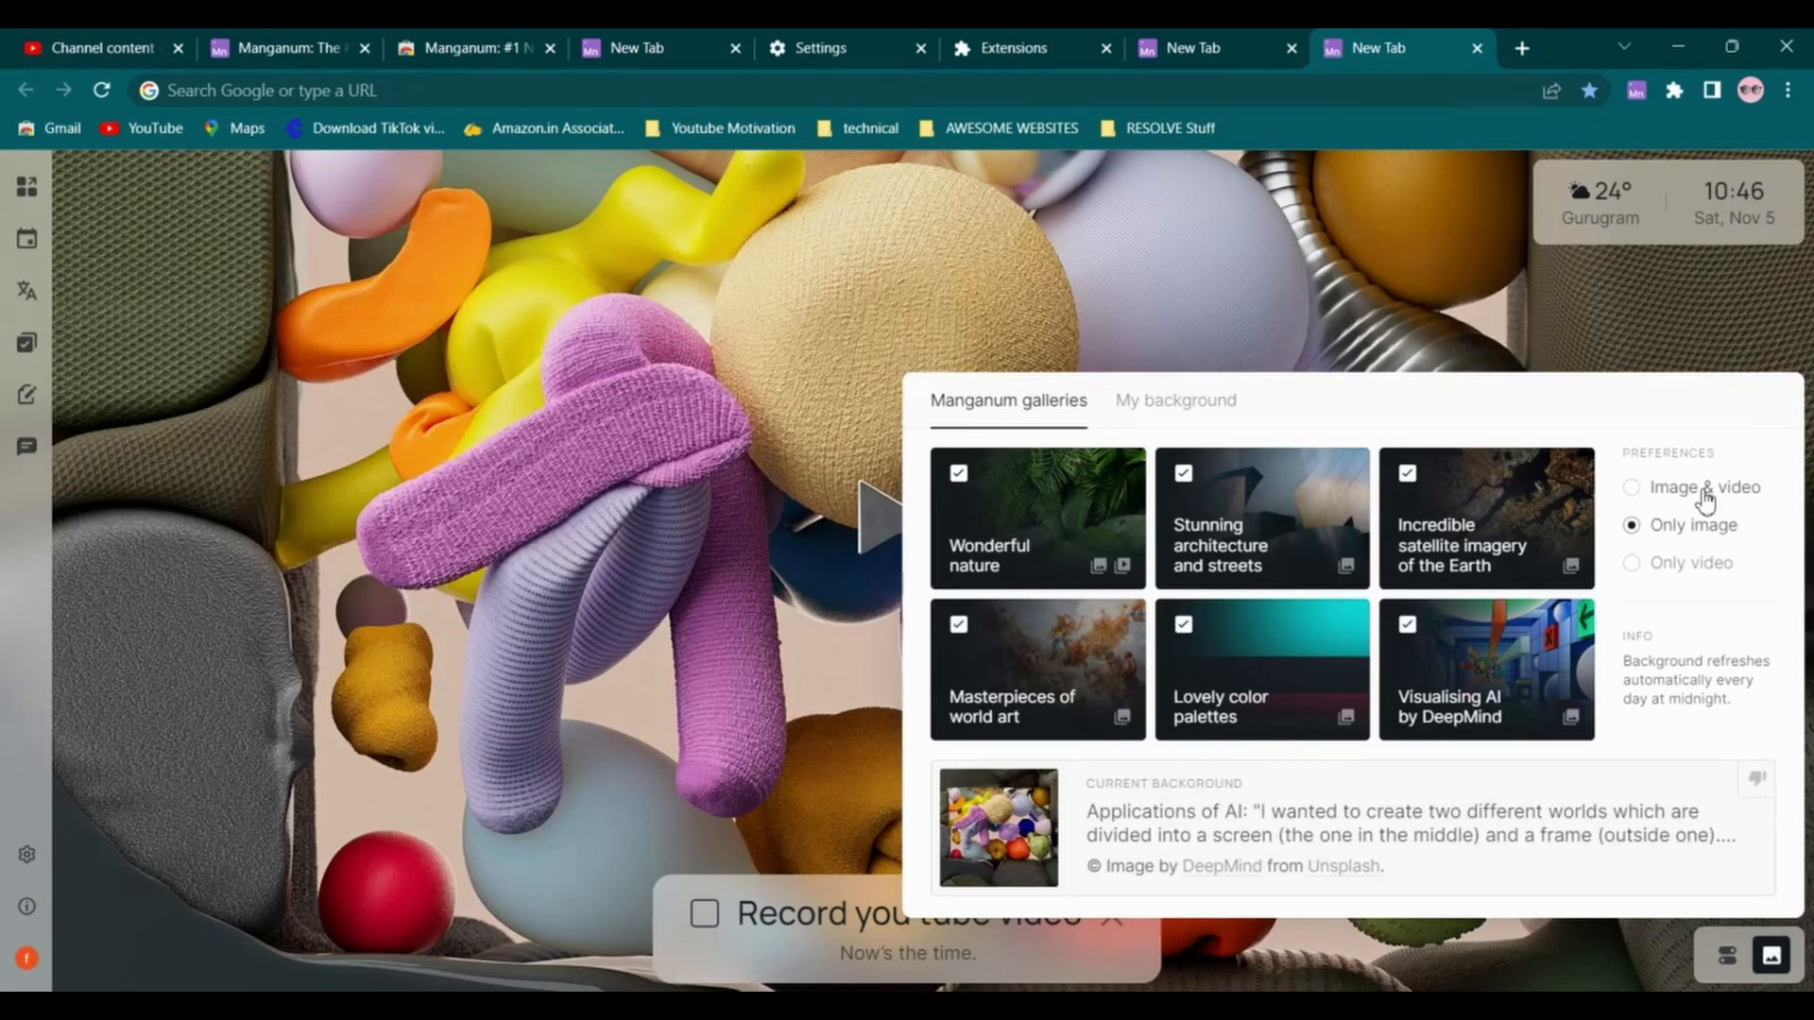
{"action": "left_click", "coordinate": [1631, 488]}
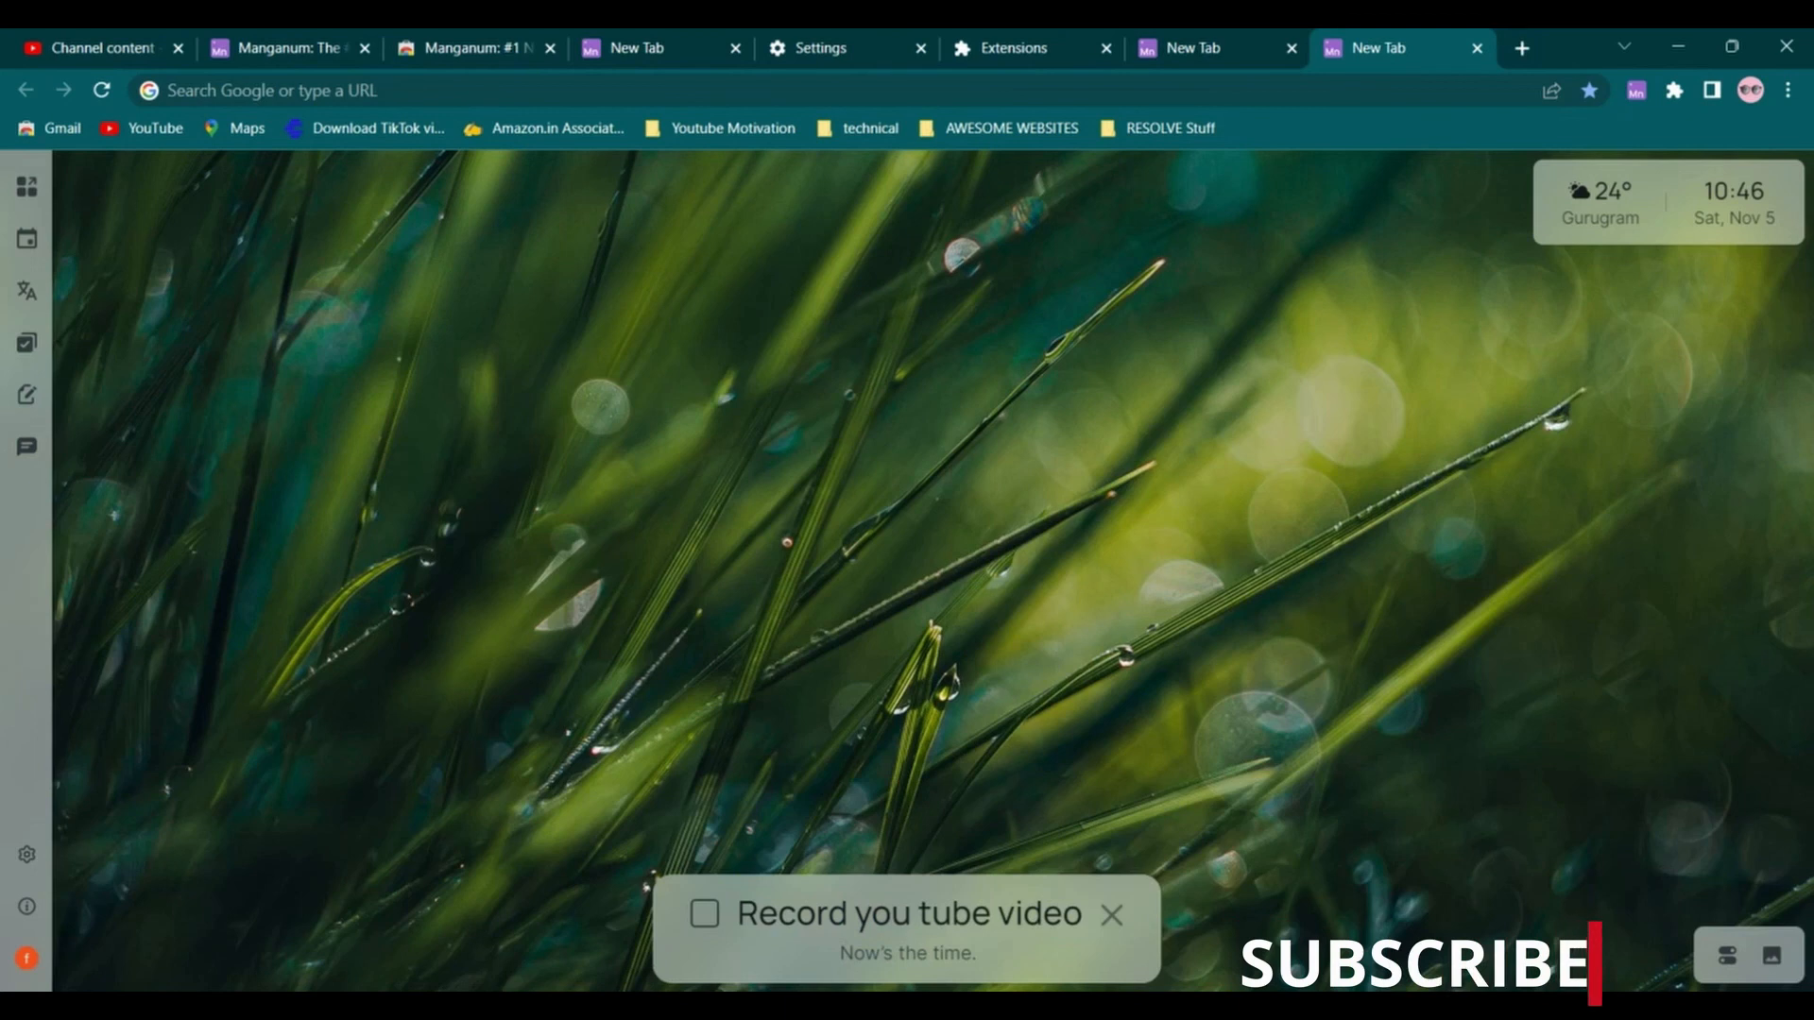
{"action": "mouse_move", "coordinate": [26, 238]}
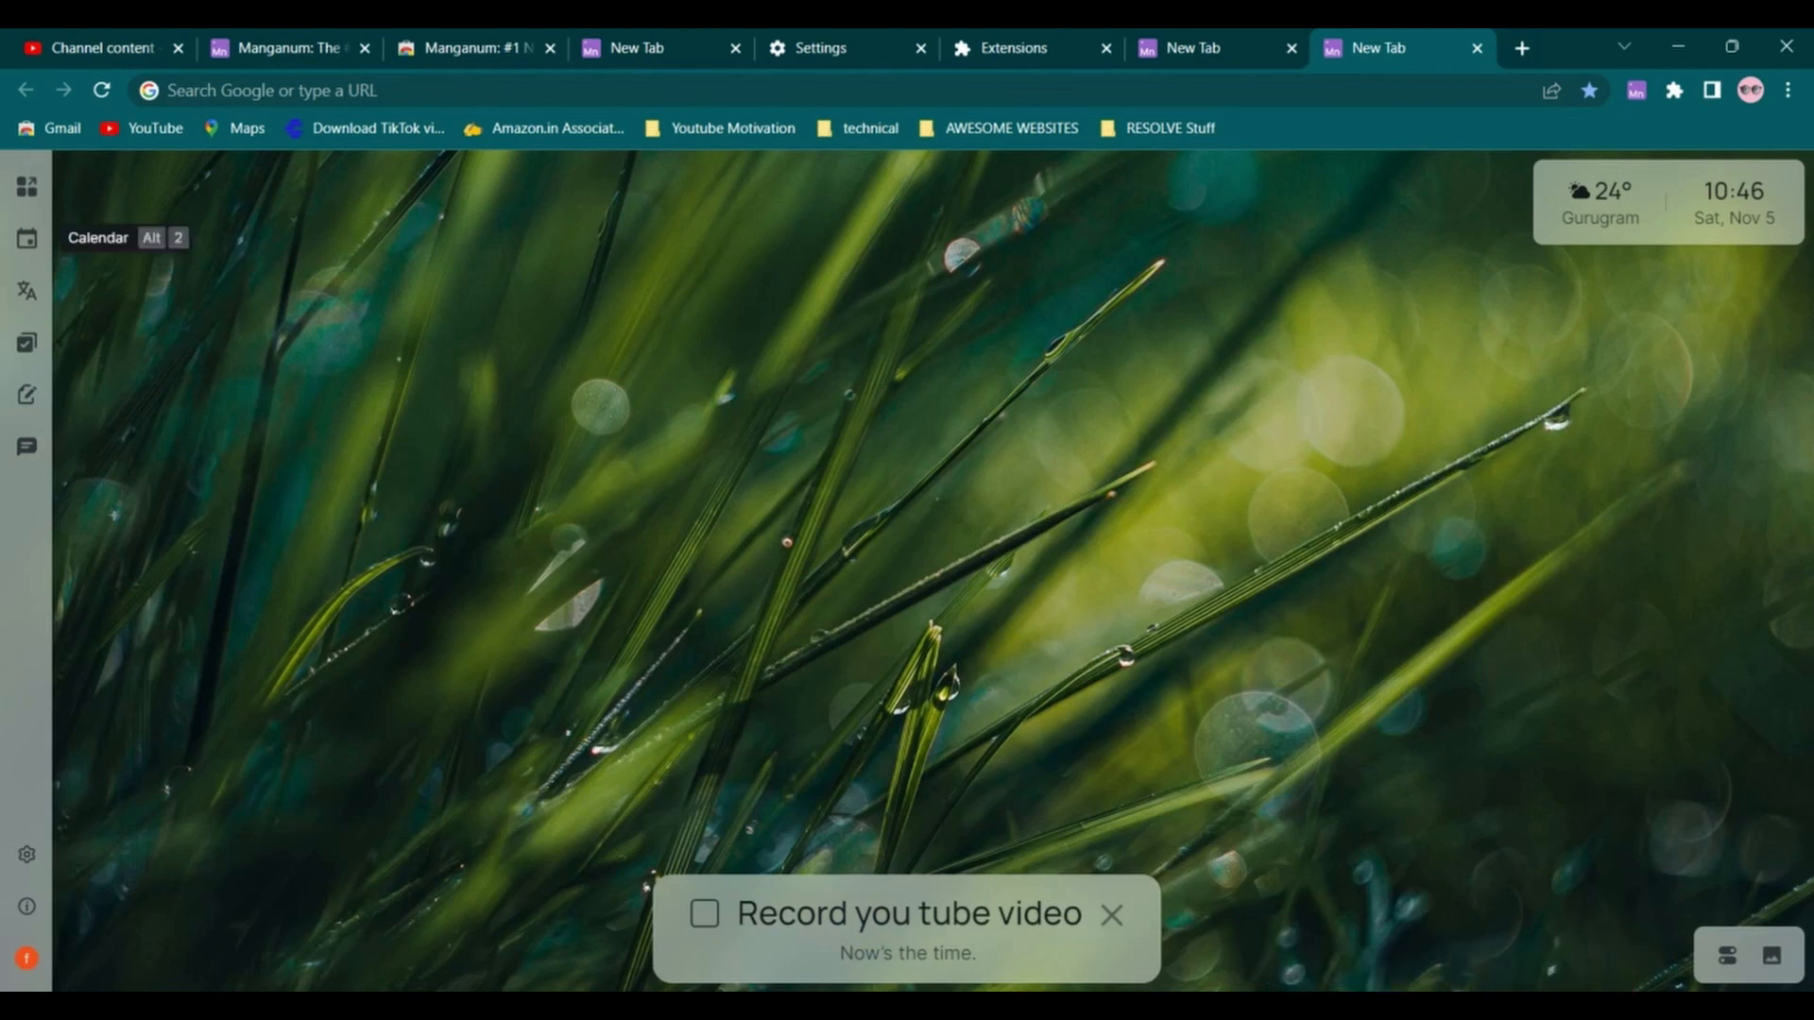